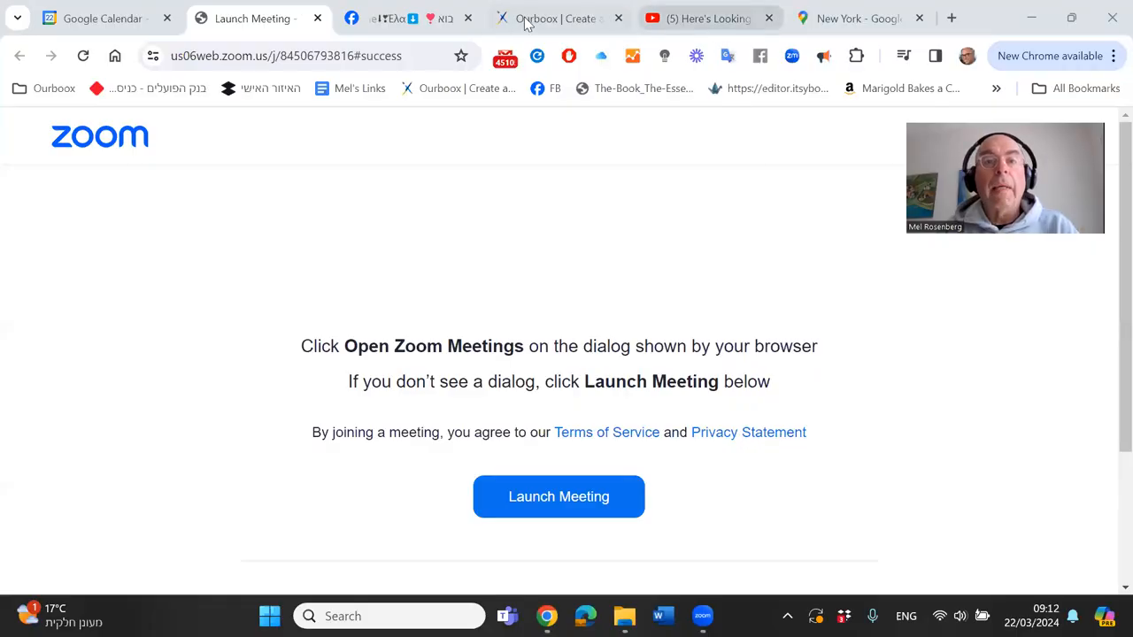
# Step: Switch from the meeting launch page to the Ourboox site
pyautogui.click(550, 18)
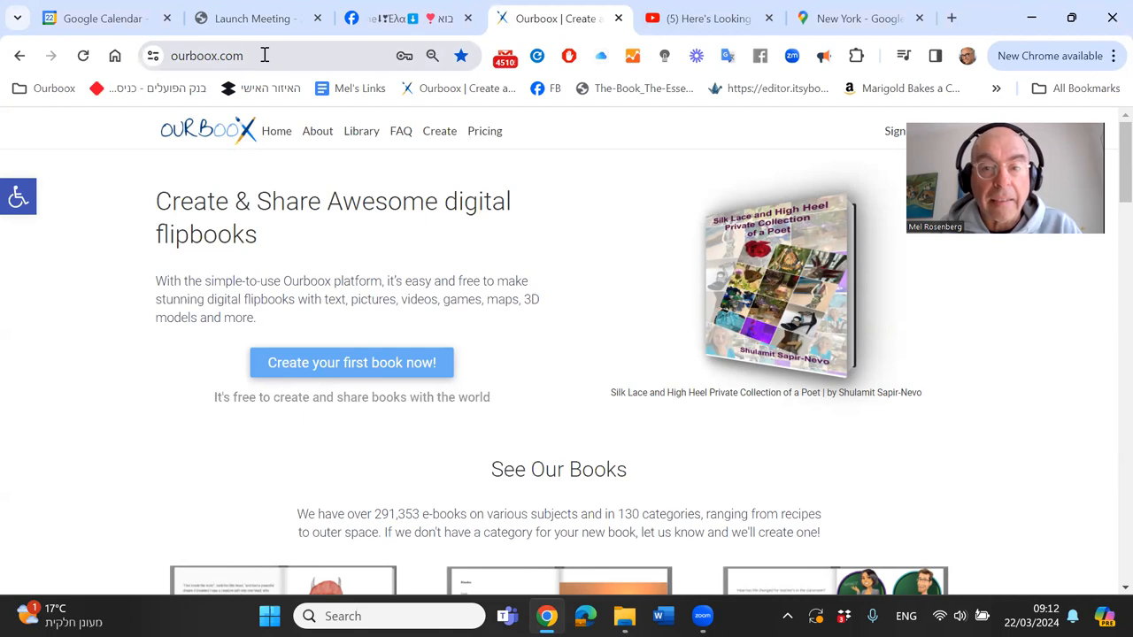
pyautogui.moveTo(483, 283)
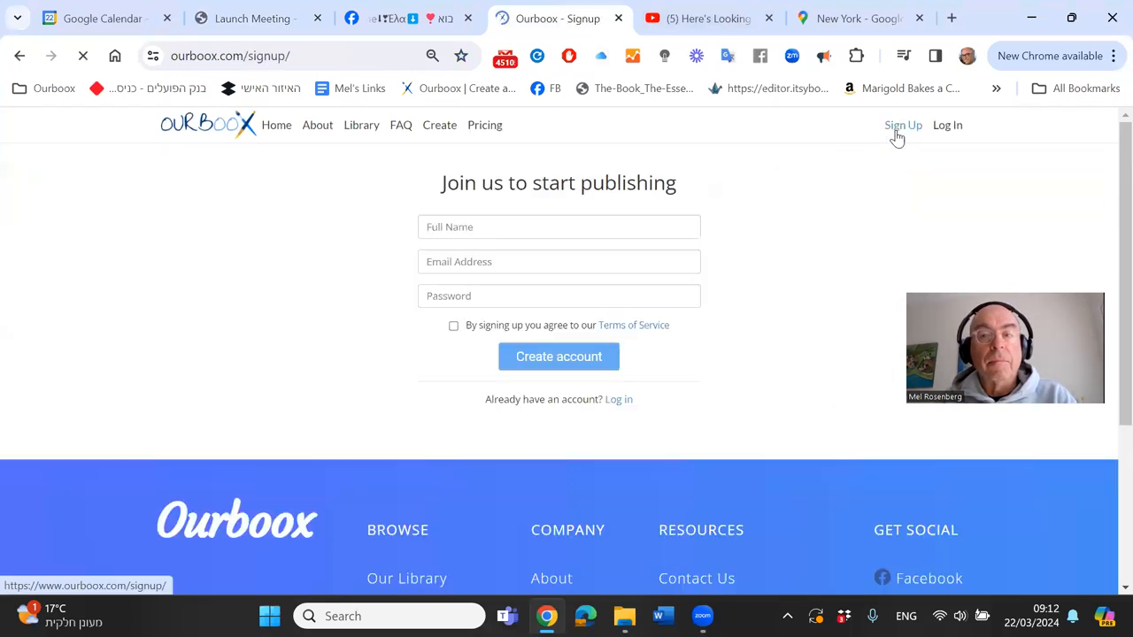
pyautogui.click(559, 227)
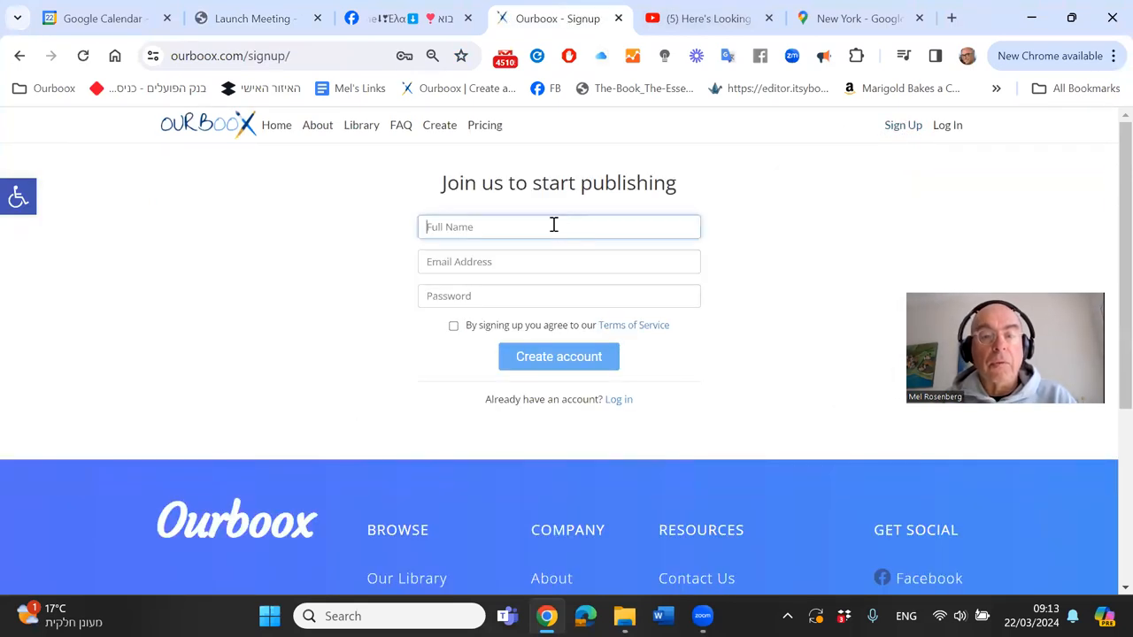
pyautogui.write('Mel')
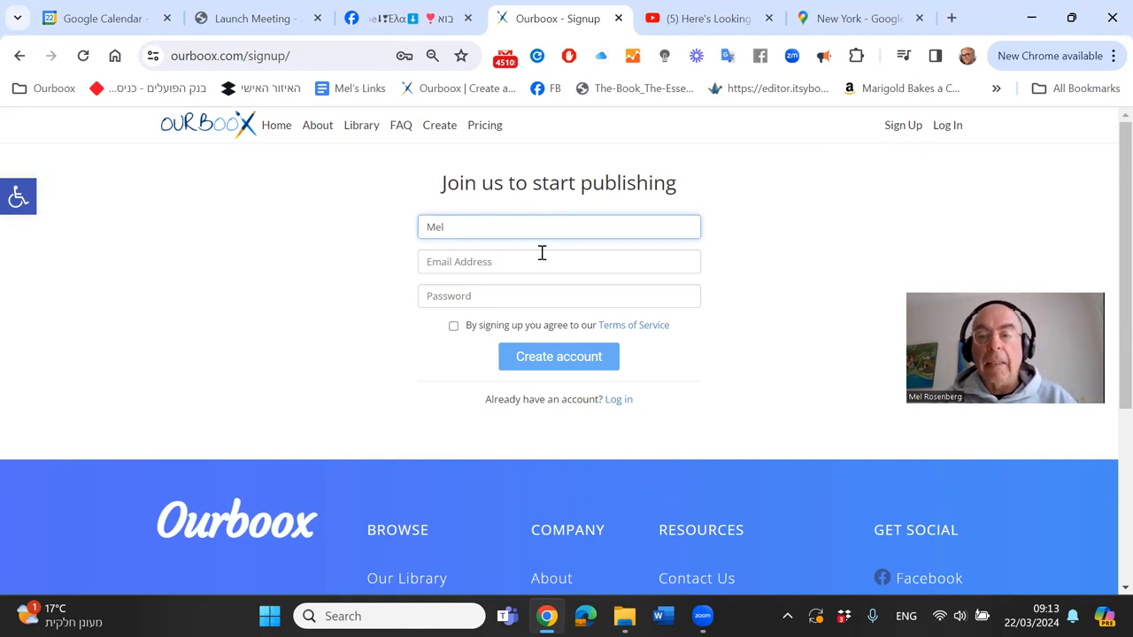
pyautogui.click(560, 262)
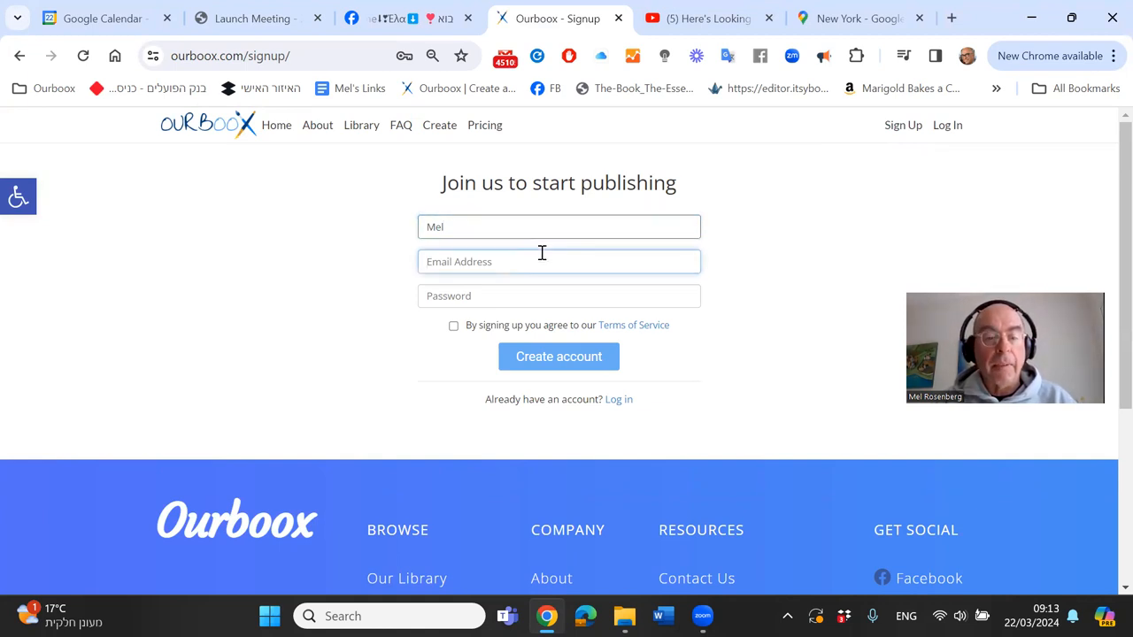
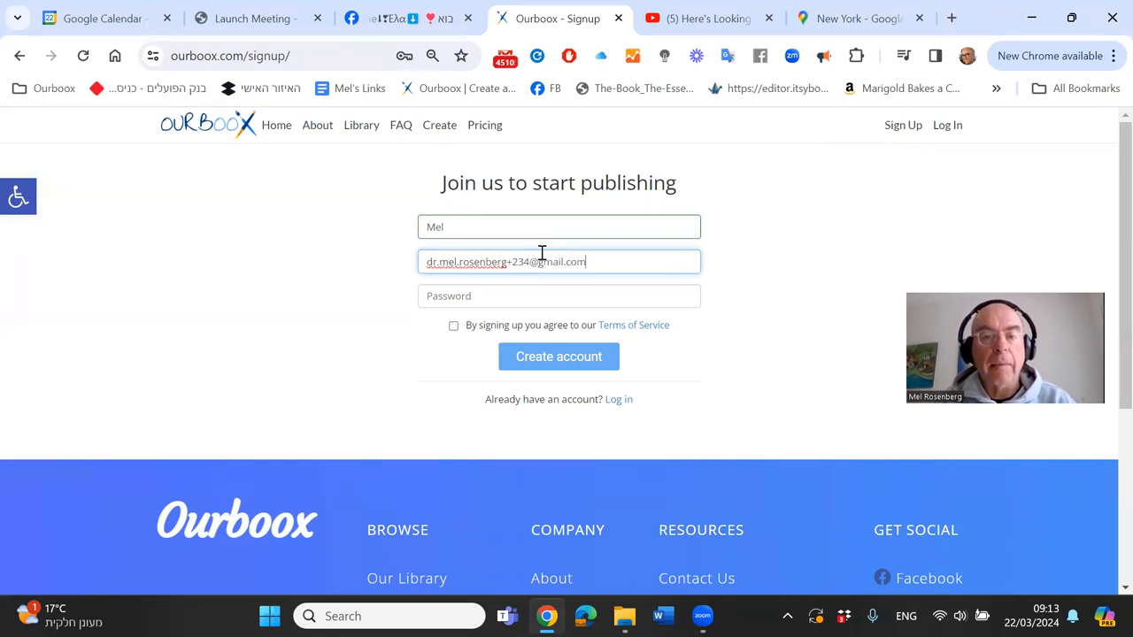
pyautogui.click(559, 296)
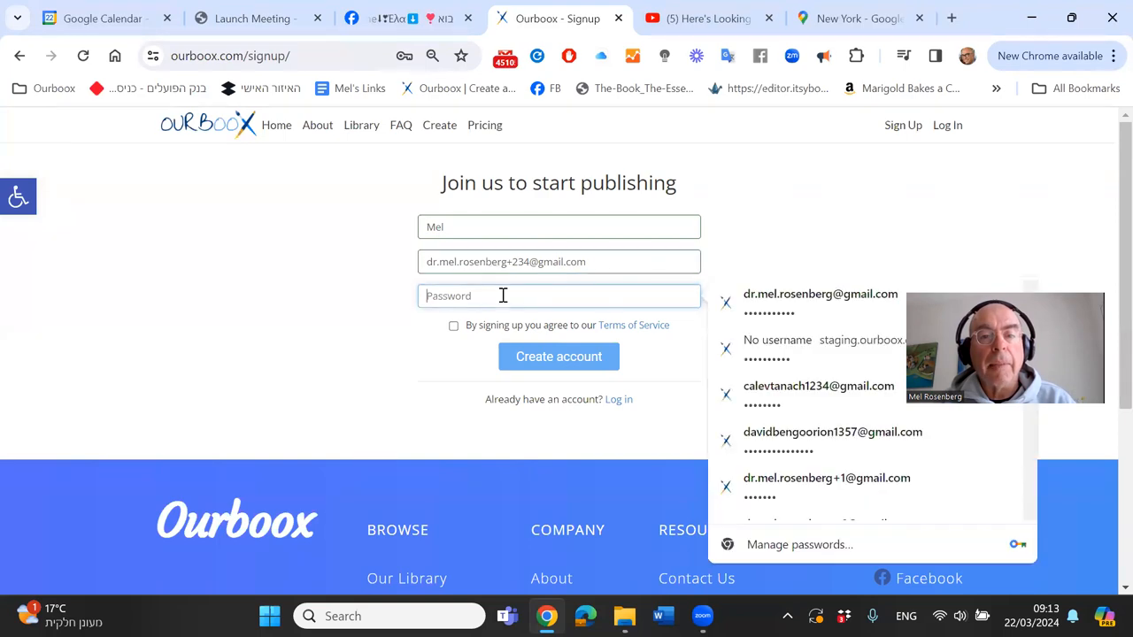
pyautogui.moveTo(496, 290)
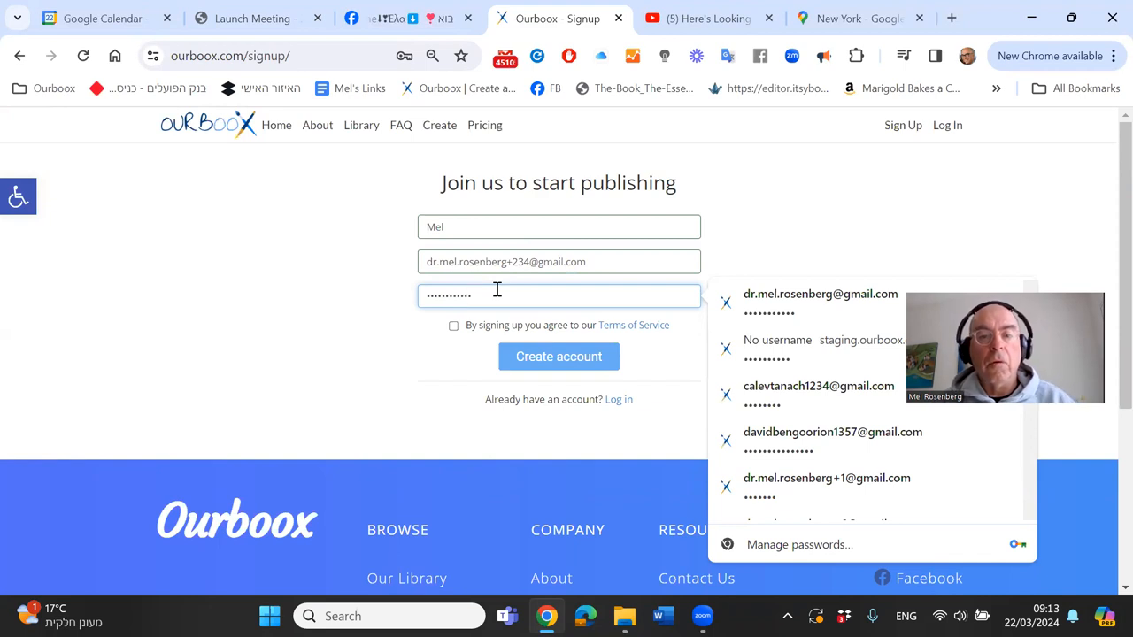
# Step: Agree to the Terms of Service and create the account
pyautogui.click(453, 325)
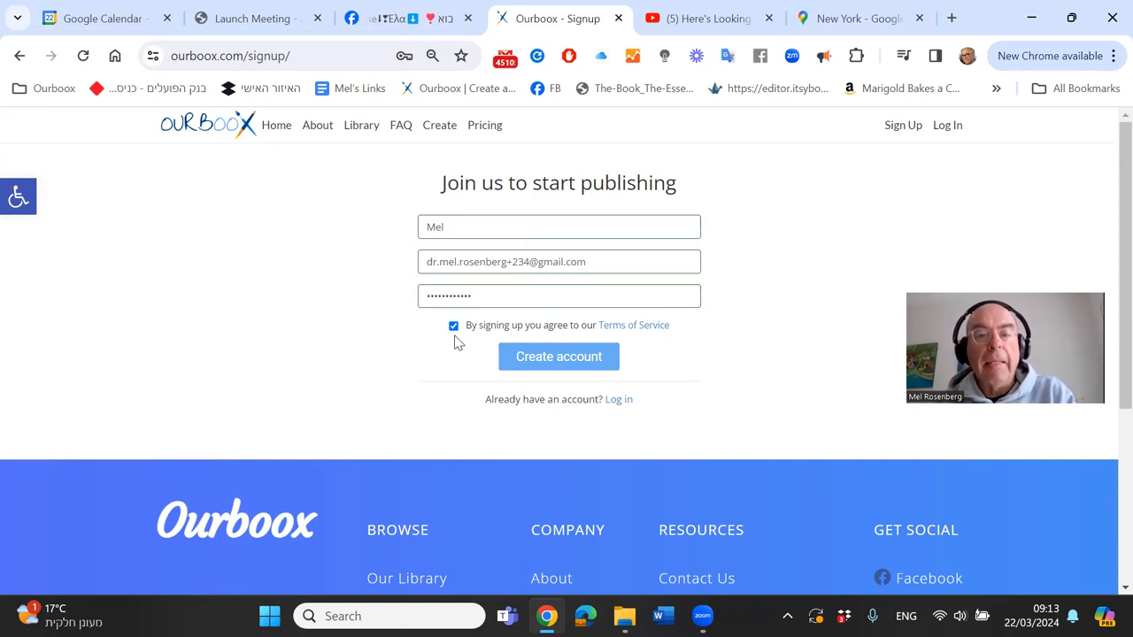
pyautogui.moveTo(534, 367)
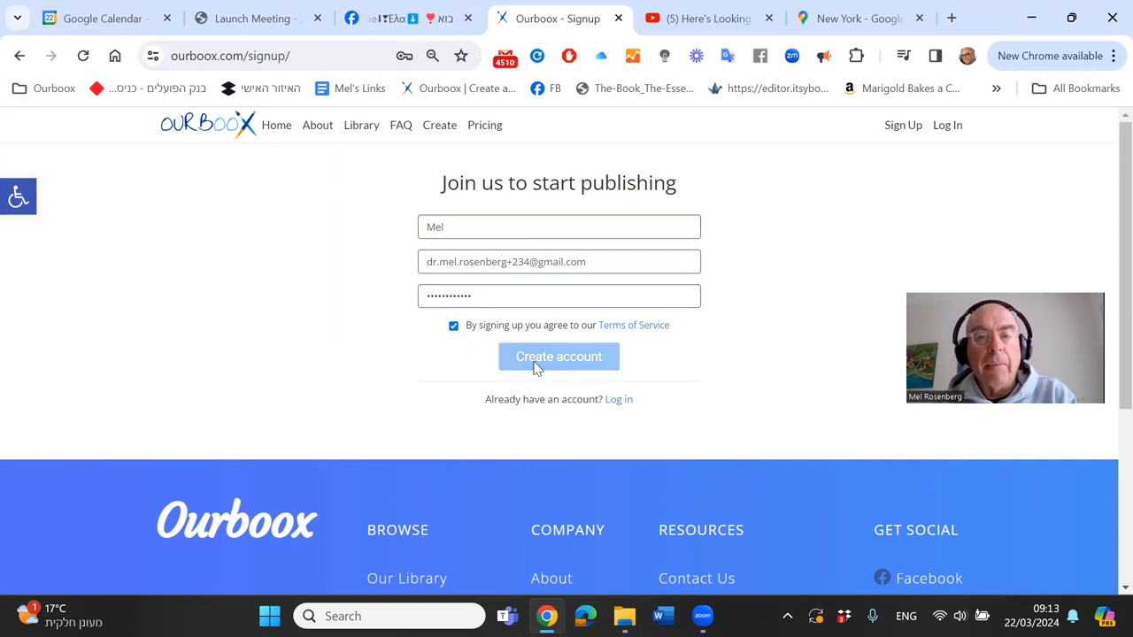
pyautogui.click(558, 356)
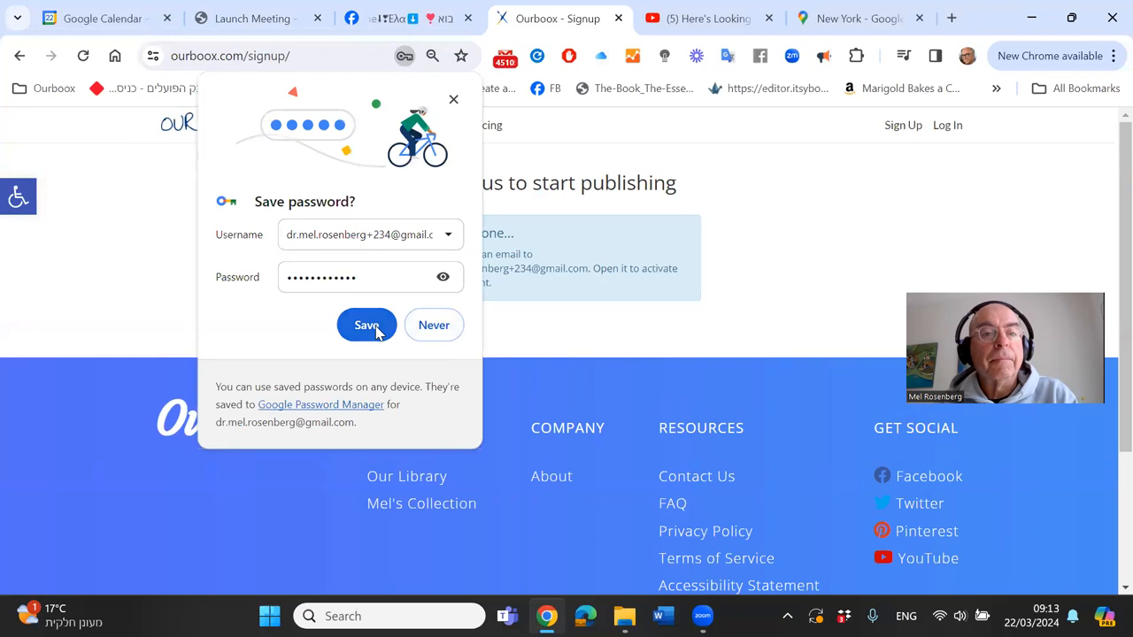
# Step: Save the new login in Chrome and start a new tab for Gmail
pyautogui.click(365, 326)
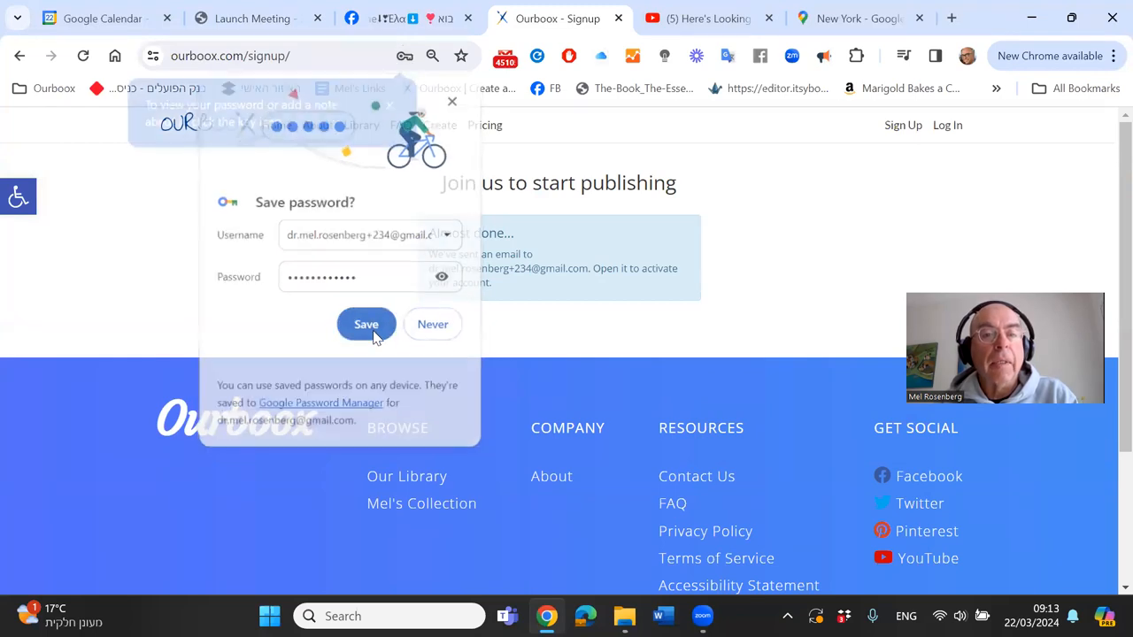
pyautogui.click(367, 324)
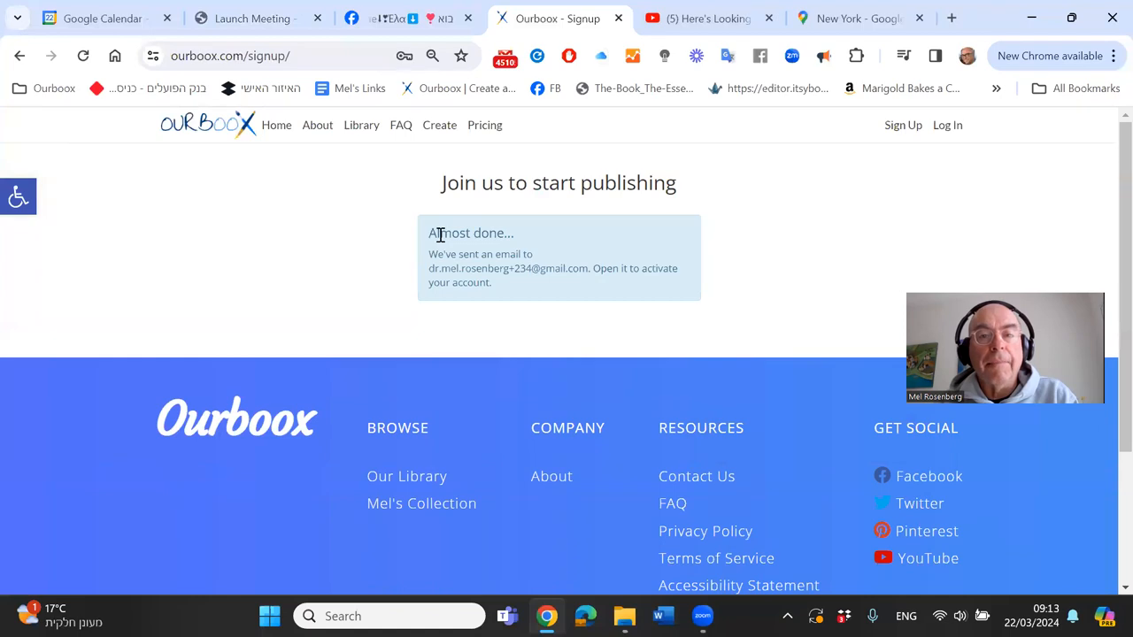
pyautogui.moveTo(460, 279)
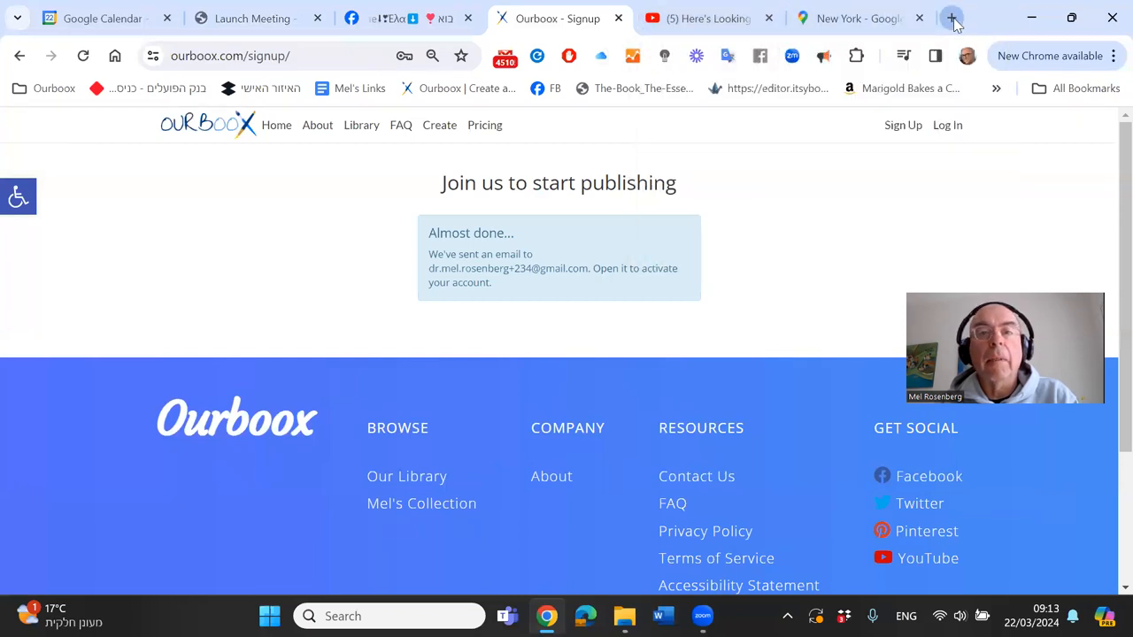
pyautogui.click(951, 18)
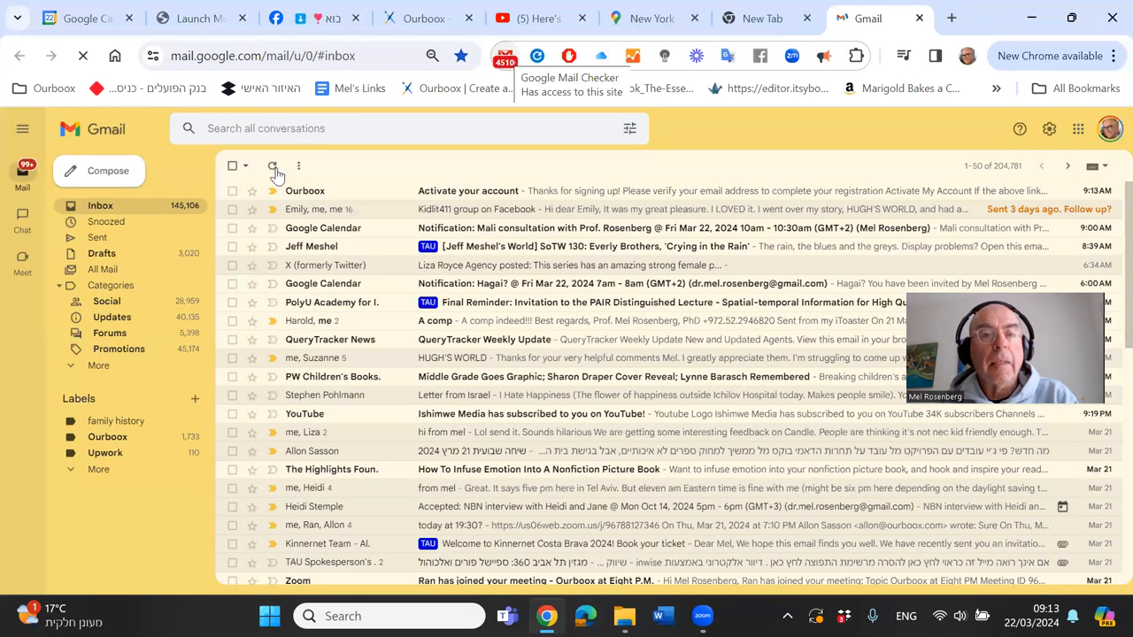
# Step: Activate the Ourboox account from the 'Activate your account' email
pyautogui.click(468, 192)
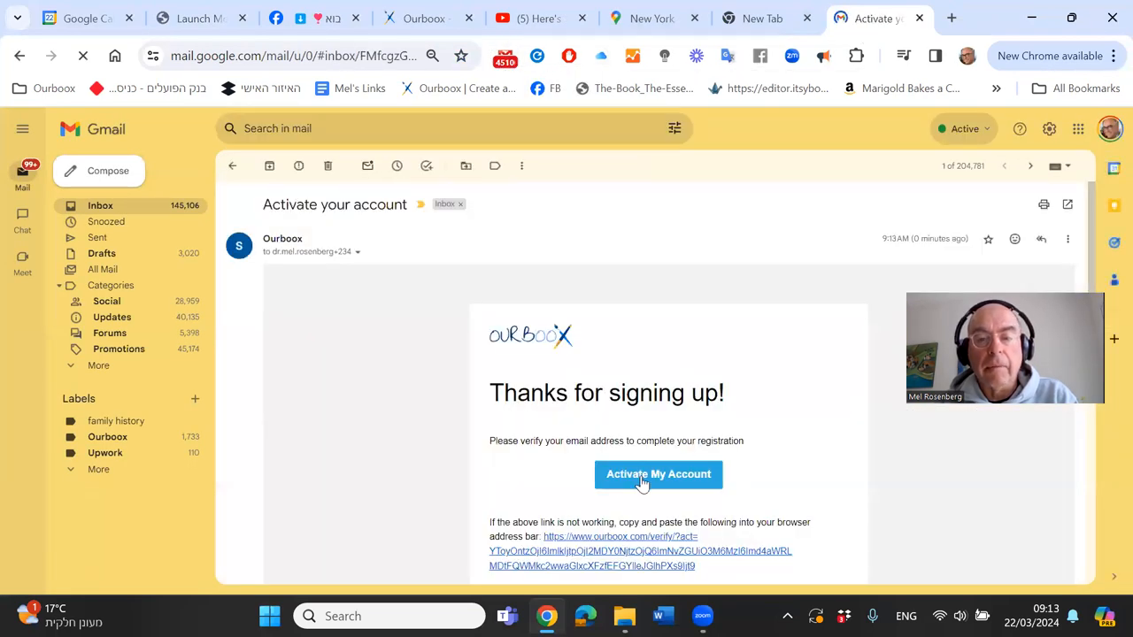
pyautogui.click(658, 474)
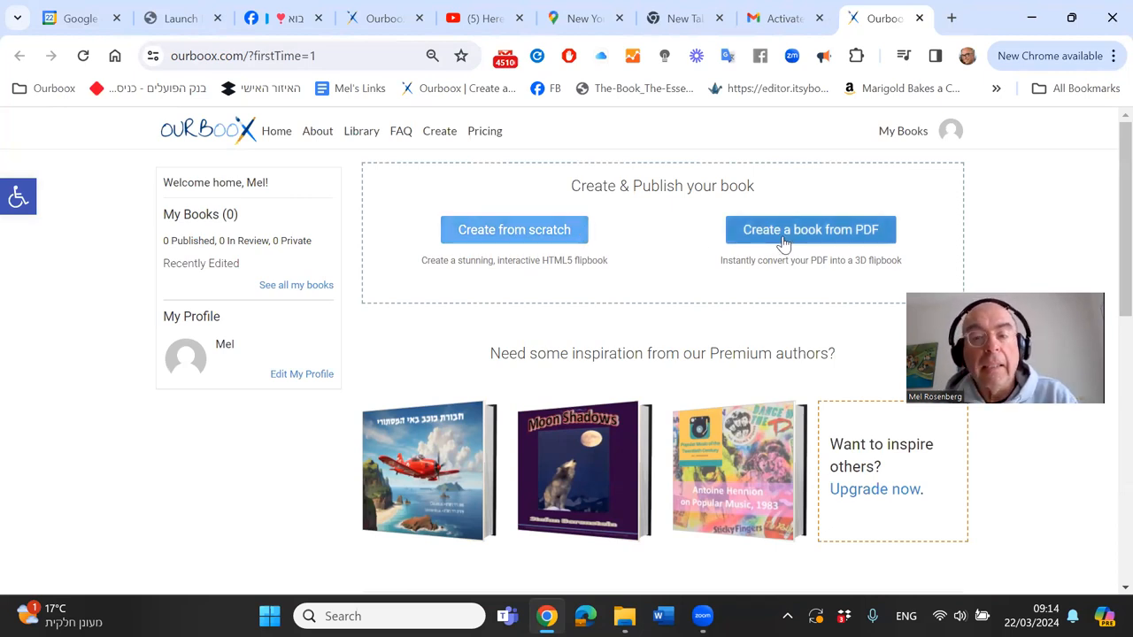
# Step: Create a new book from scratch titled 'All About Mel'
pyautogui.click(513, 230)
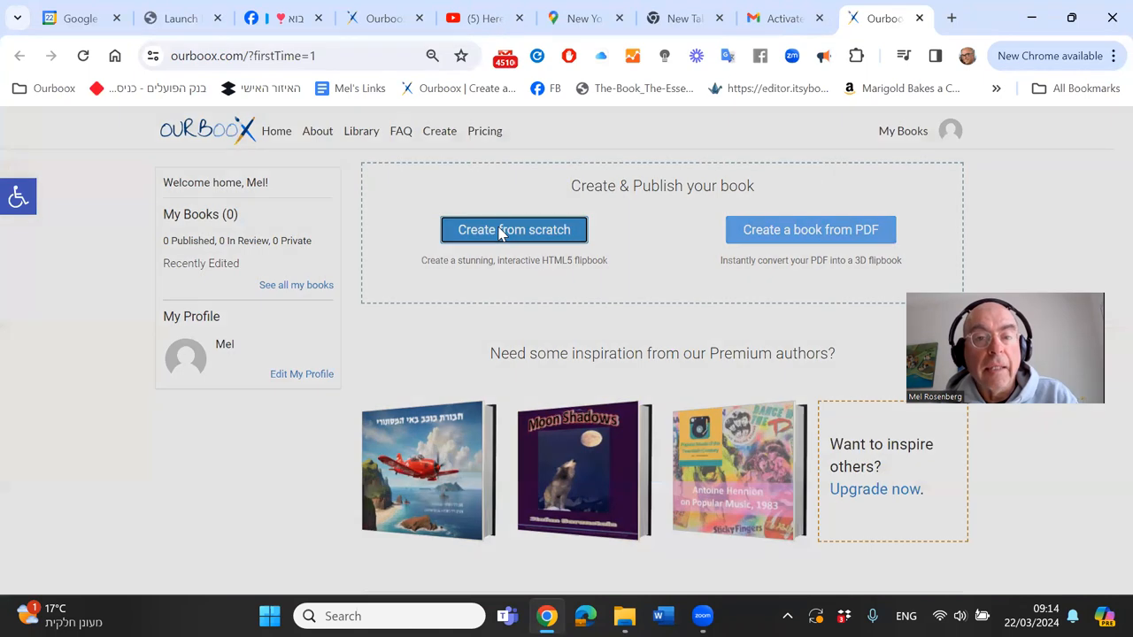
pyautogui.click(514, 230)
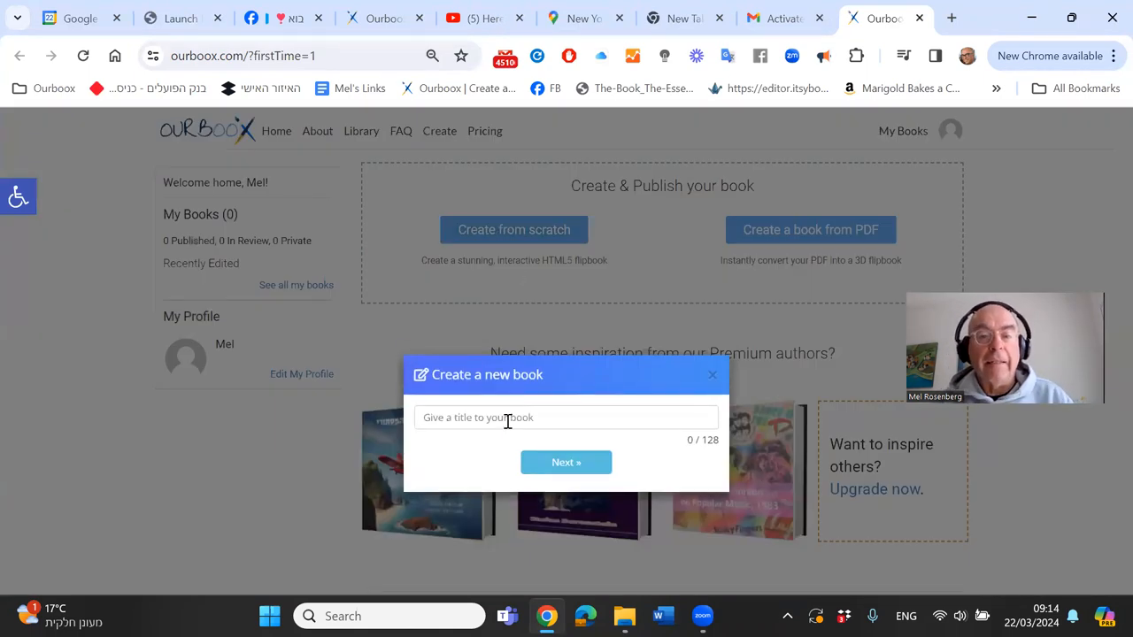
pyautogui.write('A')
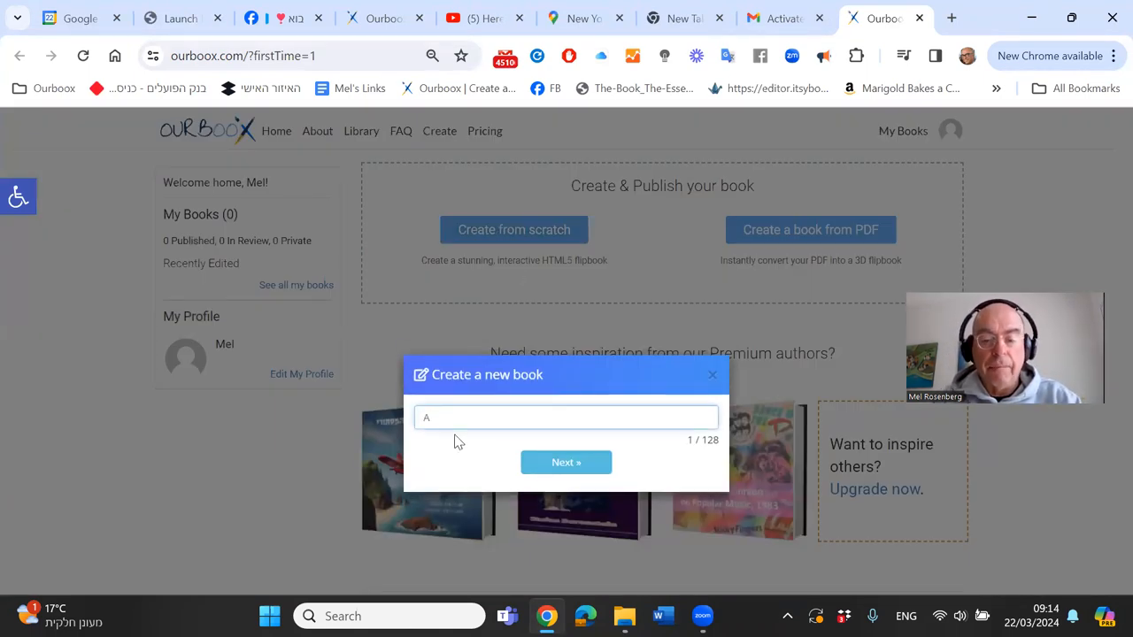
pyautogui.write('ll About')
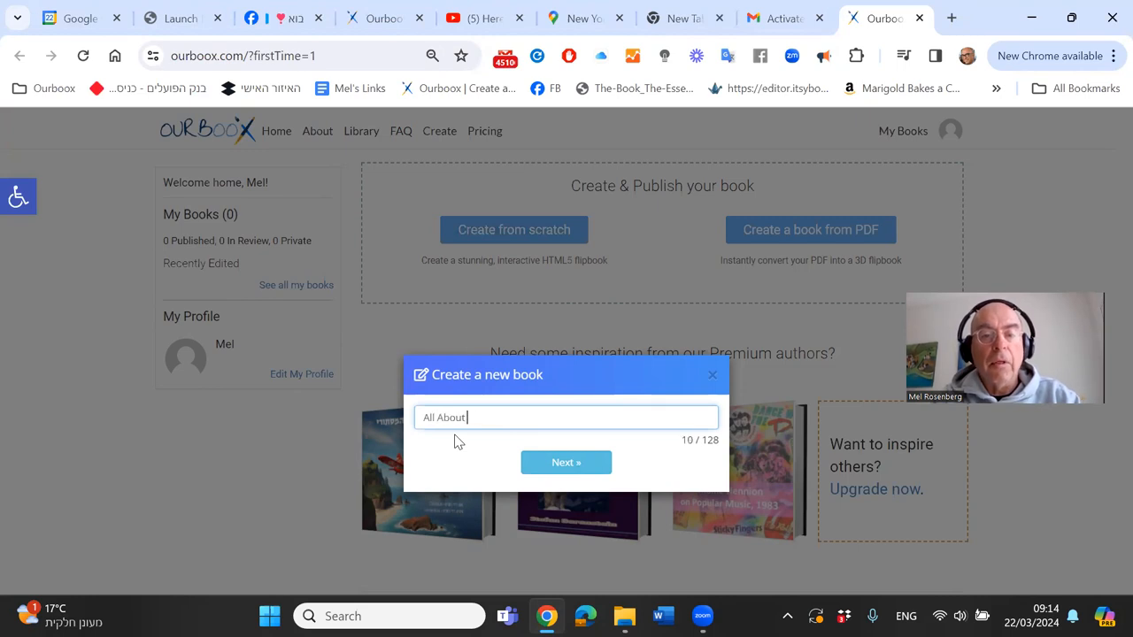
pyautogui.write('Mel')
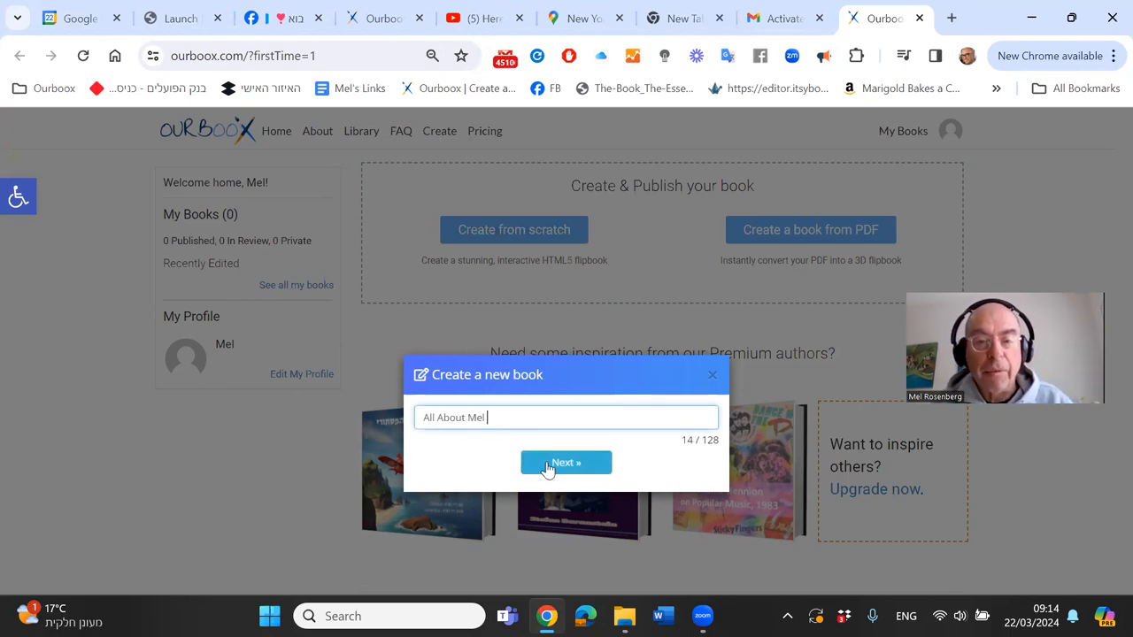
pyautogui.click(566, 462)
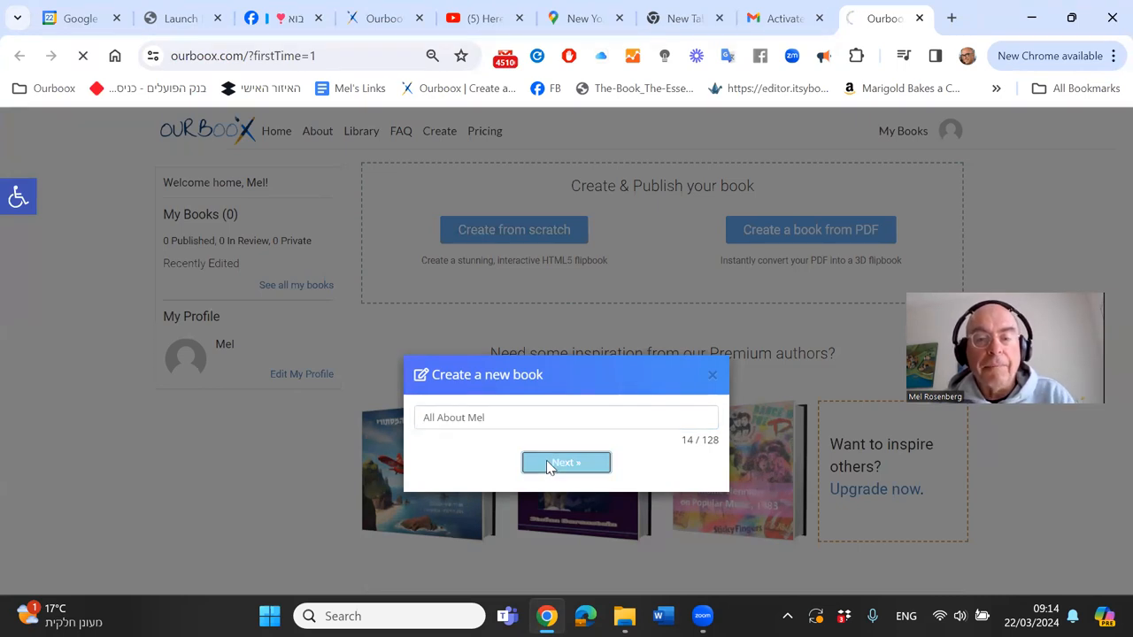
pyautogui.click(566, 463)
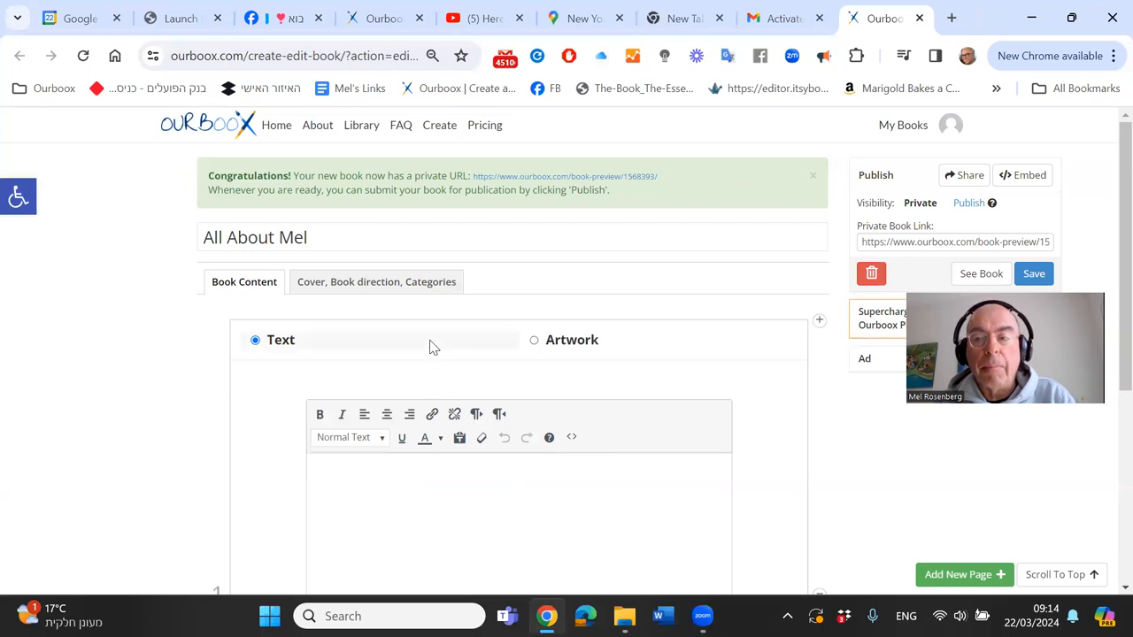
# Step: Select the lines from 'I hated to dance' to 'whistle.' on page 1 to move them to page 2
pyautogui.scroll(-3)
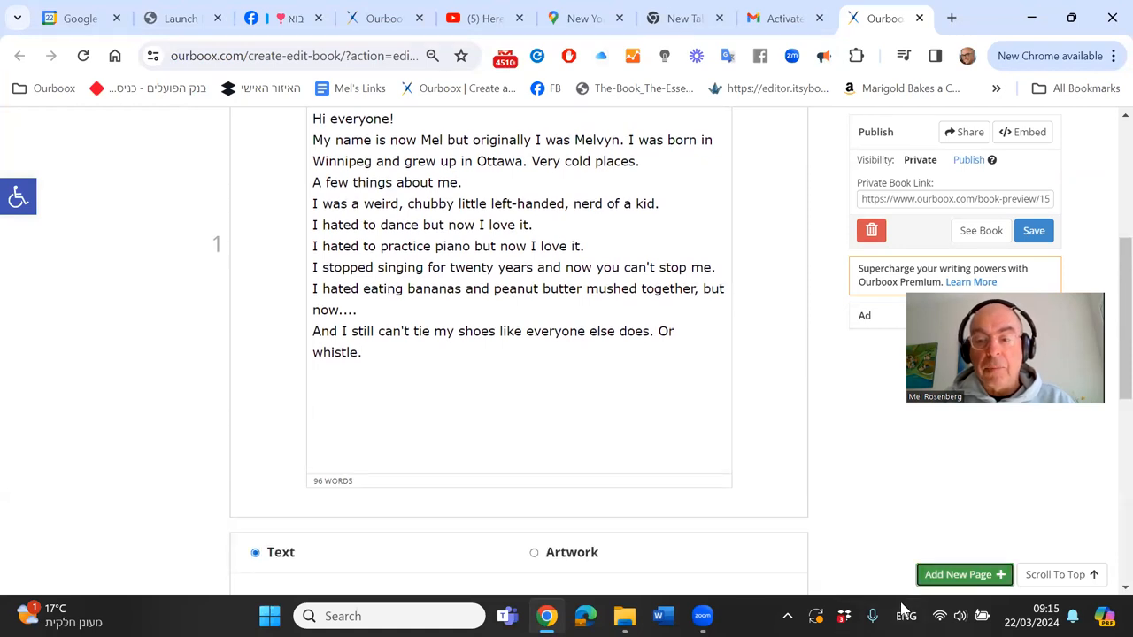
pyautogui.click(963, 574)
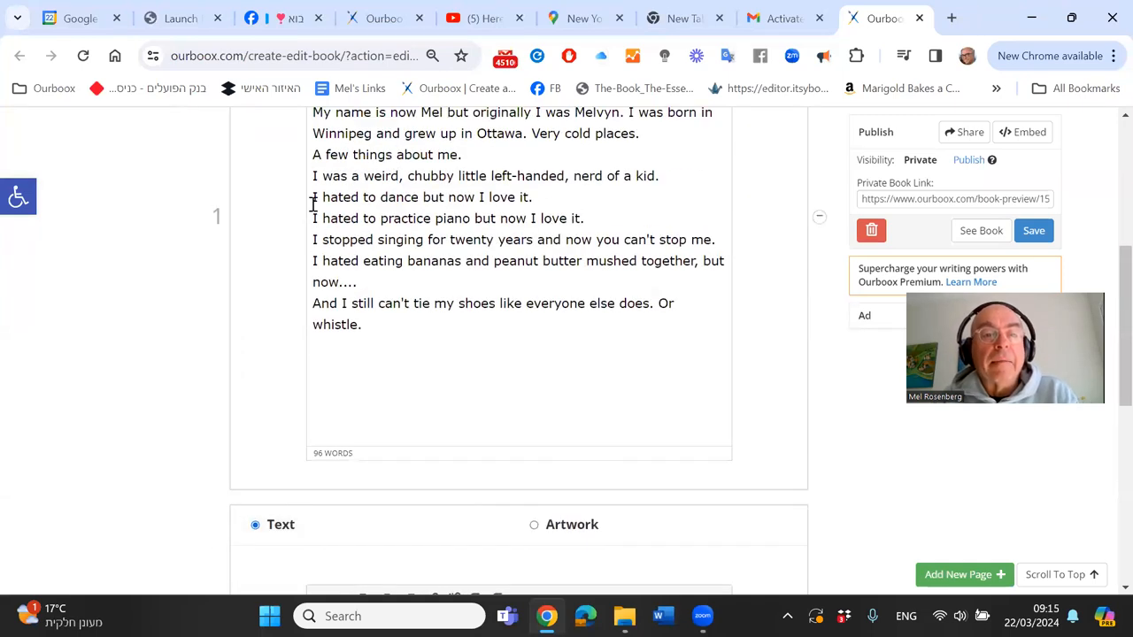
pyautogui.moveTo(312, 196); pyautogui.dragTo(361, 326)
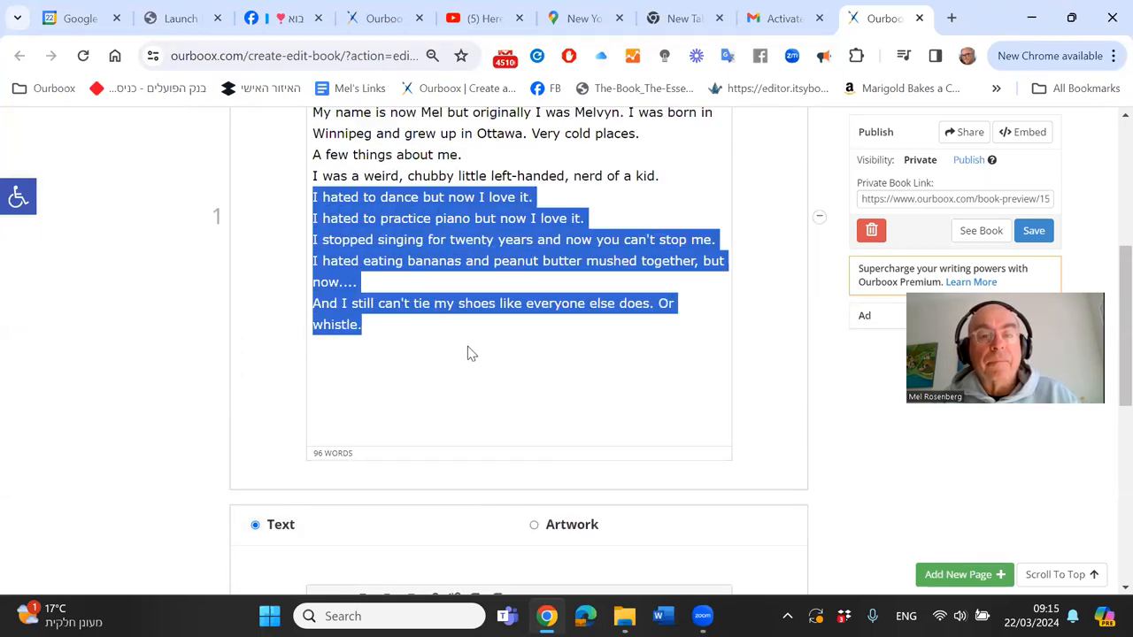
pyautogui.scroll(-3)
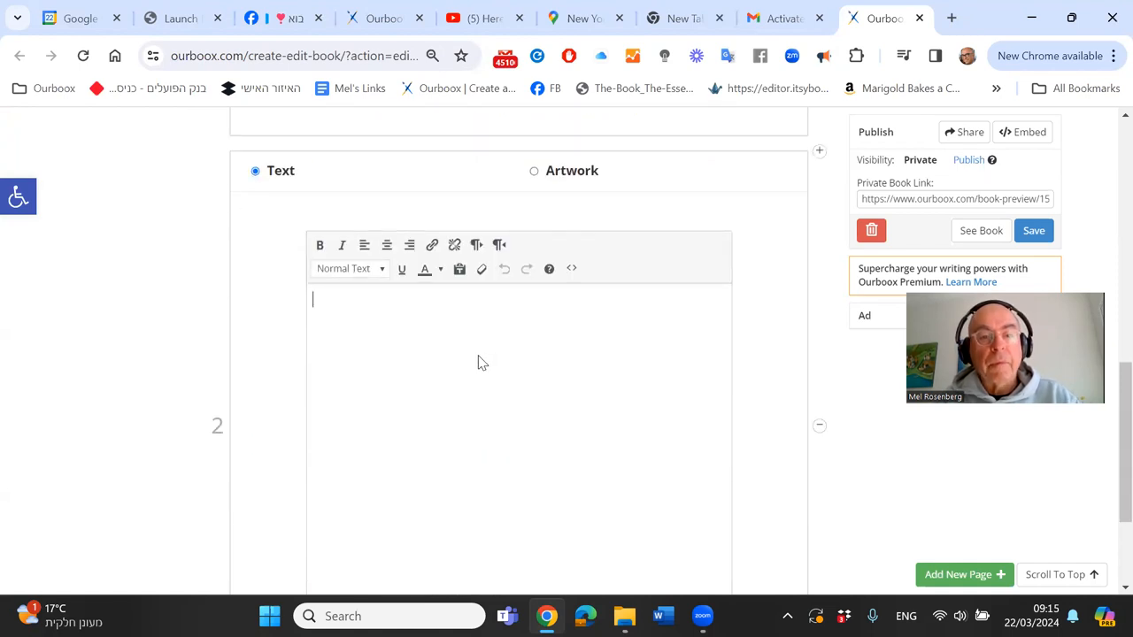
# Step: Place the 'I hated to dance but now I love it.' lines on page 2 as Heading 3
pyautogui.write('I hated to dance but now I love it.')
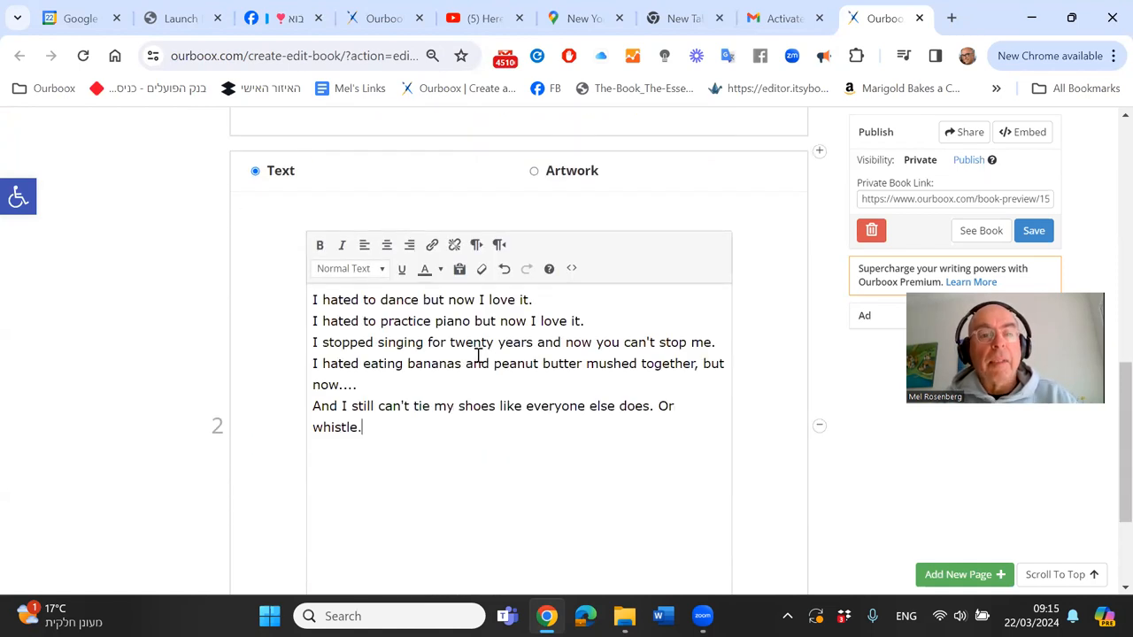
pyautogui.moveTo(313, 299)
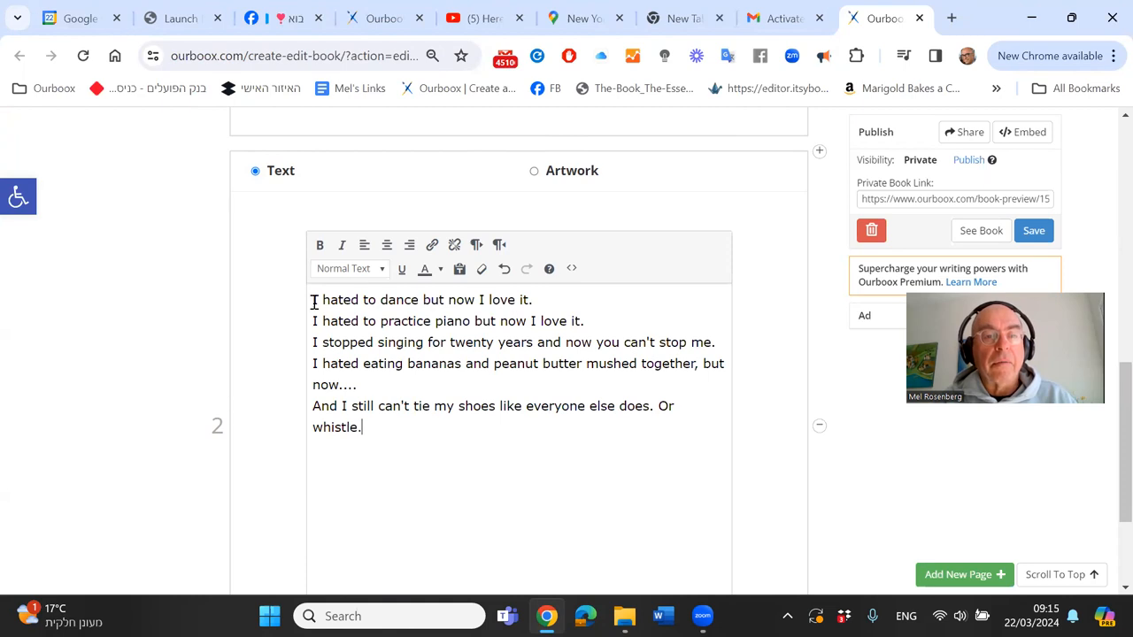
pyautogui.click(380, 269)
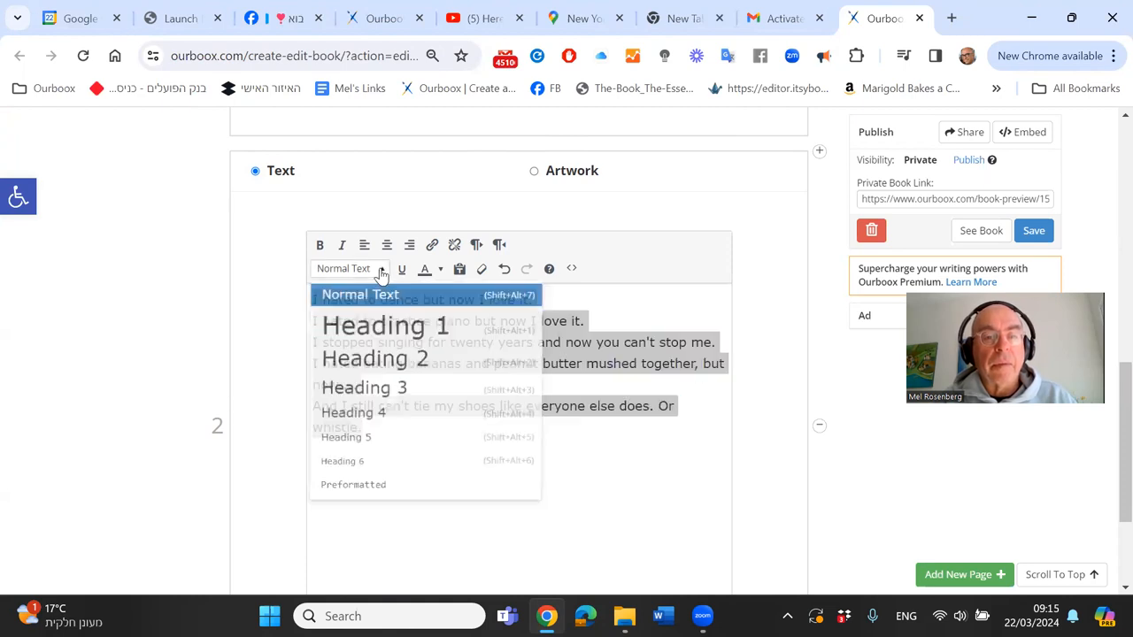
pyautogui.click(361, 386)
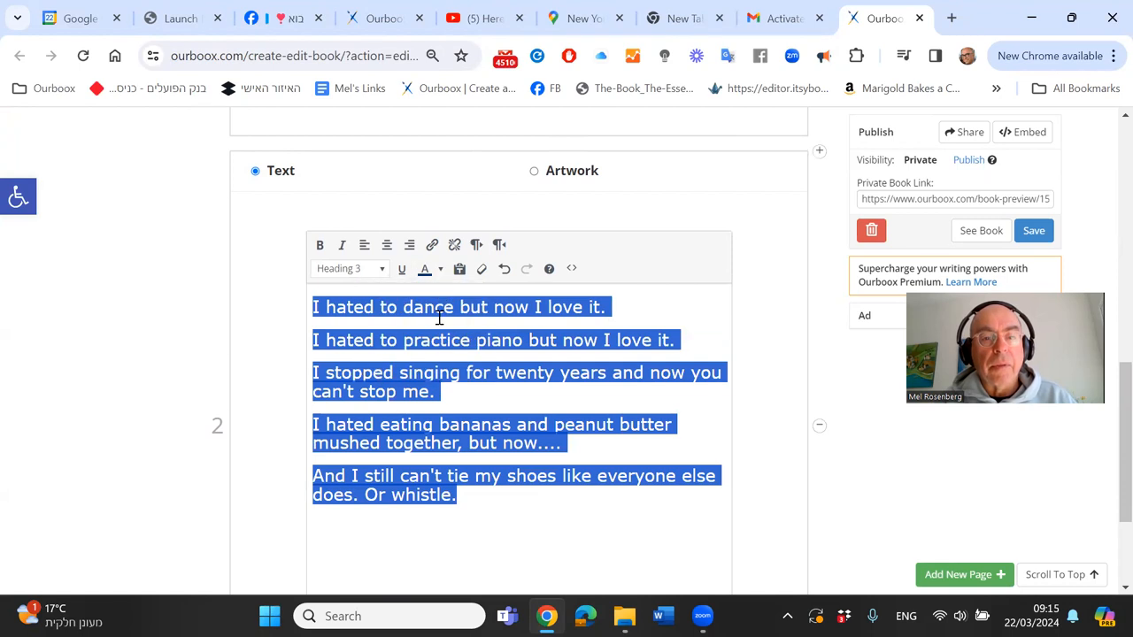
# Step: Restyle page 1's introduction as Heading 3 and add a third page to the book
pyautogui.click(457, 501)
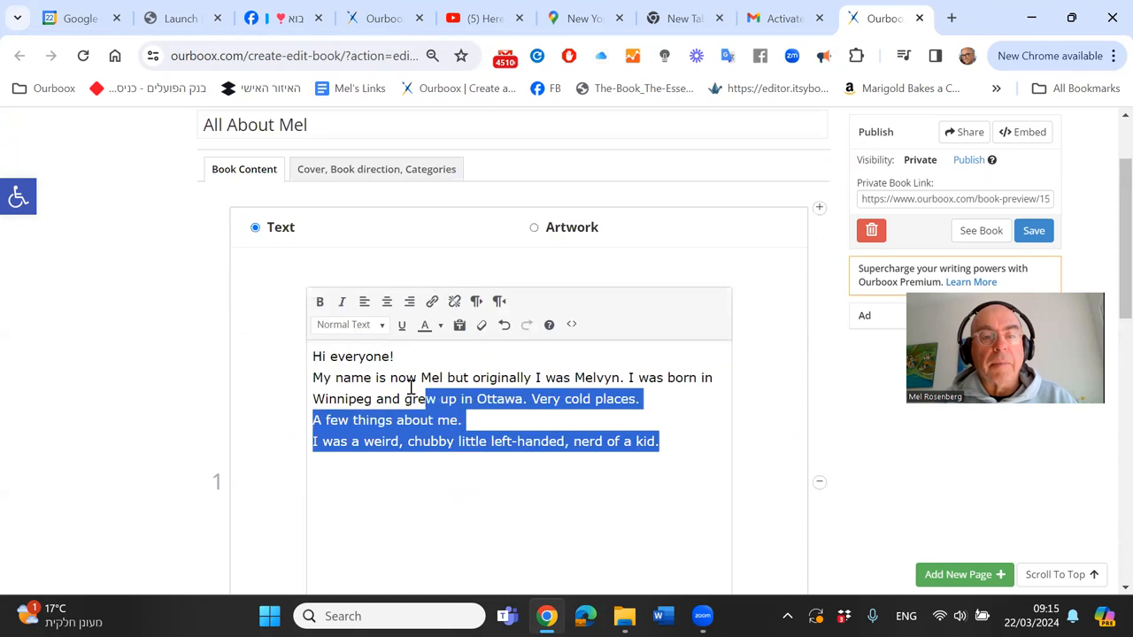
pyautogui.click(347, 326)
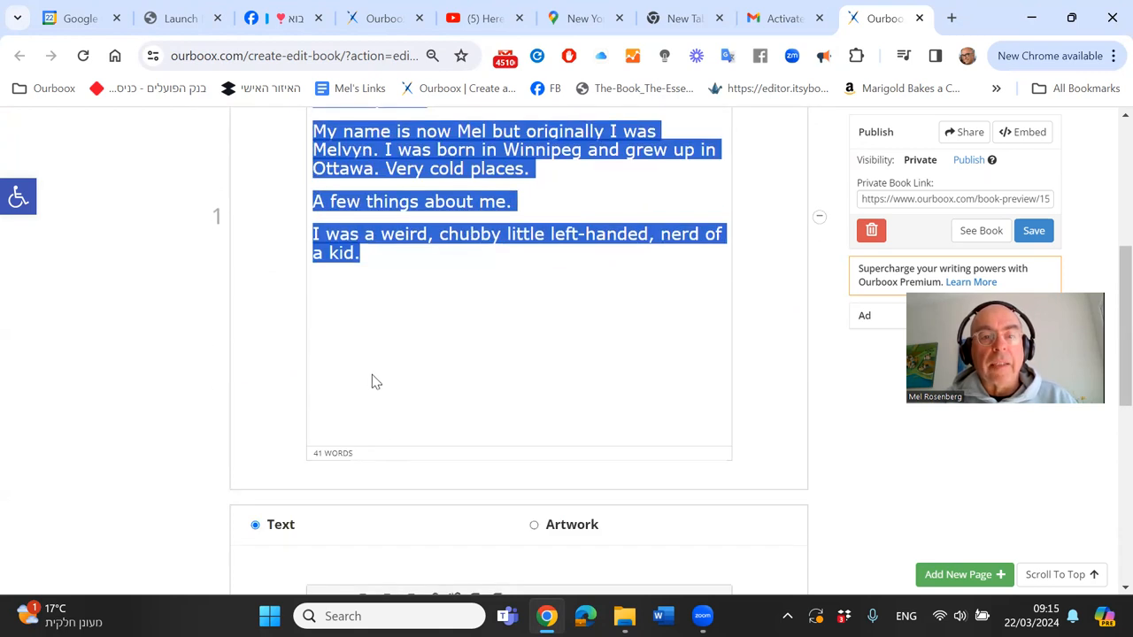
pyautogui.click(829, 513)
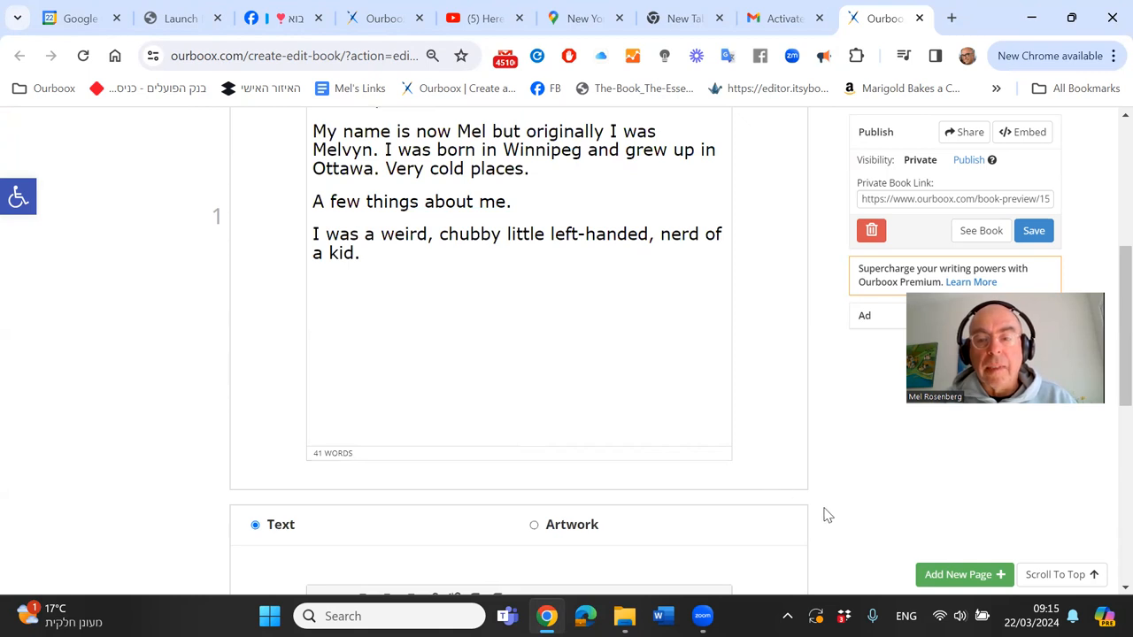
pyautogui.scroll(-3)
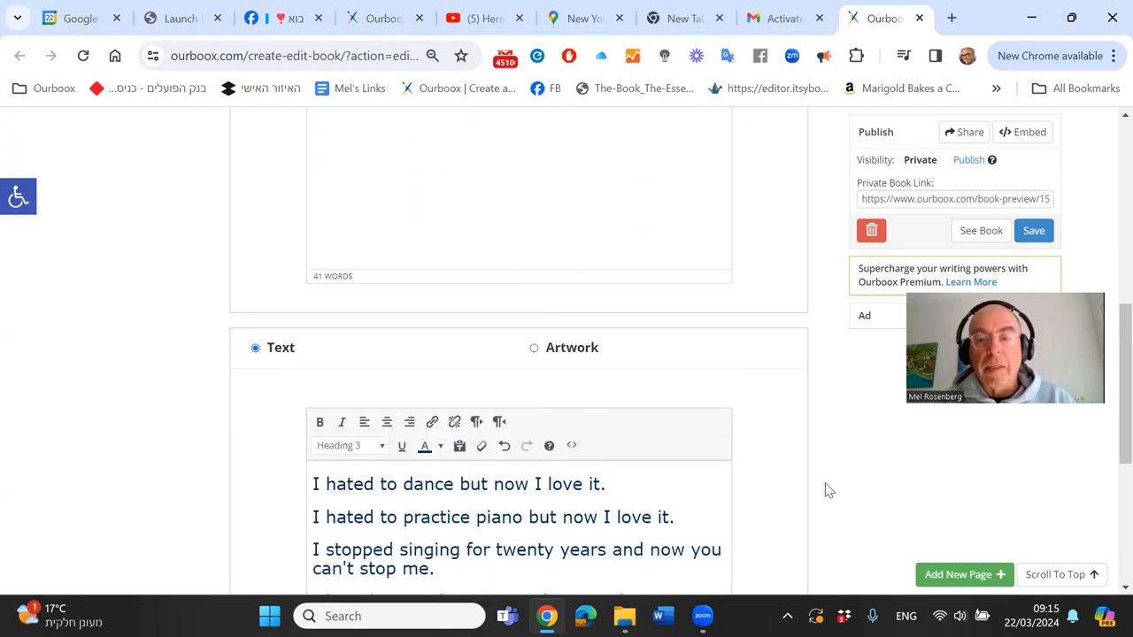
pyautogui.moveTo(807, 324)
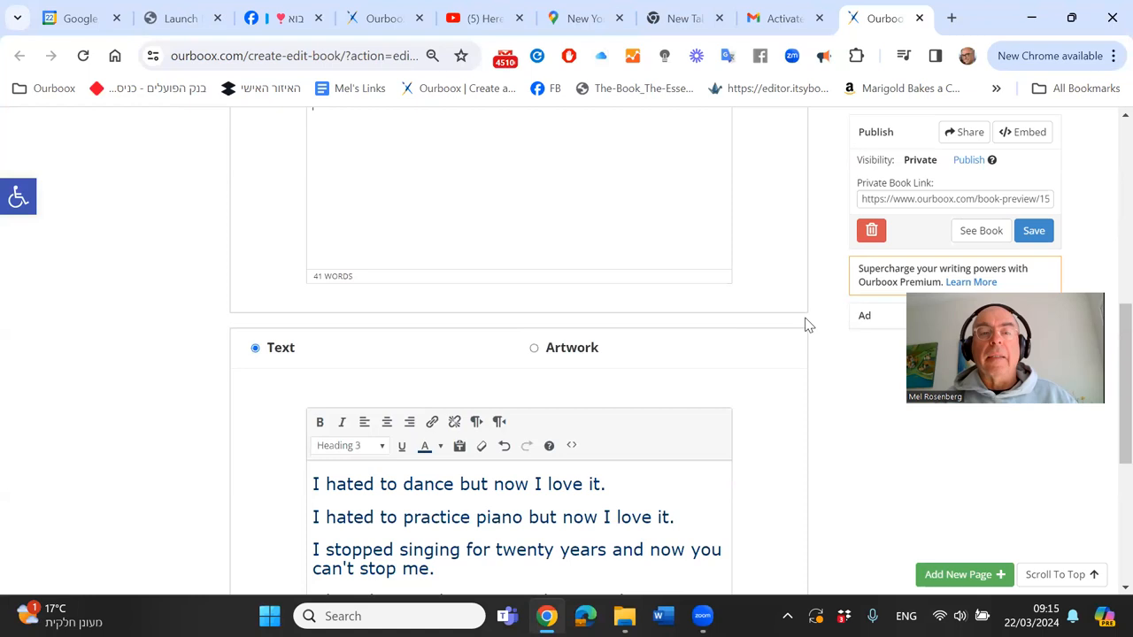
pyautogui.moveTo(814, 326)
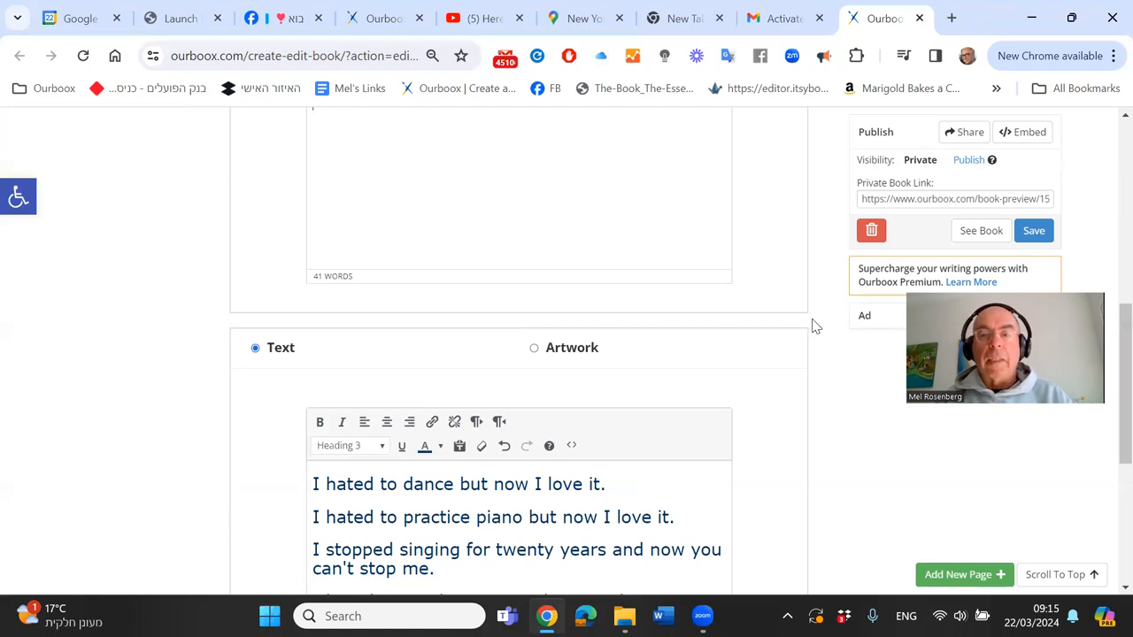
pyautogui.scroll(-3)
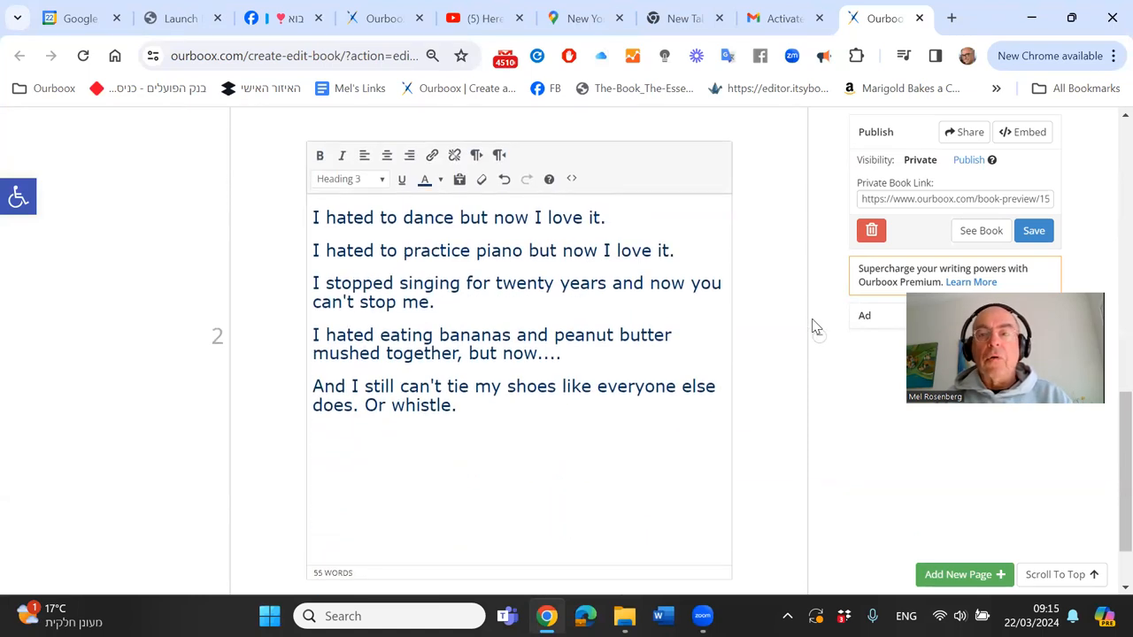
pyautogui.scroll(-3)
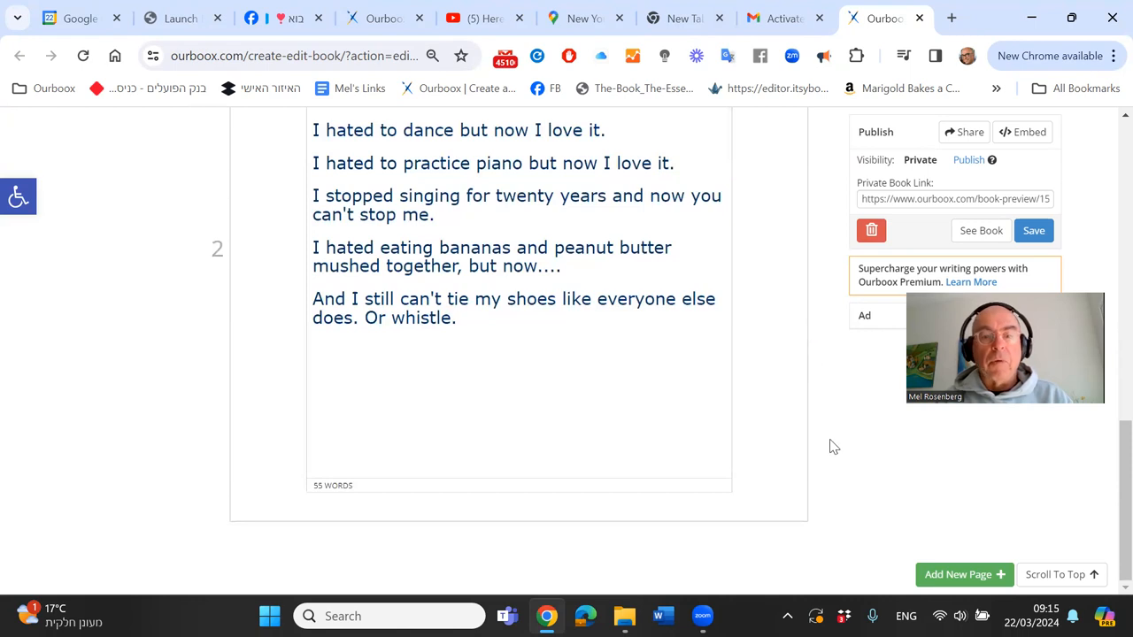
pyautogui.click(963, 573)
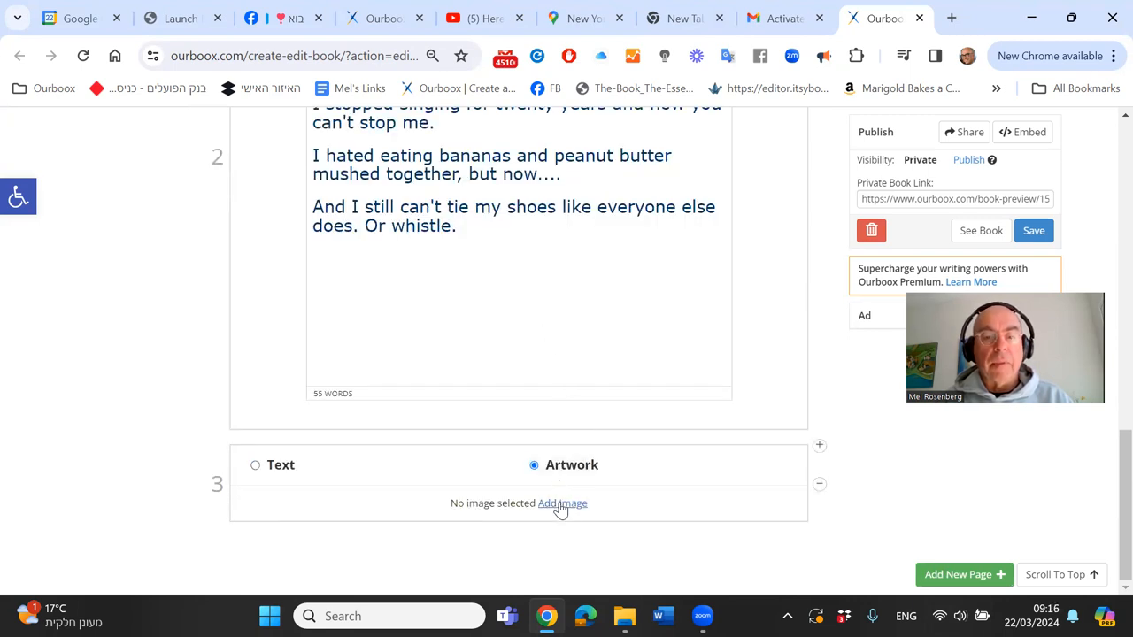
# Step: Upload the black-and-white childhood photo and insert it as page 3's artwork
pyautogui.click(563, 503)
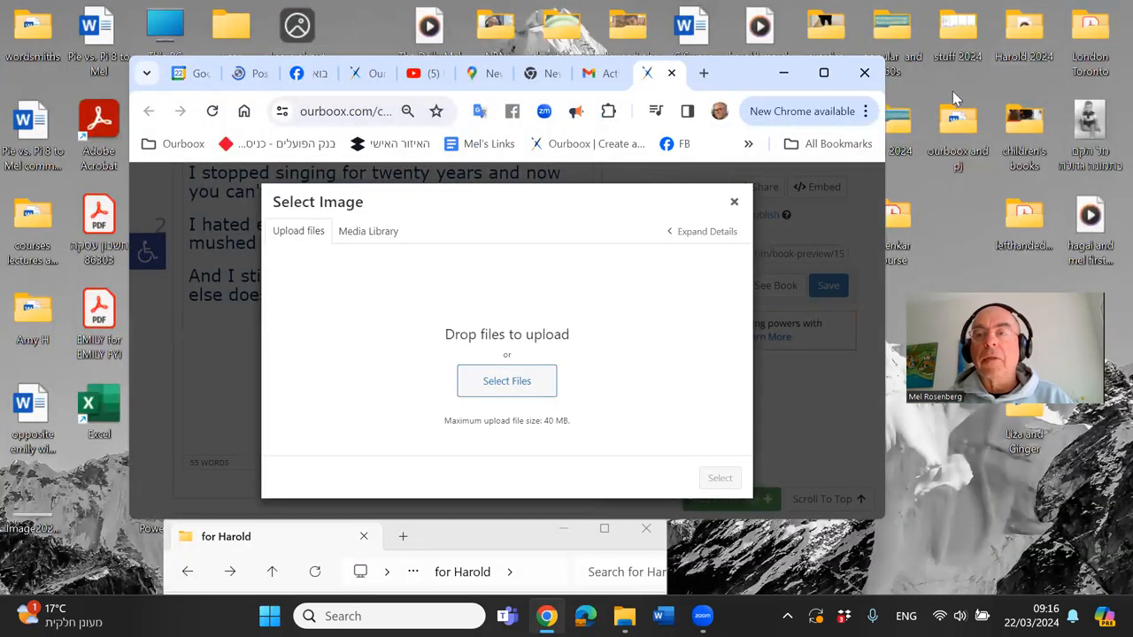
pyautogui.click(368, 230)
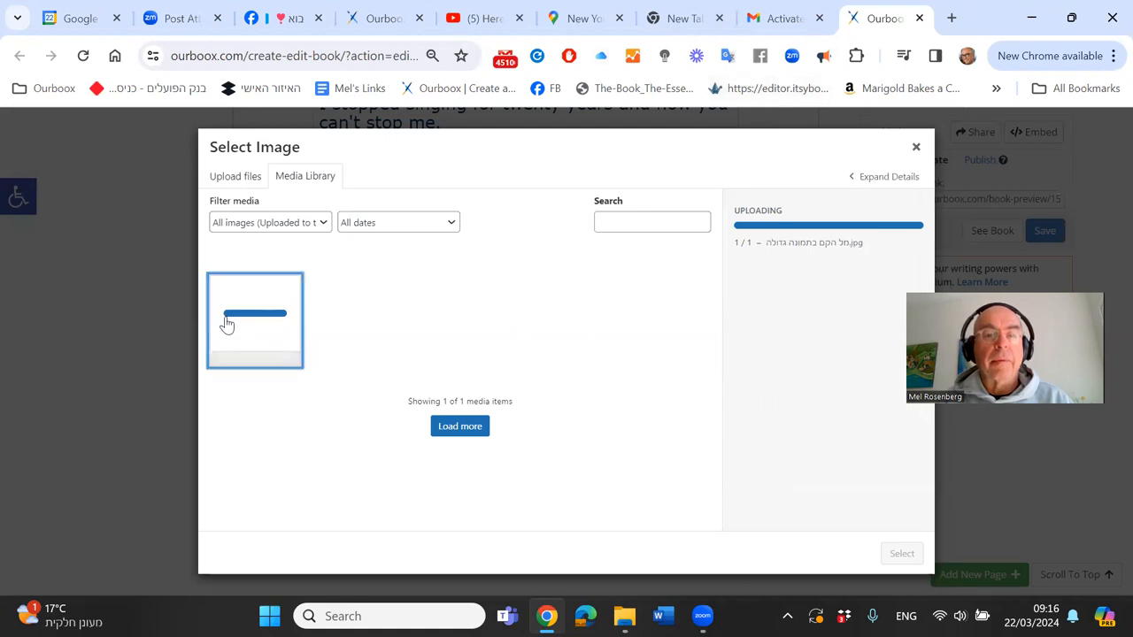
pyautogui.moveTo(641, 386)
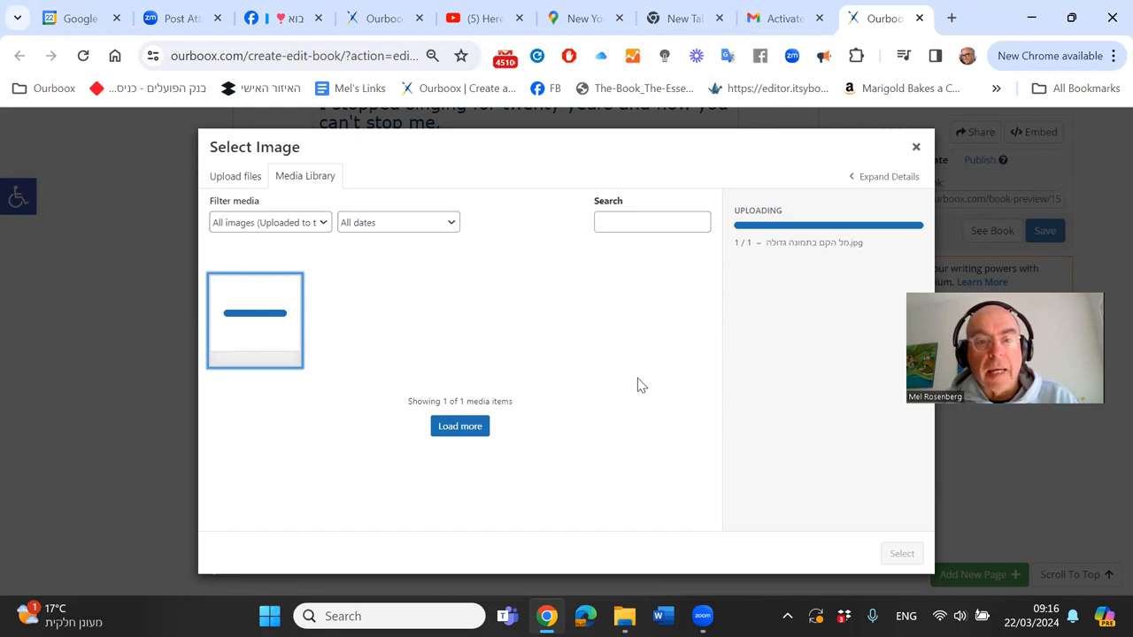
pyautogui.moveTo(262, 333)
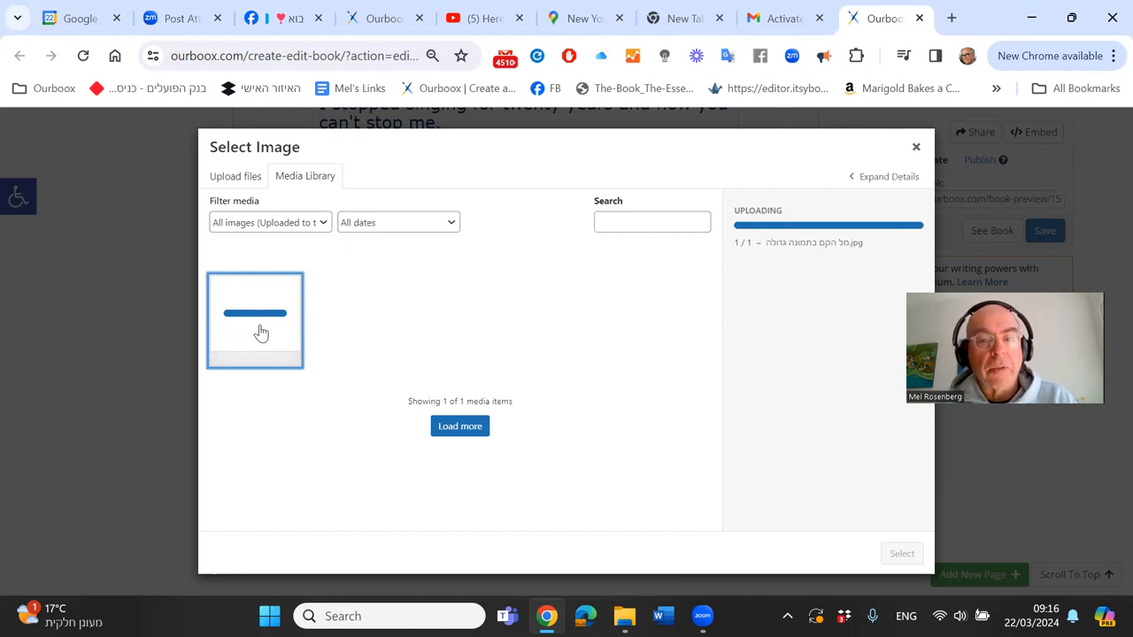
pyautogui.click(262, 332)
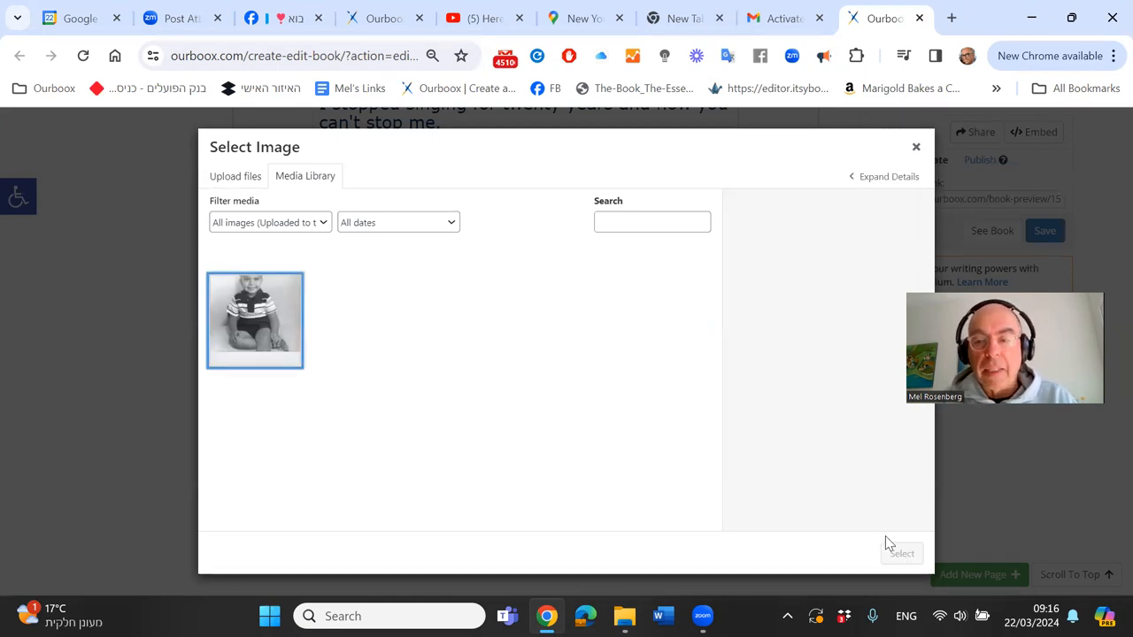
pyautogui.click(255, 322)
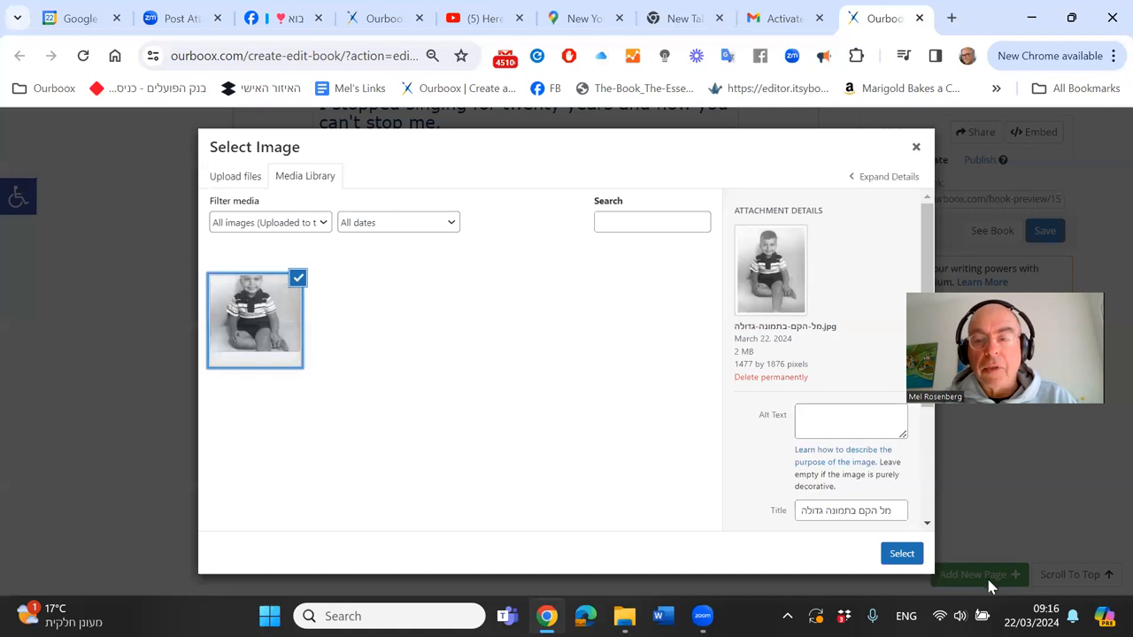
pyautogui.click(903, 553)
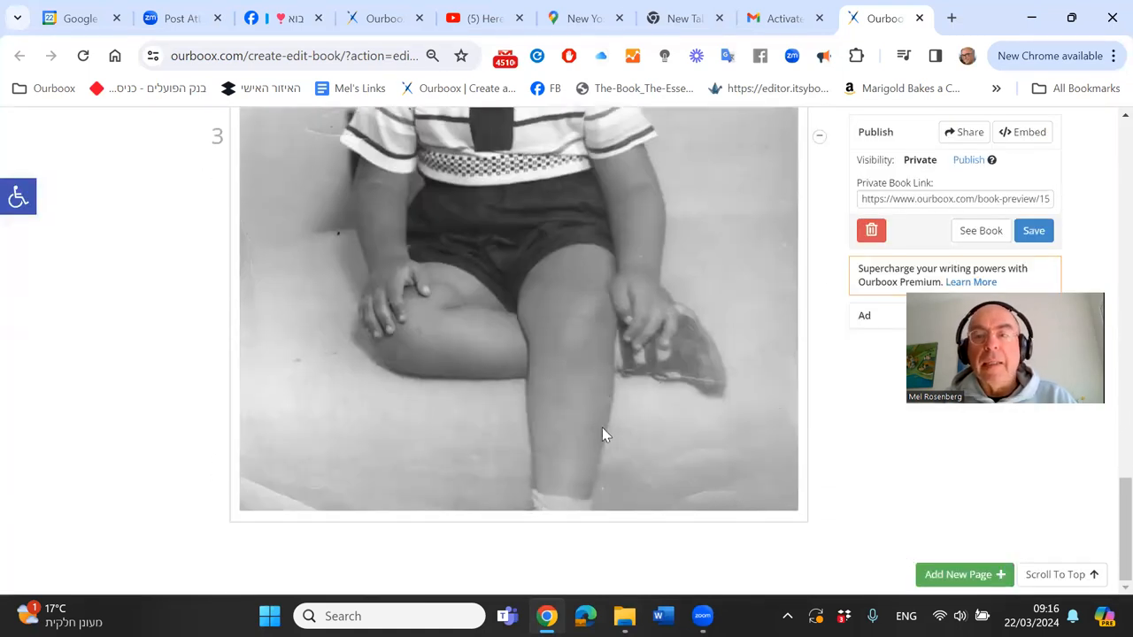
pyautogui.moveTo(719, 393)
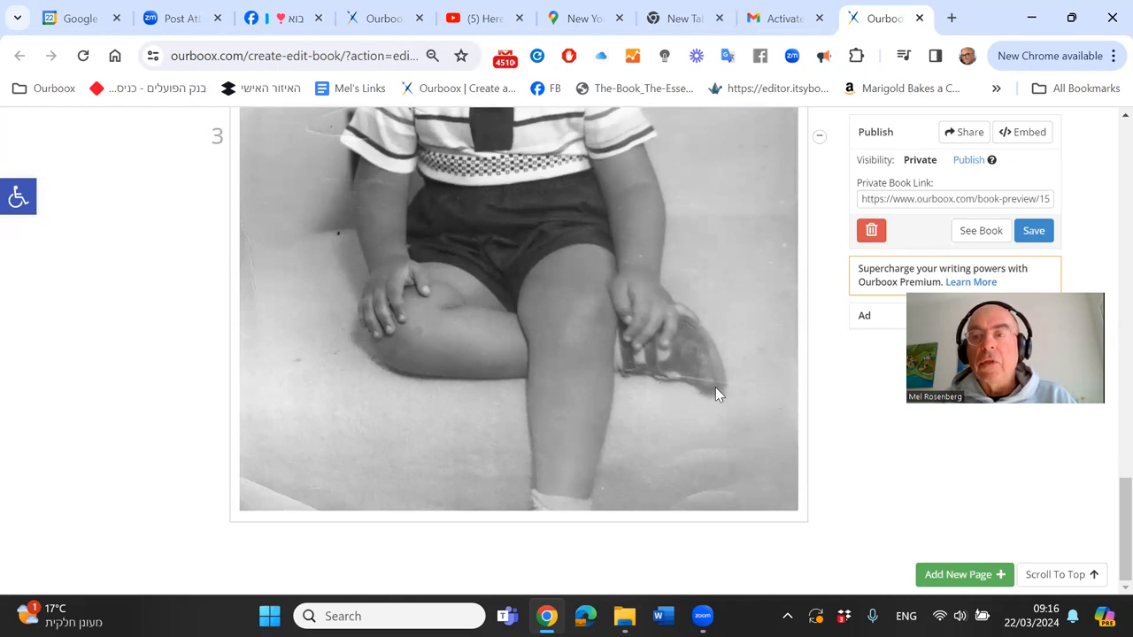
pyautogui.moveTo(882, 531)
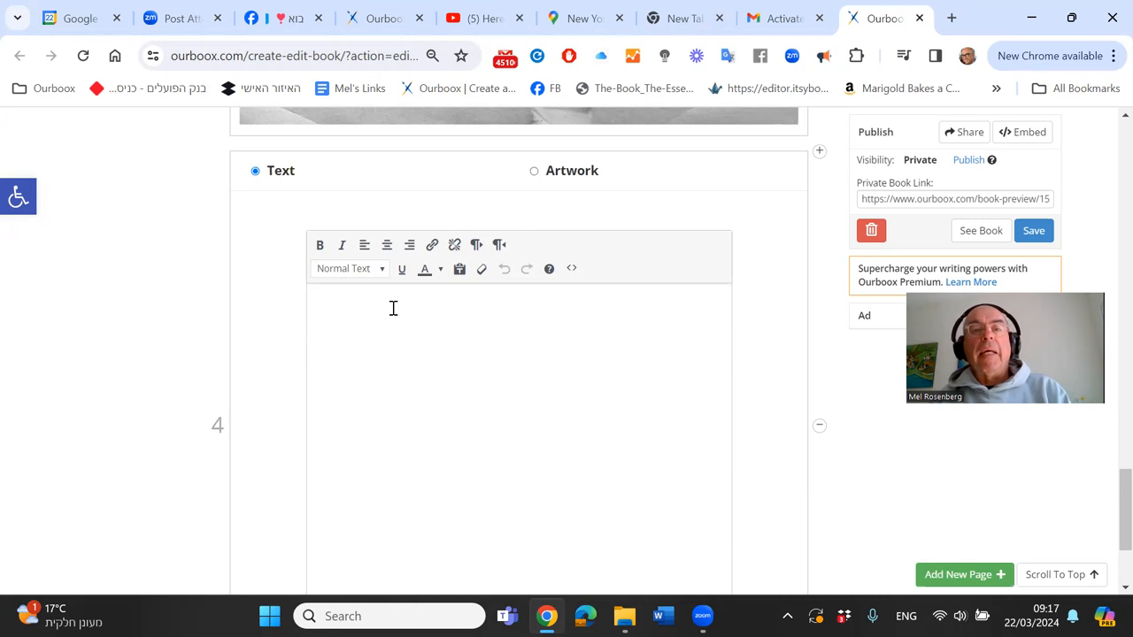
# Step: Write 'I love New York.' on page 4 and go to the New York map
pyautogui.click(389, 310)
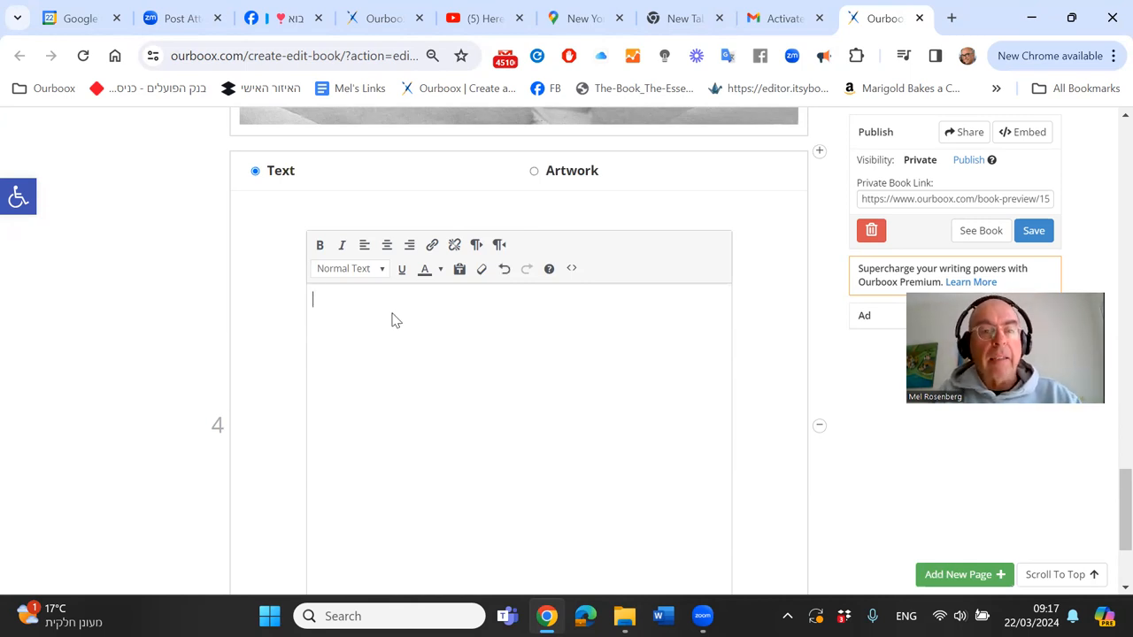
pyautogui.write('I love New')
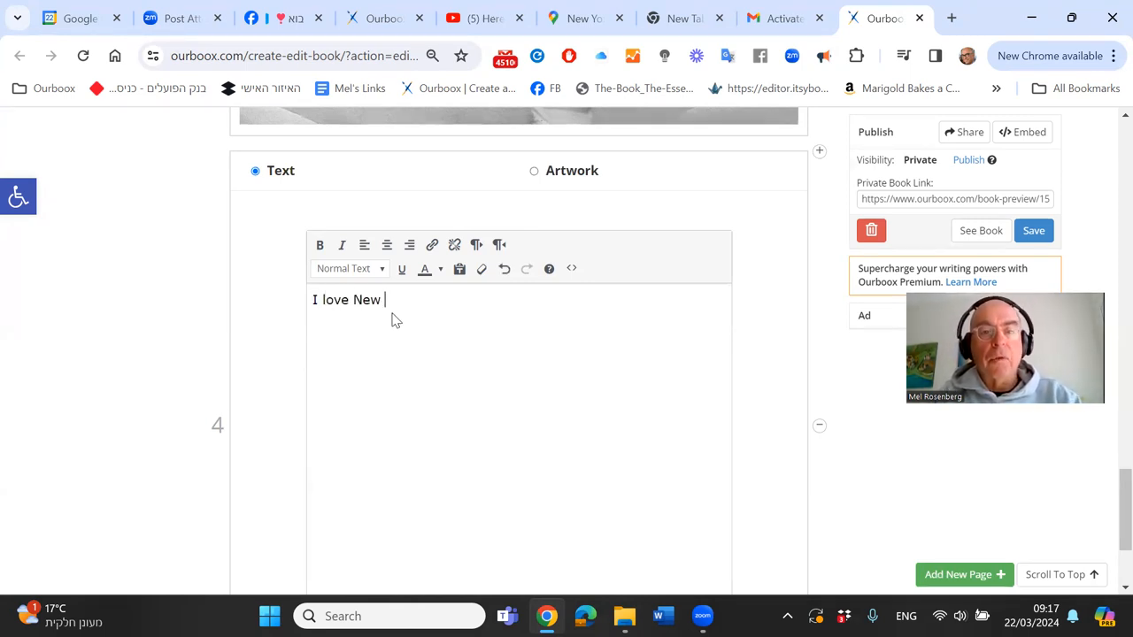
pyautogui.write('York.')
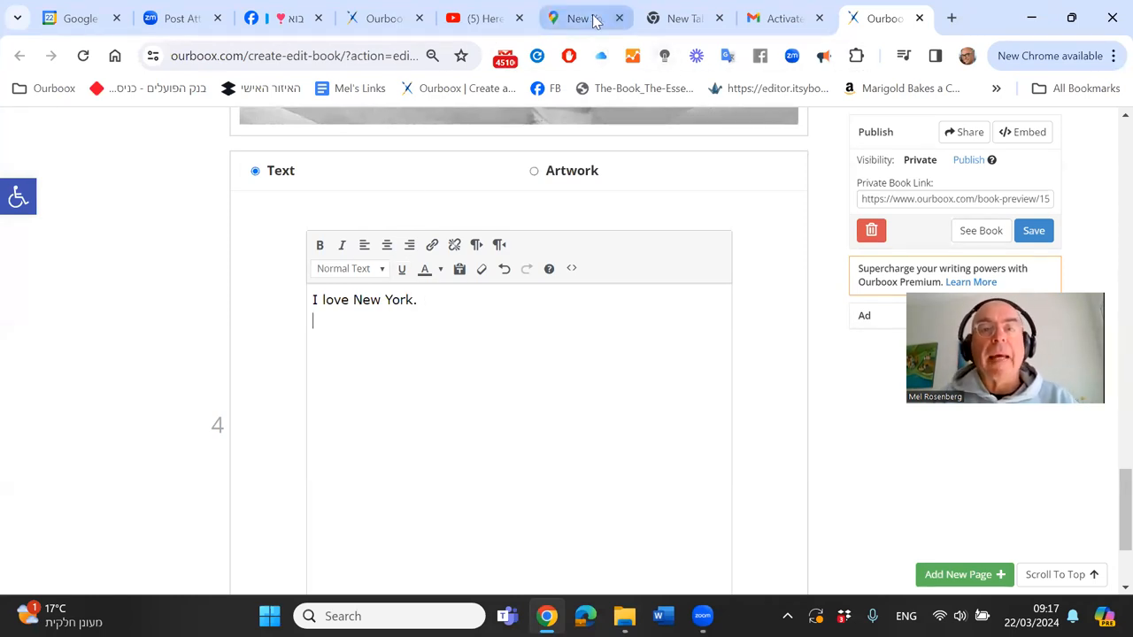
pyautogui.click(578, 17)
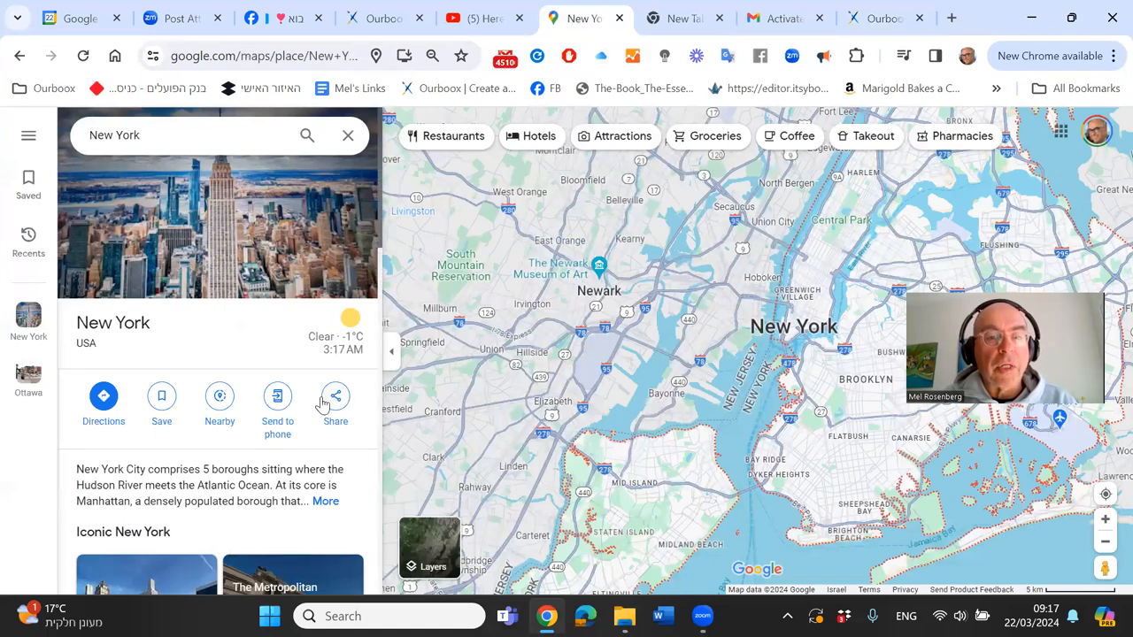
# Step: Copy the Embed a map HTML for New York and return to the book editor
pyautogui.click(333, 397)
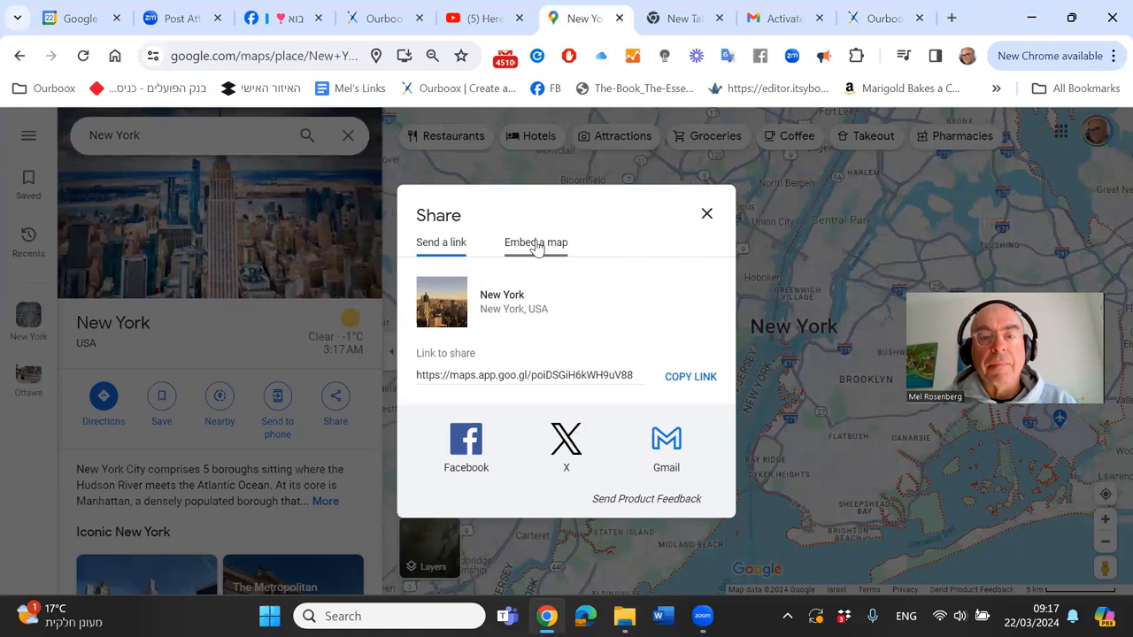
pyautogui.click(535, 243)
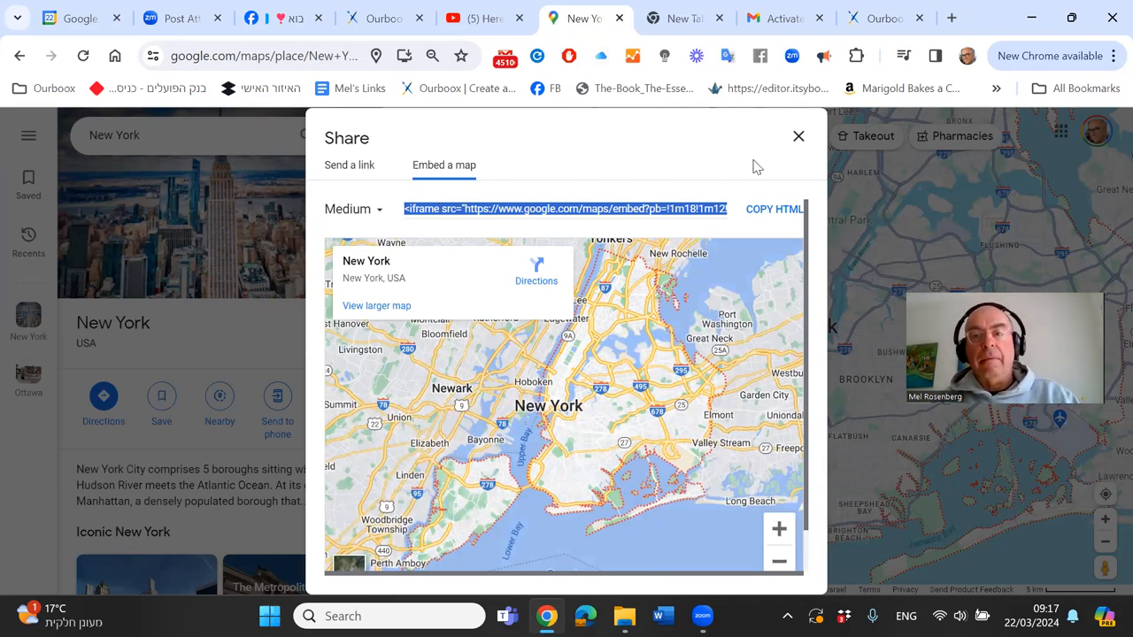
pyautogui.click(799, 134)
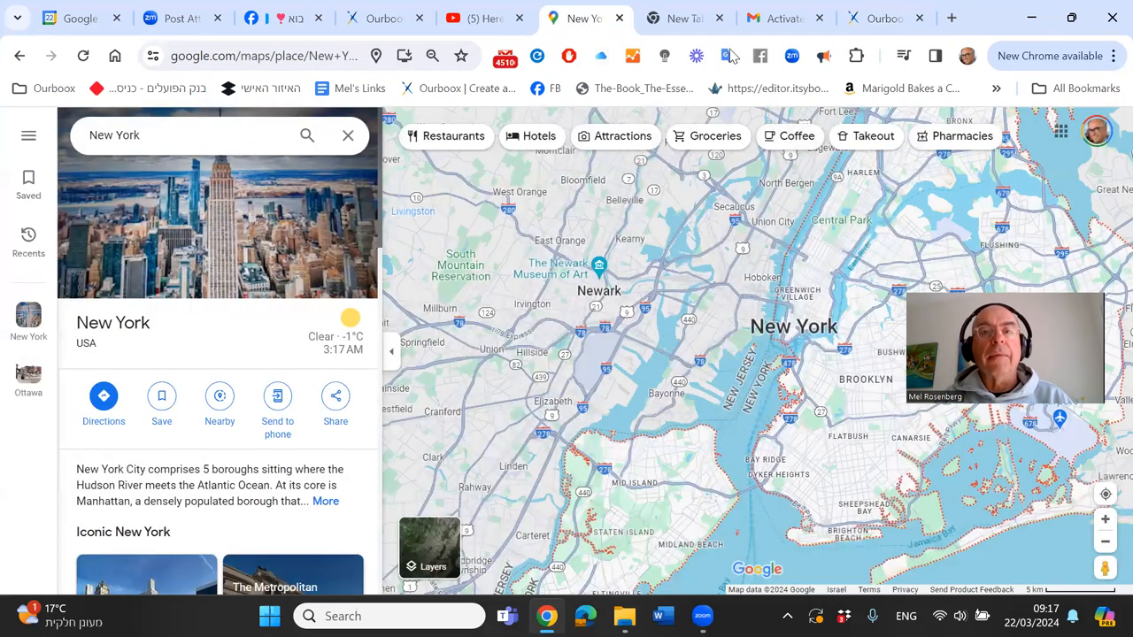
pyautogui.click(875, 18)
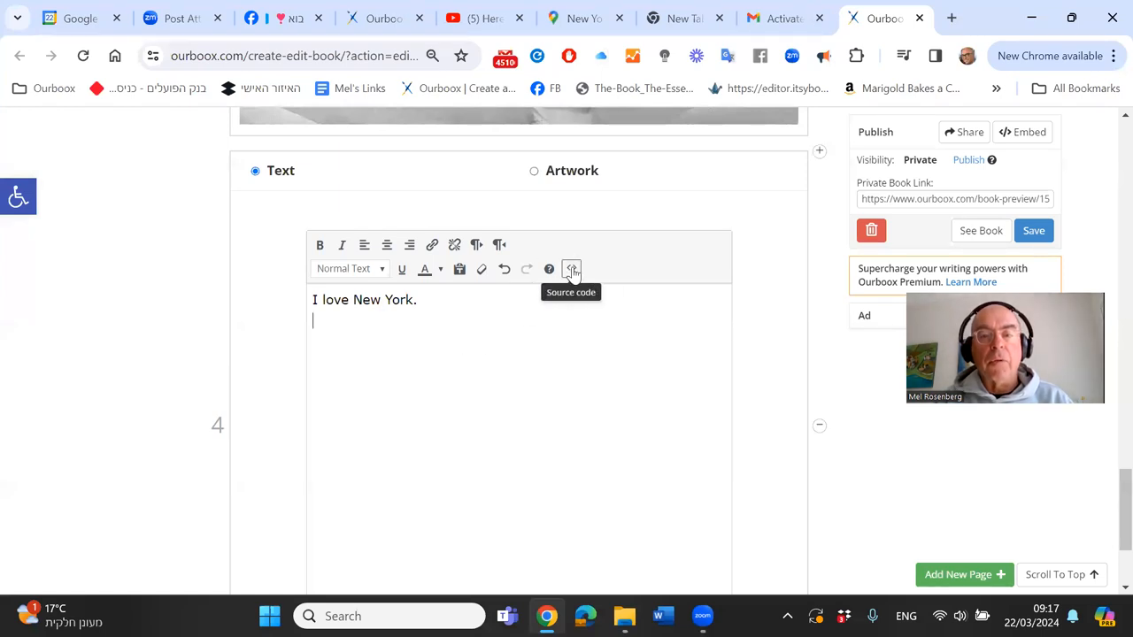
# Step: Paste the Google Maps iframe into page 4's HTML source under "I love New York."
pyautogui.click(570, 269)
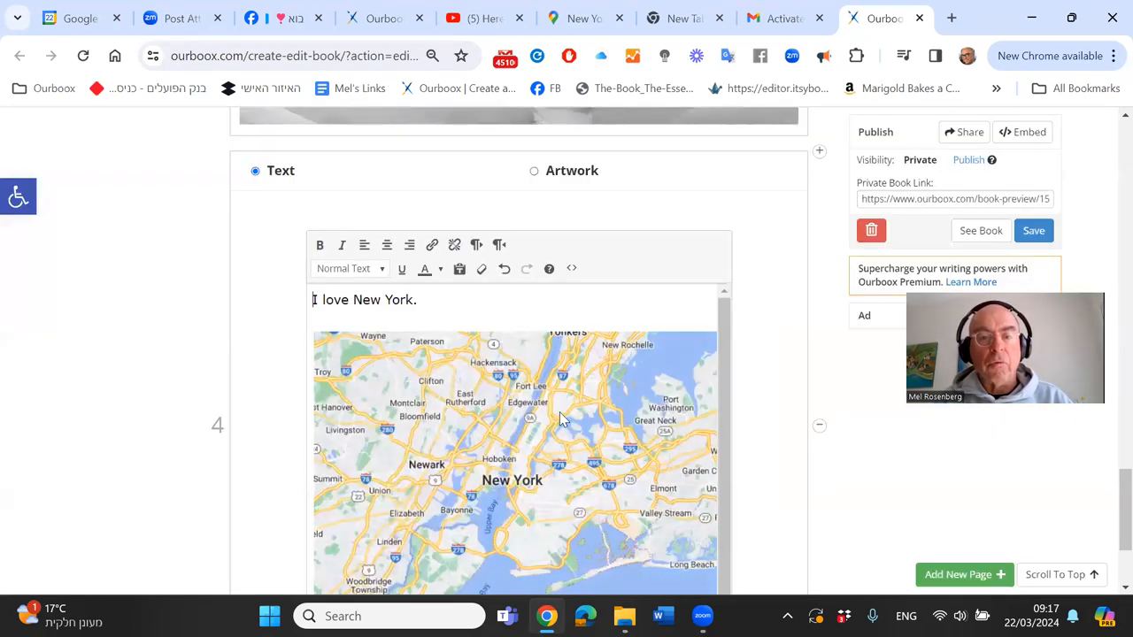
pyautogui.scroll(-3)
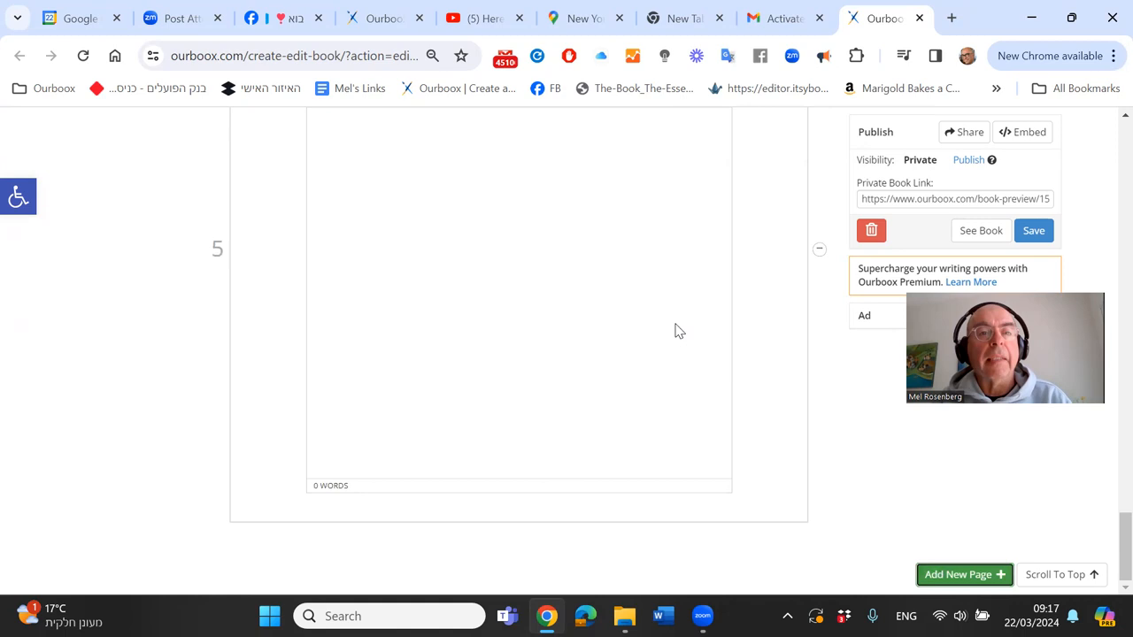
# Step: Write "My favorite movie is Casablanca from 1942." on page 5 and go to the Casablanca clip
pyautogui.write('My')
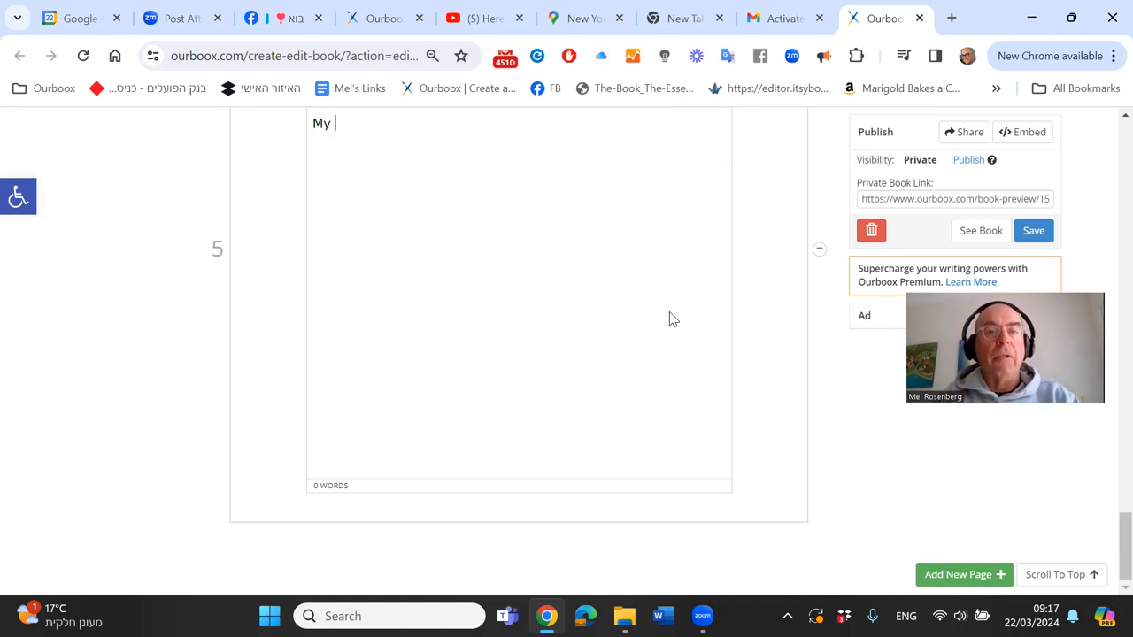
pyautogui.write('favorite movie is Casablan')
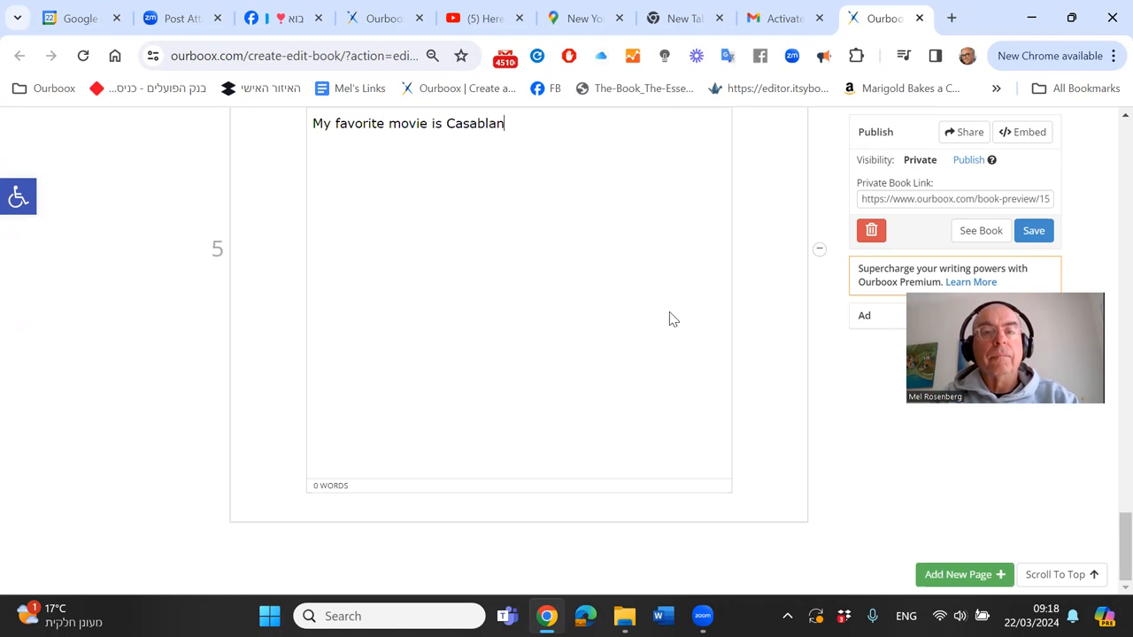
pyautogui.write('ca from 1942.')
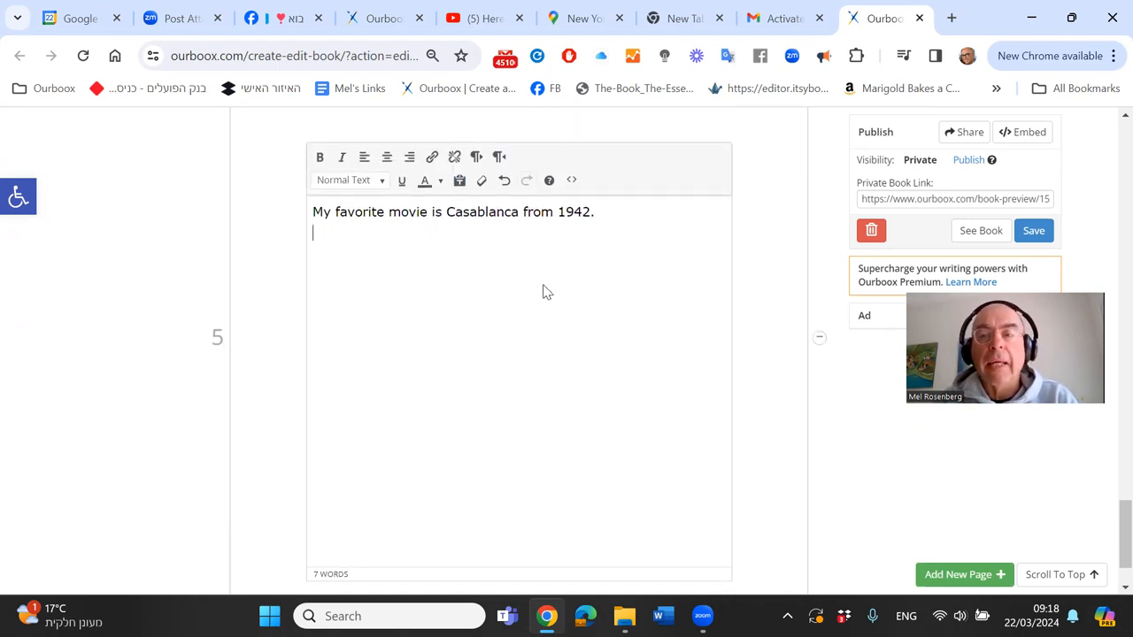
pyautogui.click(478, 17)
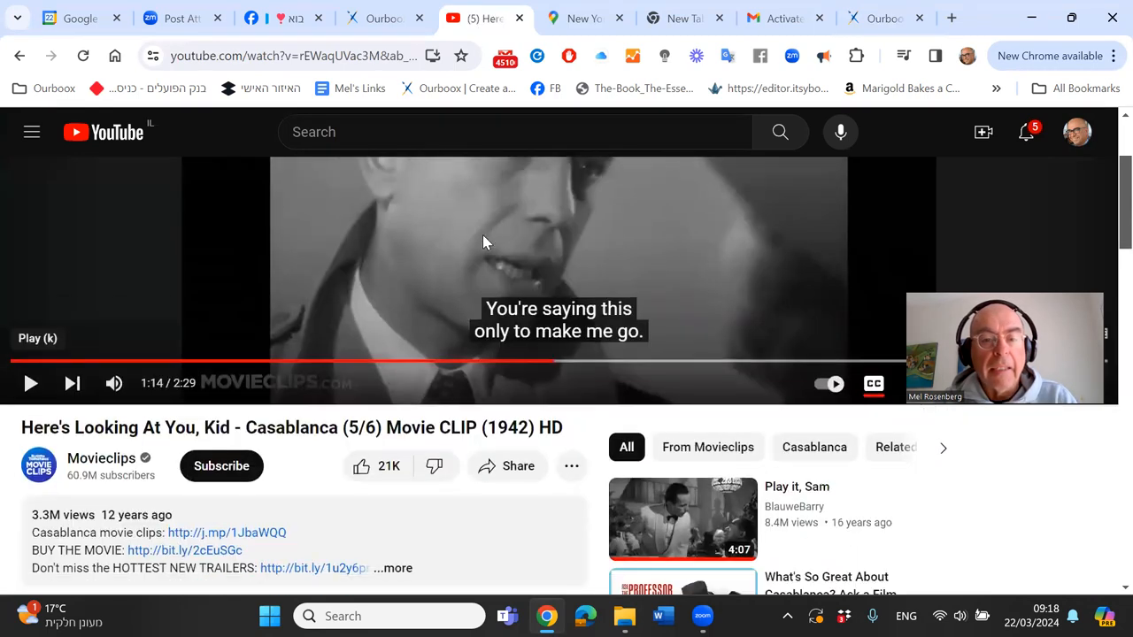
# Step: Copy the YouTube Casablanca clip's embed code from its Share options
pyautogui.scroll(-3)
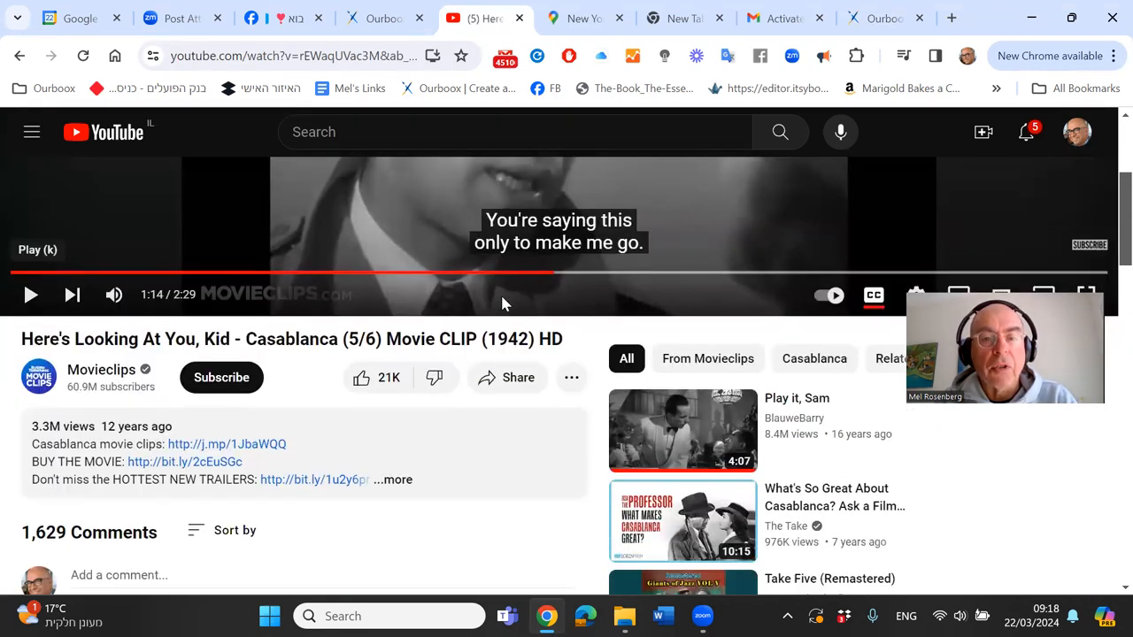
pyautogui.click(507, 377)
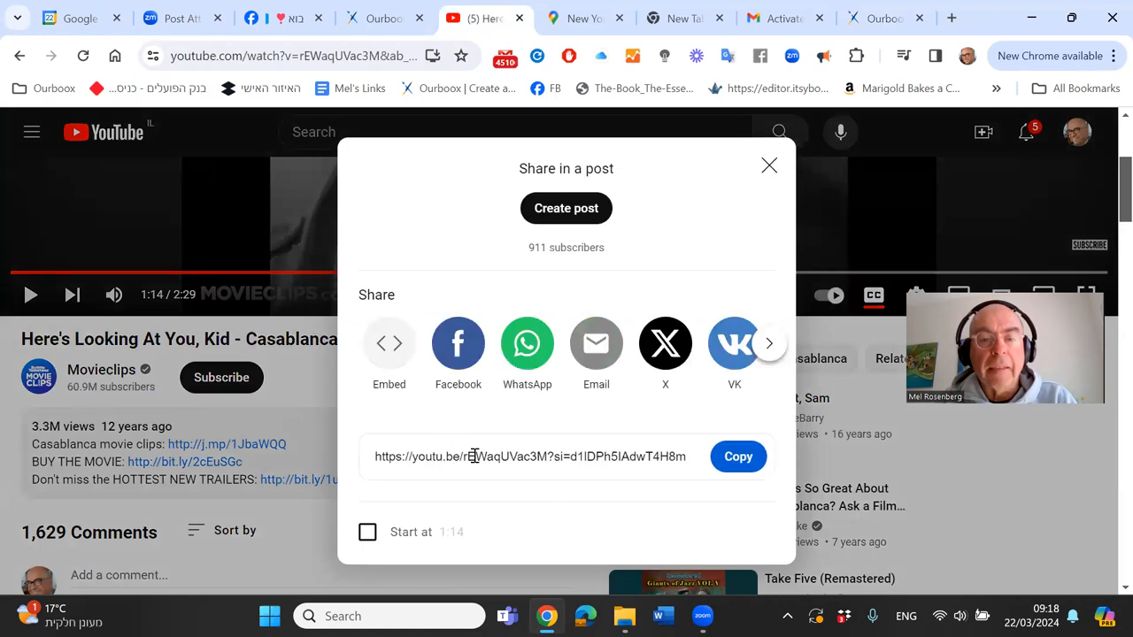
pyautogui.click(390, 343)
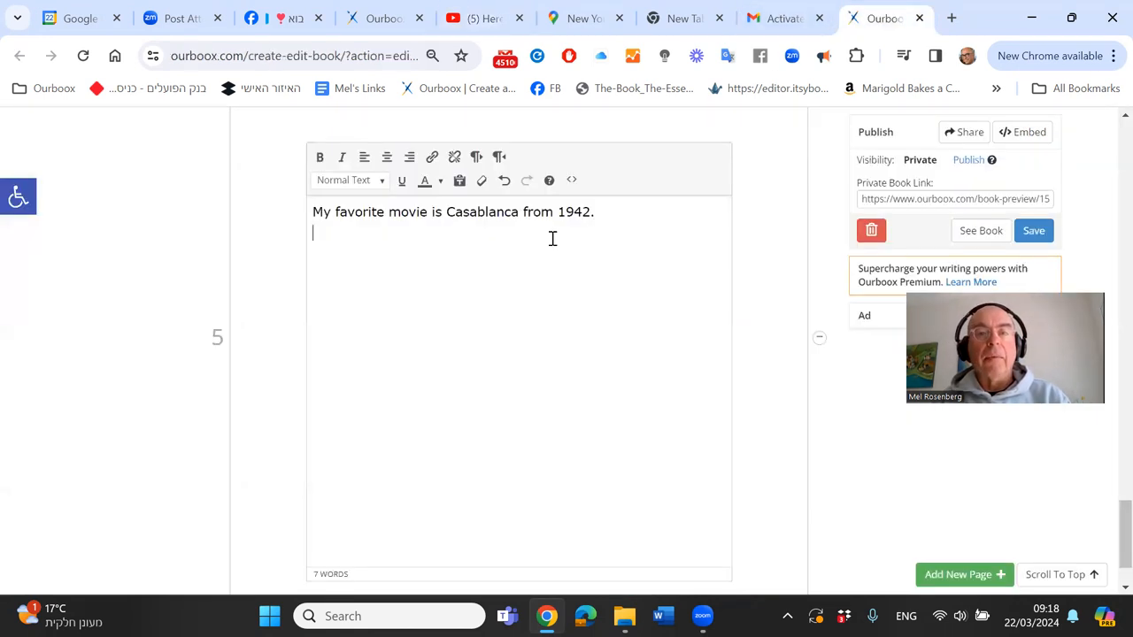
# Step: Embed the Casablanca clip in page 5's HTML source beneath the movie sentence
pyautogui.click(572, 180)
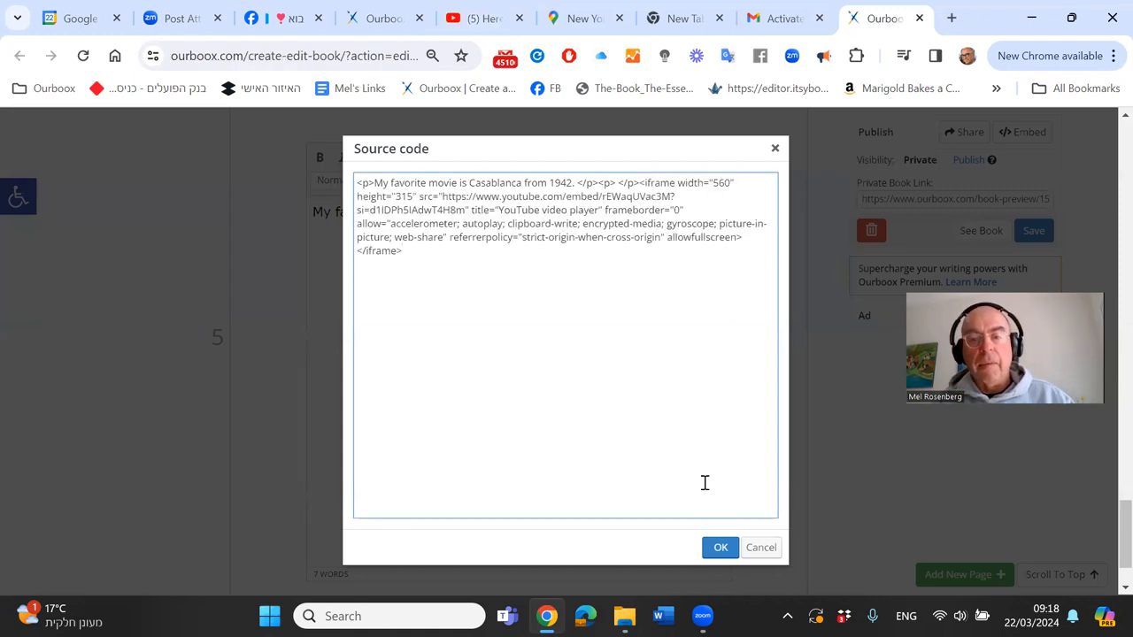
pyautogui.click(719, 547)
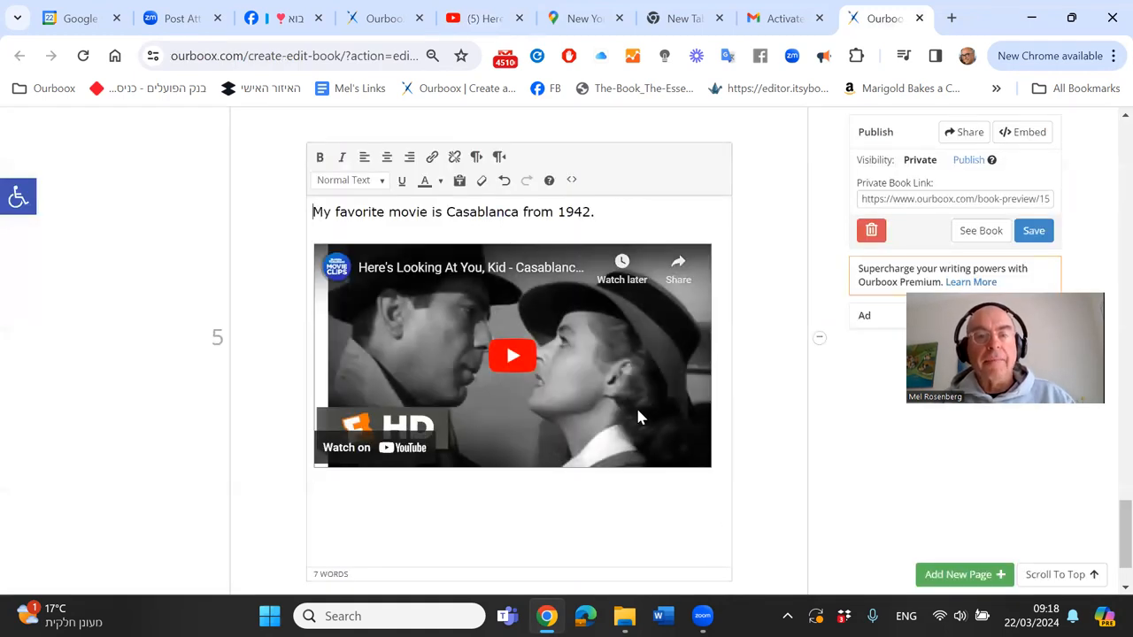
pyautogui.scroll(-3)
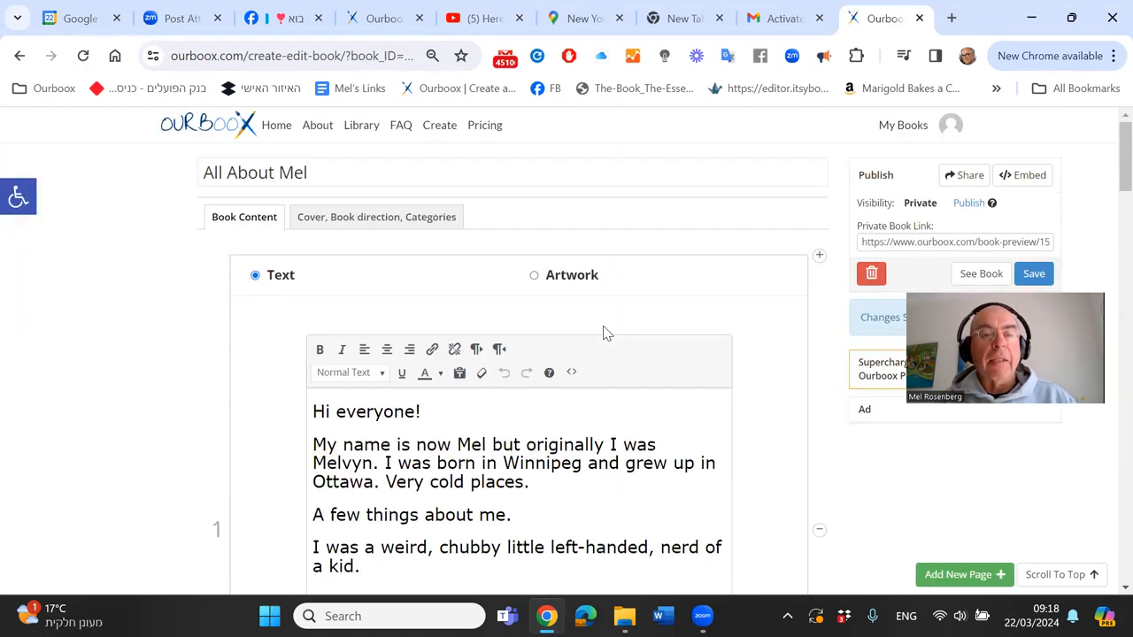
pyautogui.moveTo(358, 222)
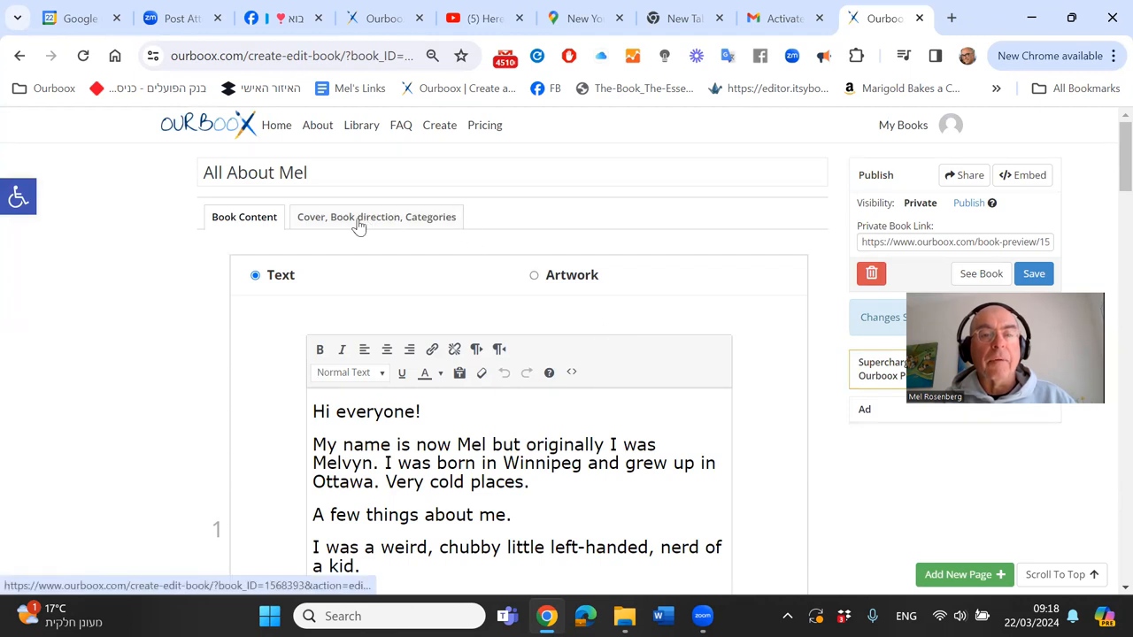
# Step: Give the book the description "This is a little book about me" in the cover settings
pyautogui.click(375, 216)
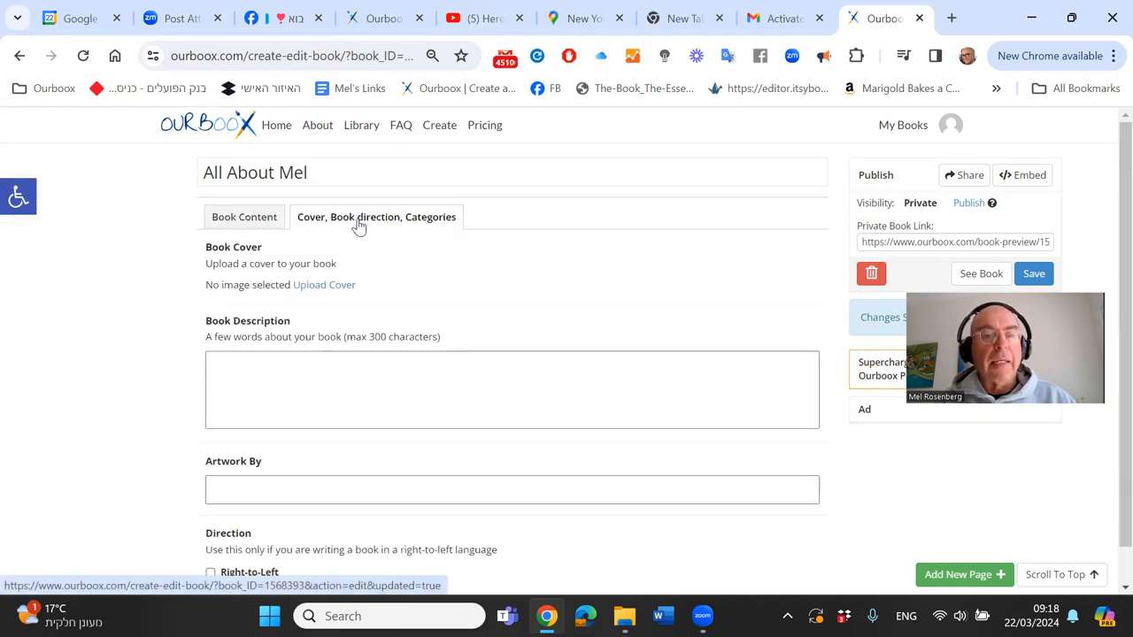
pyautogui.click(362, 390)
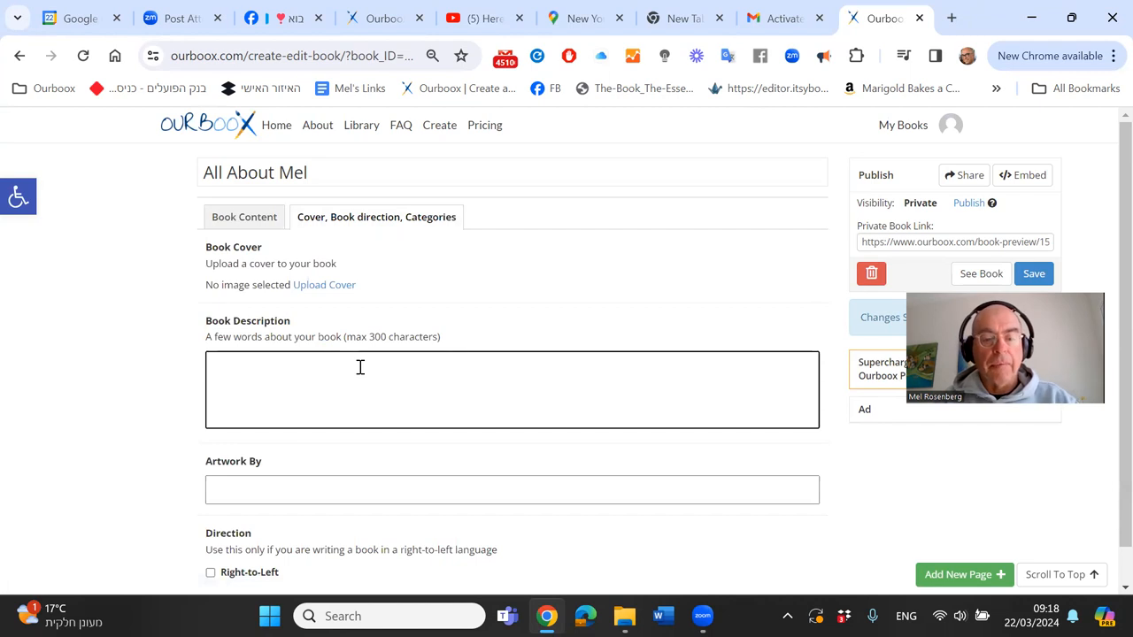
pyautogui.write('This is a')
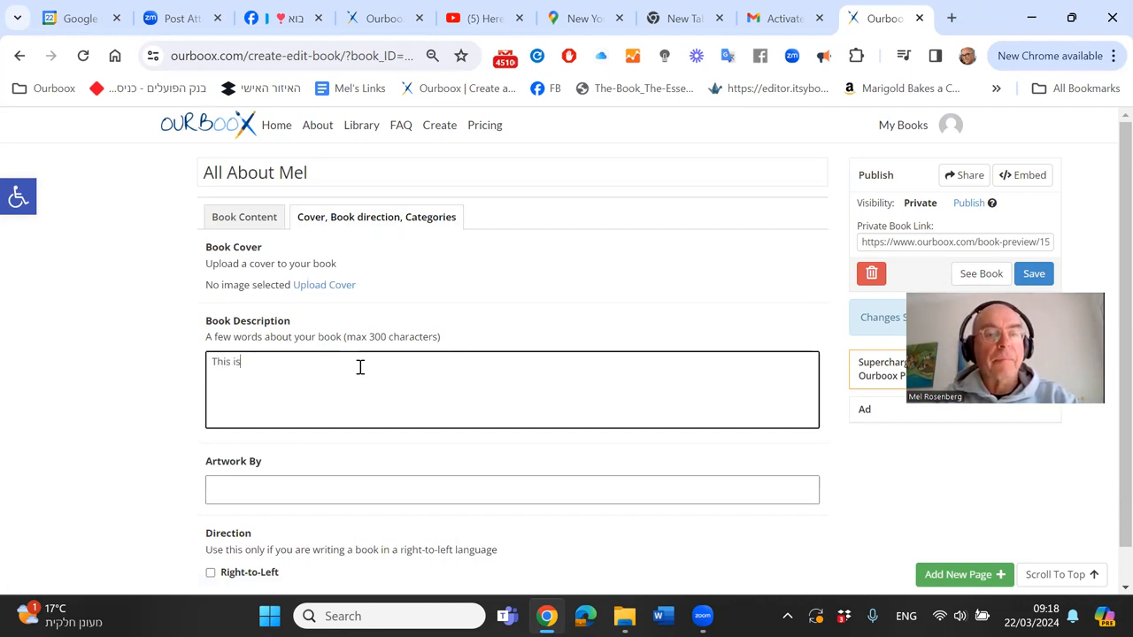
pyautogui.write('a little book ab')
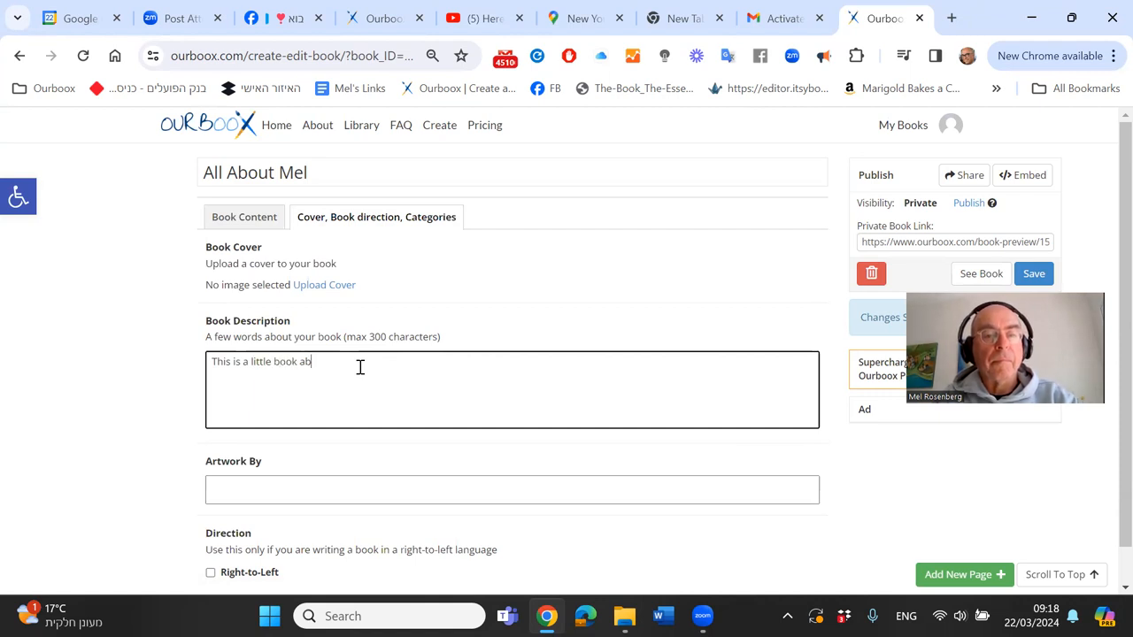
pyautogui.write('out me')
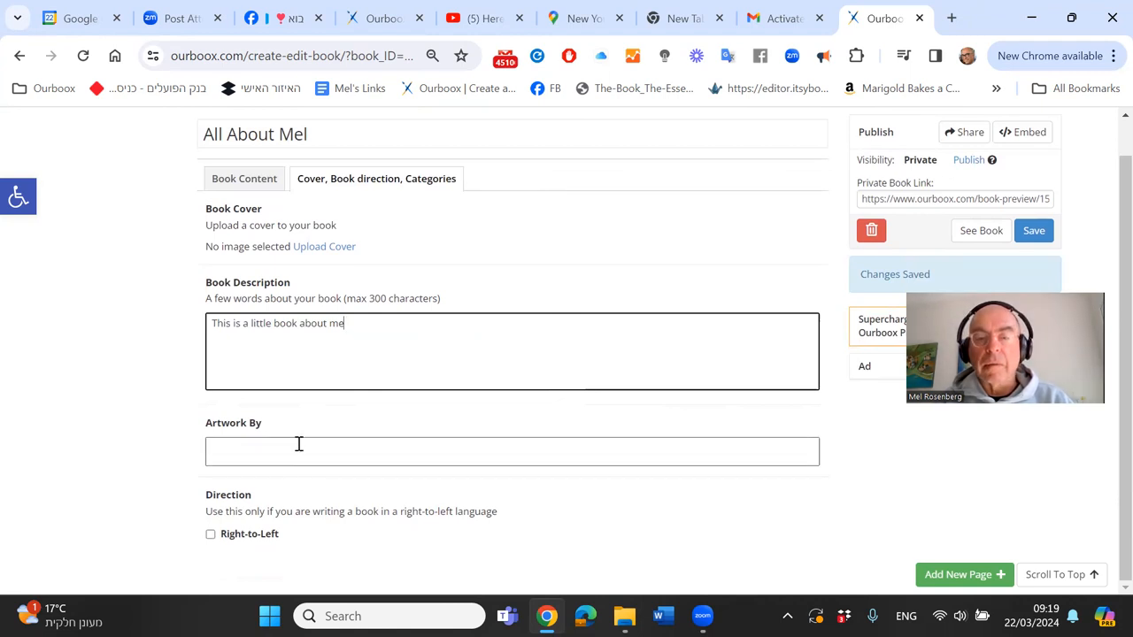
pyautogui.moveTo(237, 519)
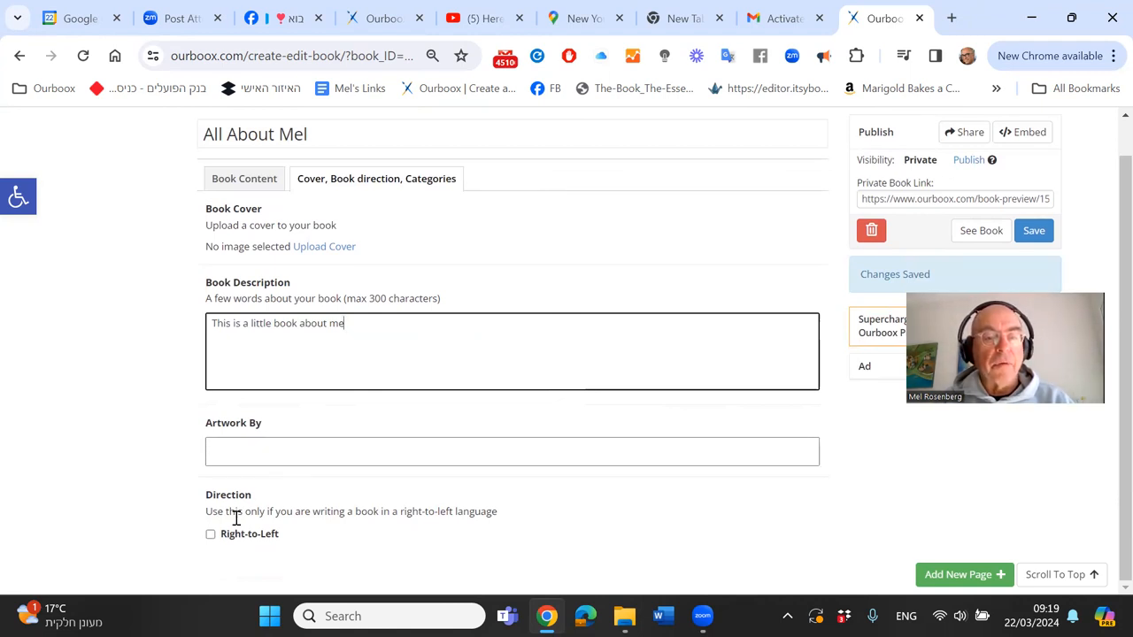
# Step: Tick Right-to-Left direction and turn it back off, keeping left-to-right
pyautogui.click(210, 535)
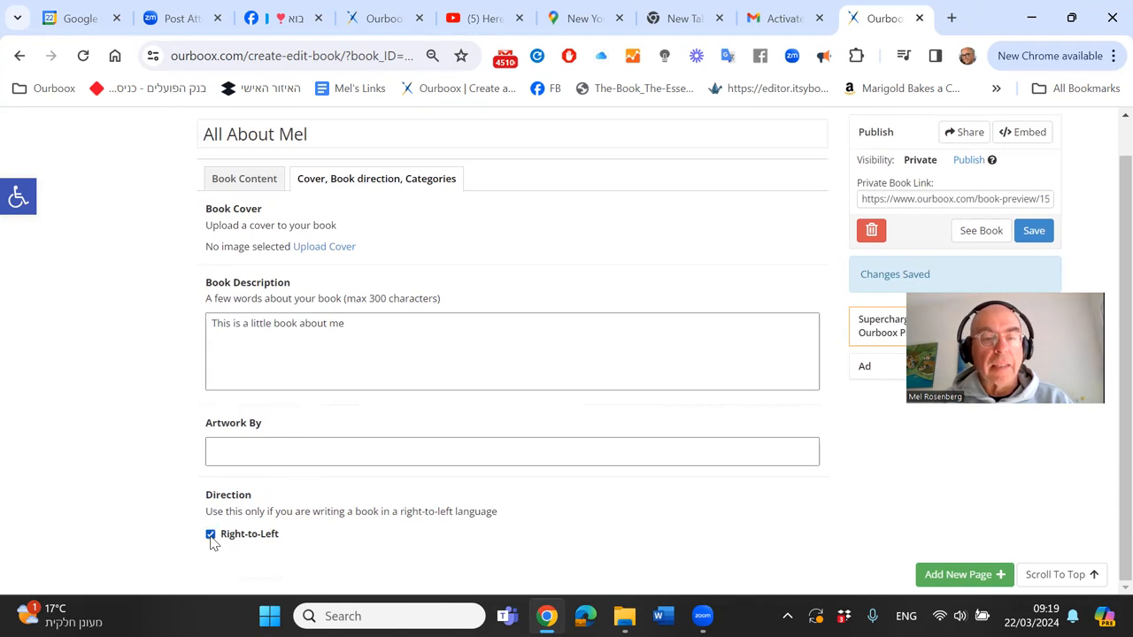
pyautogui.click(211, 535)
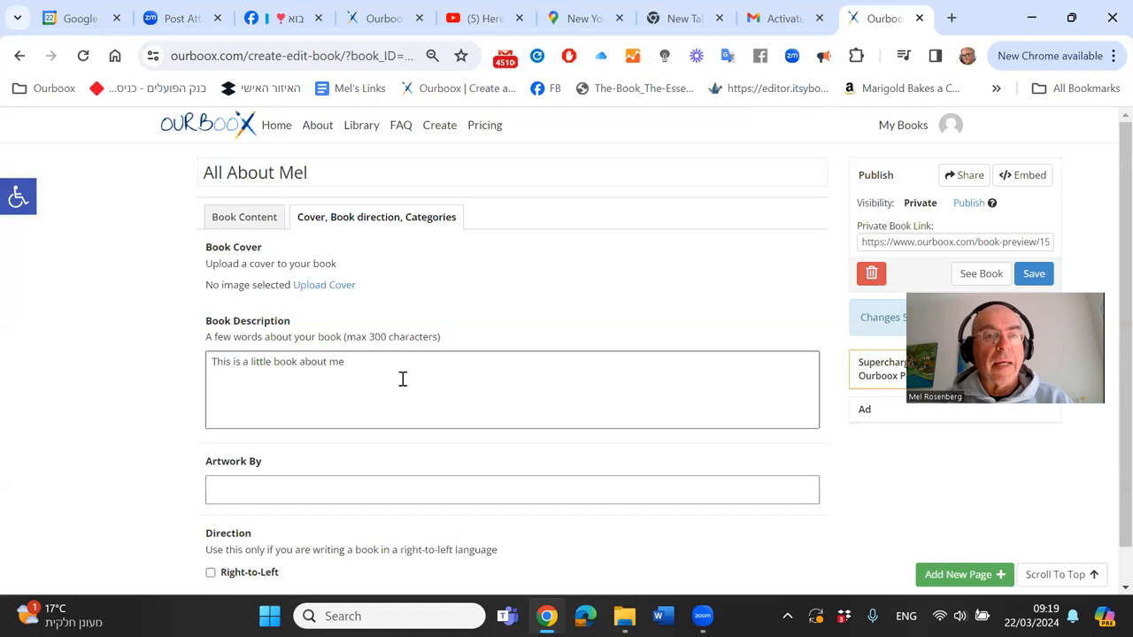
pyautogui.moveTo(333, 283)
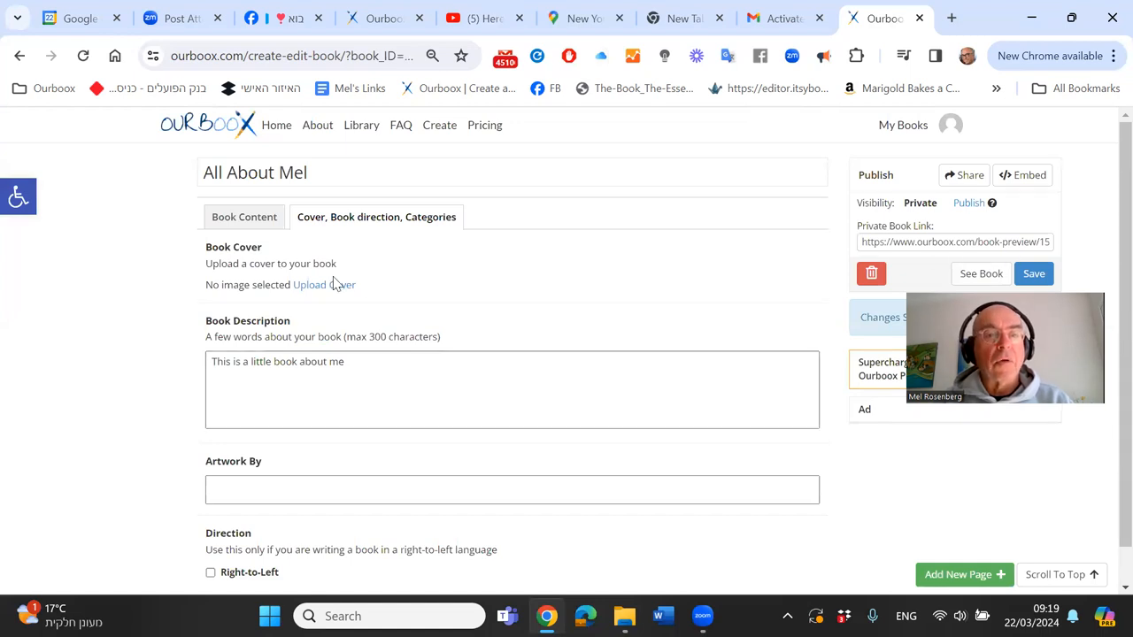
# Step: Choose the black-and-white childhood photo from the Media Library as the cover image
pyautogui.click(325, 283)
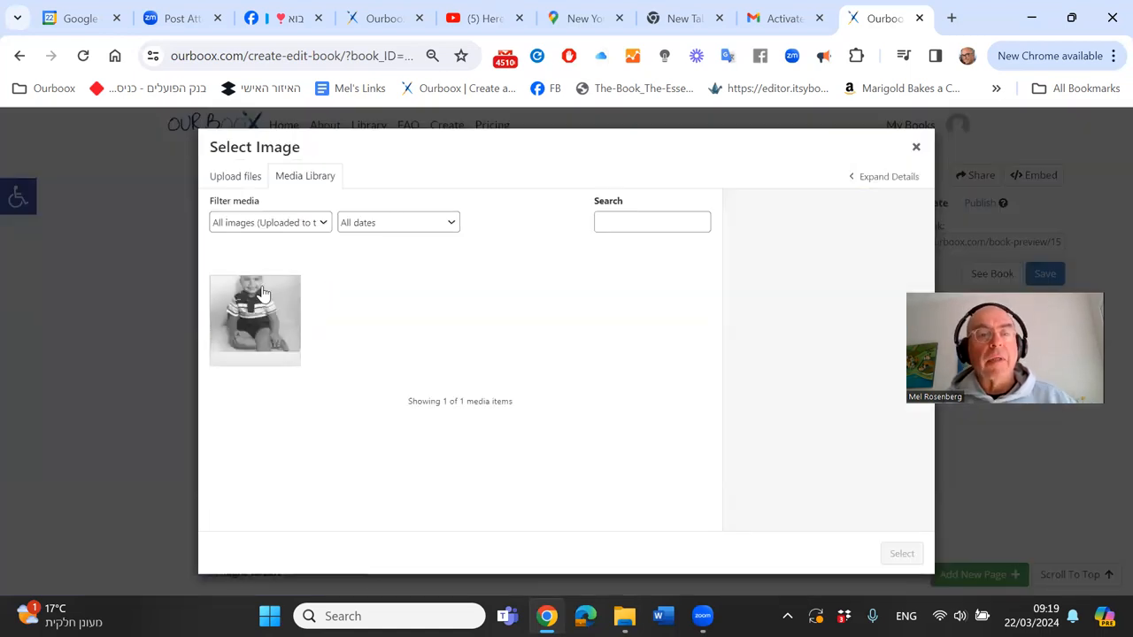
pyautogui.click(255, 320)
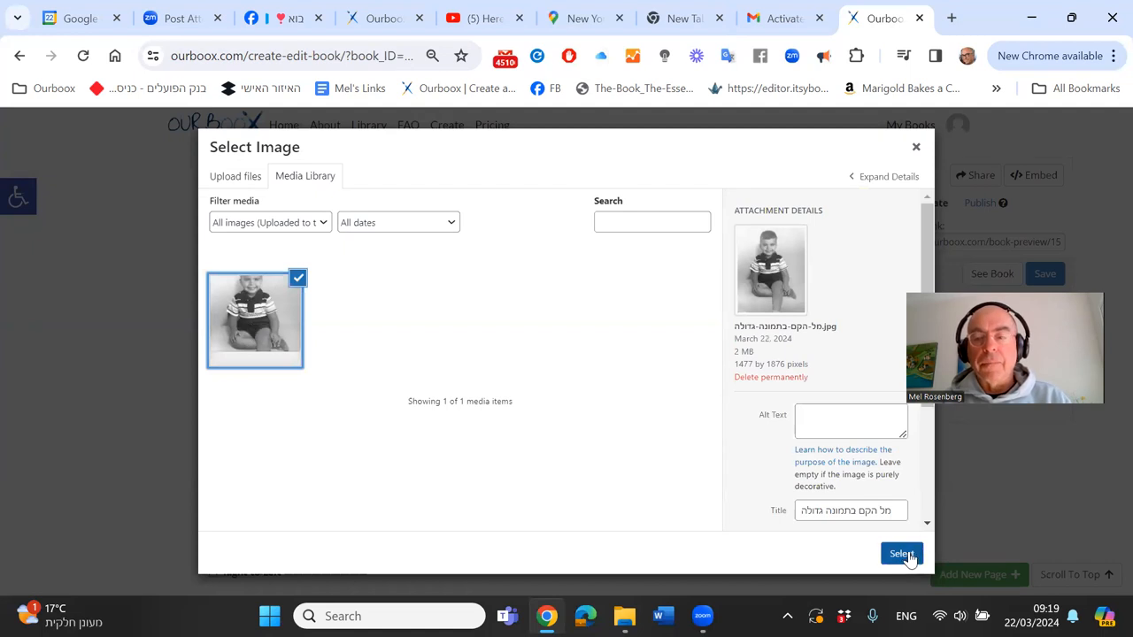
pyautogui.click(899, 552)
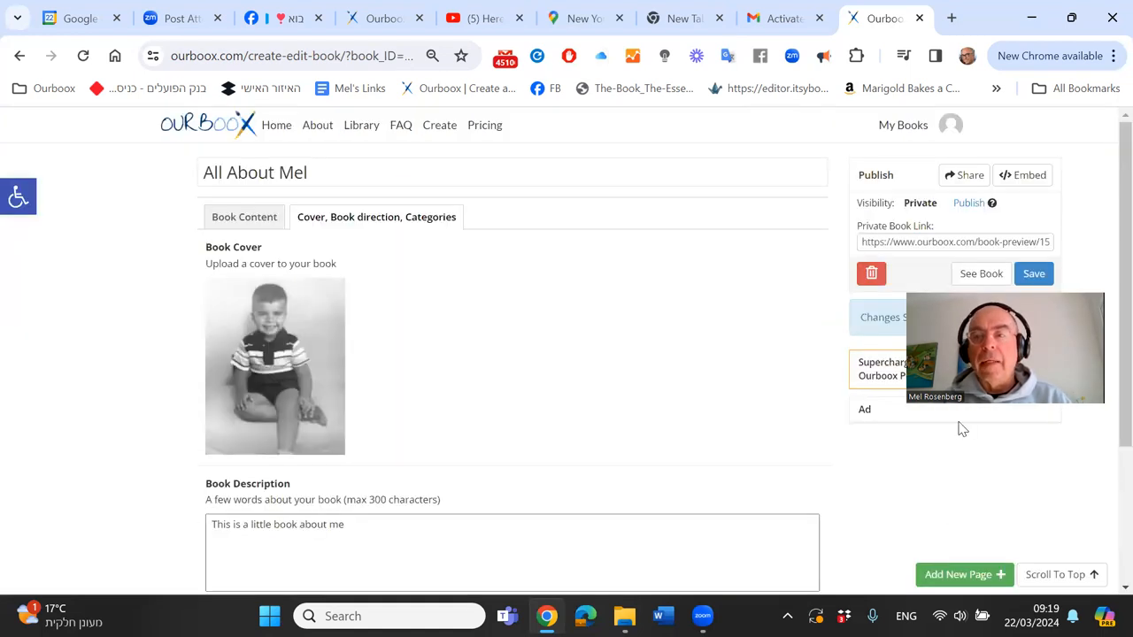
pyautogui.click(1034, 273)
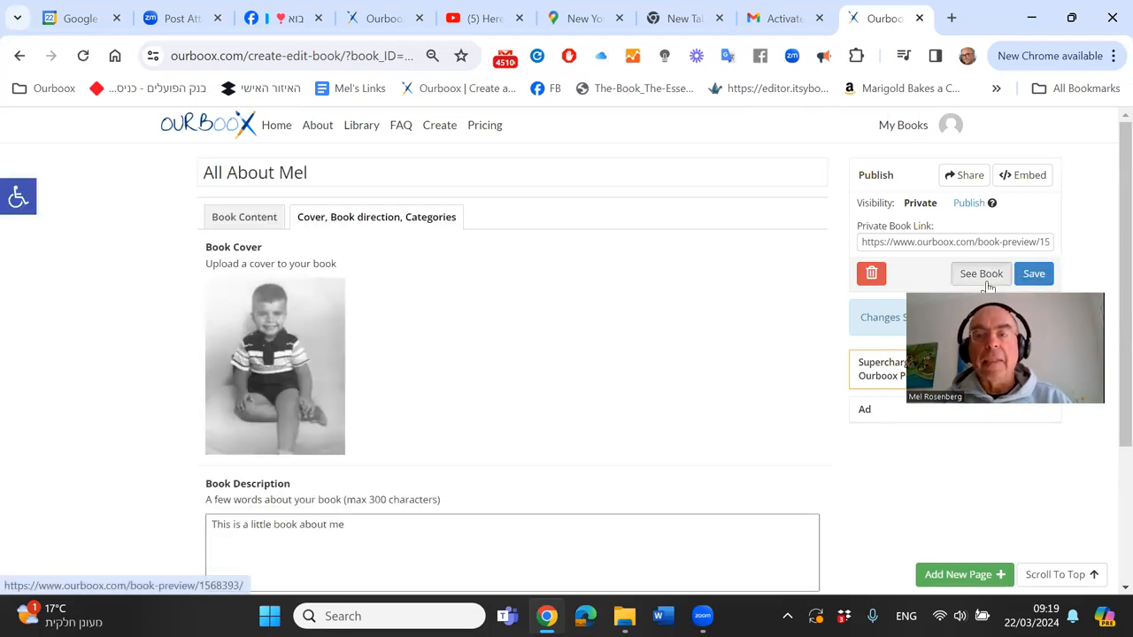
# Step: Preview the book from the cover through the text and photo pages, panning the New York map
pyautogui.click(981, 272)
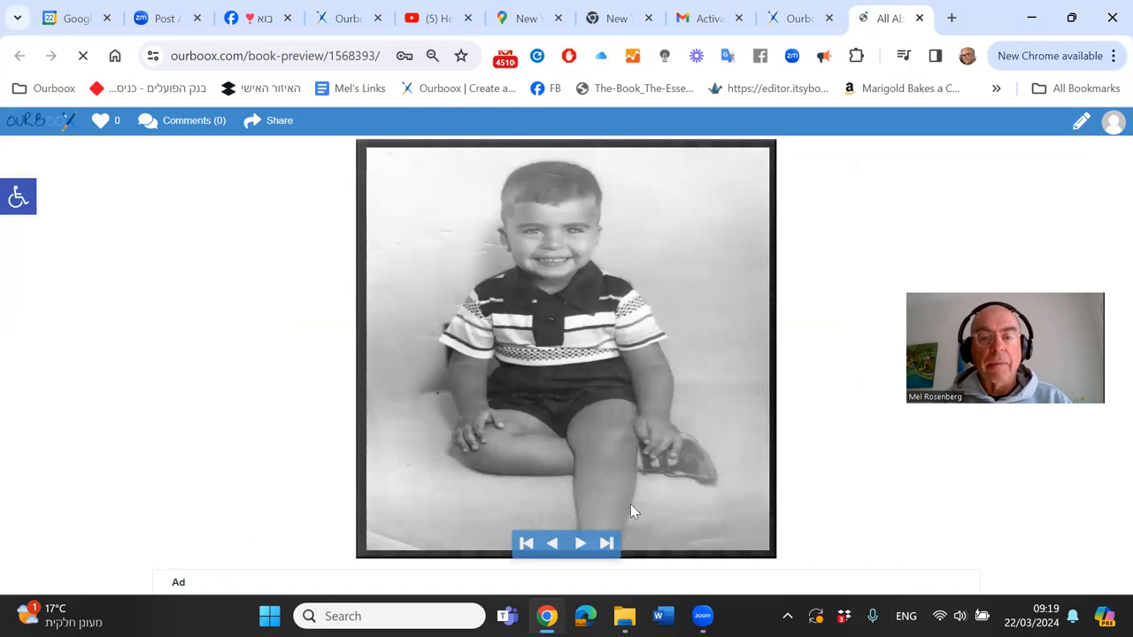
pyautogui.click(580, 541)
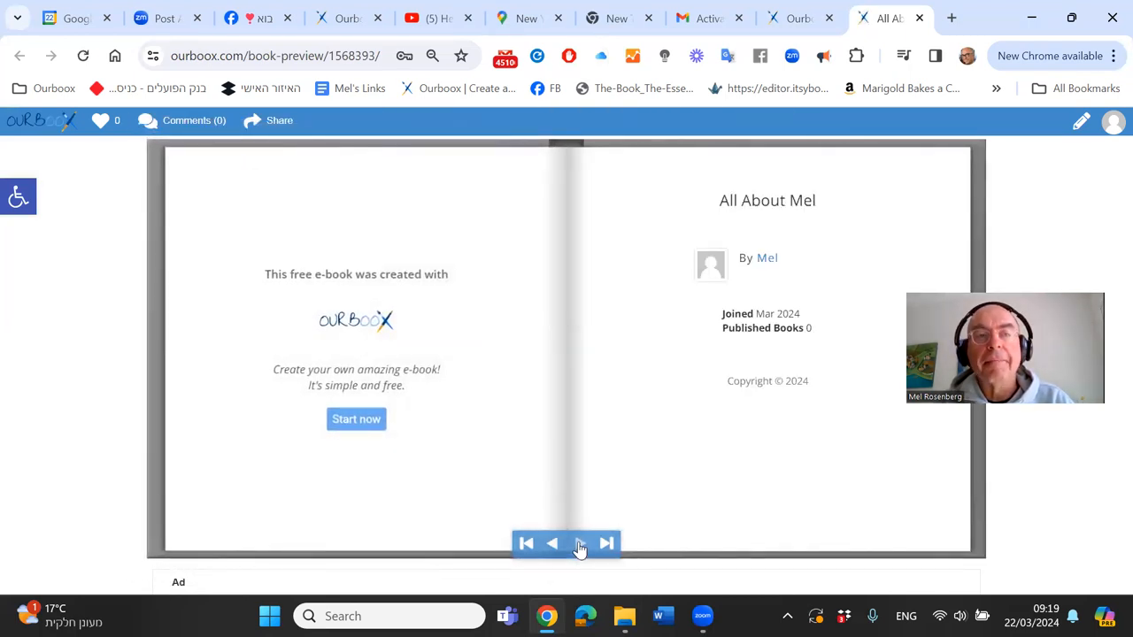
pyautogui.click(611, 543)
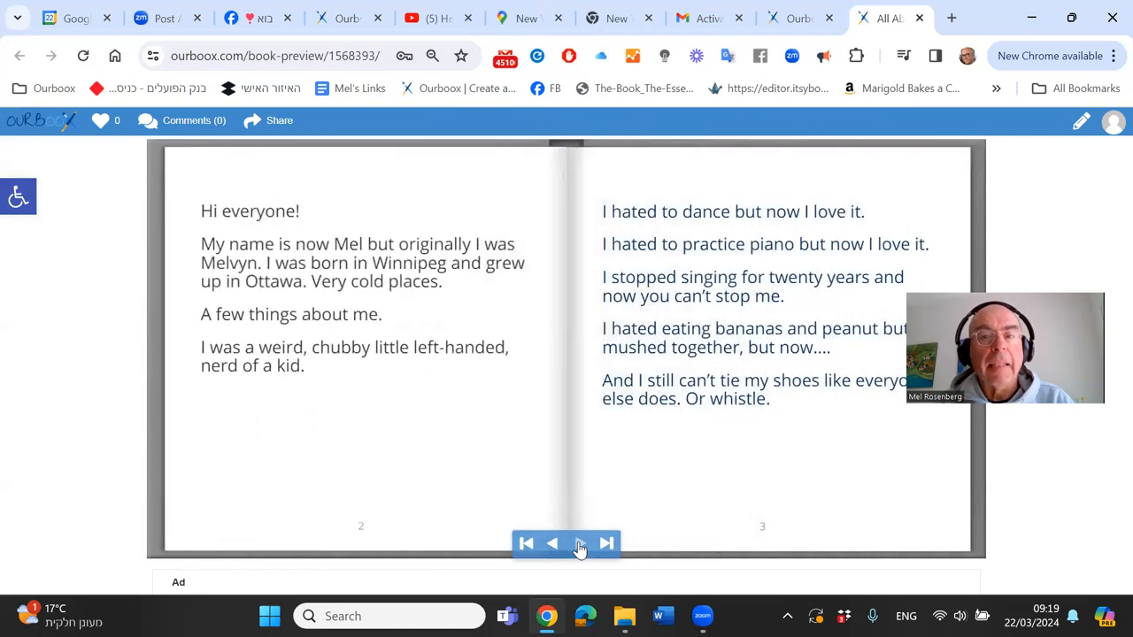
pyautogui.click(609, 544)
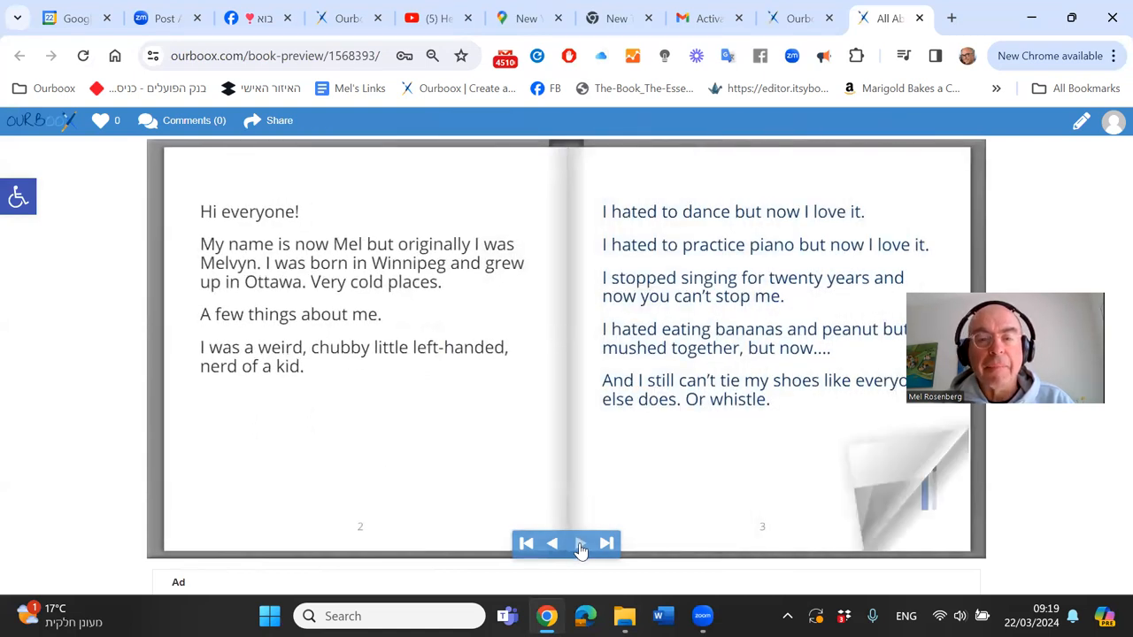
pyautogui.click(581, 543)
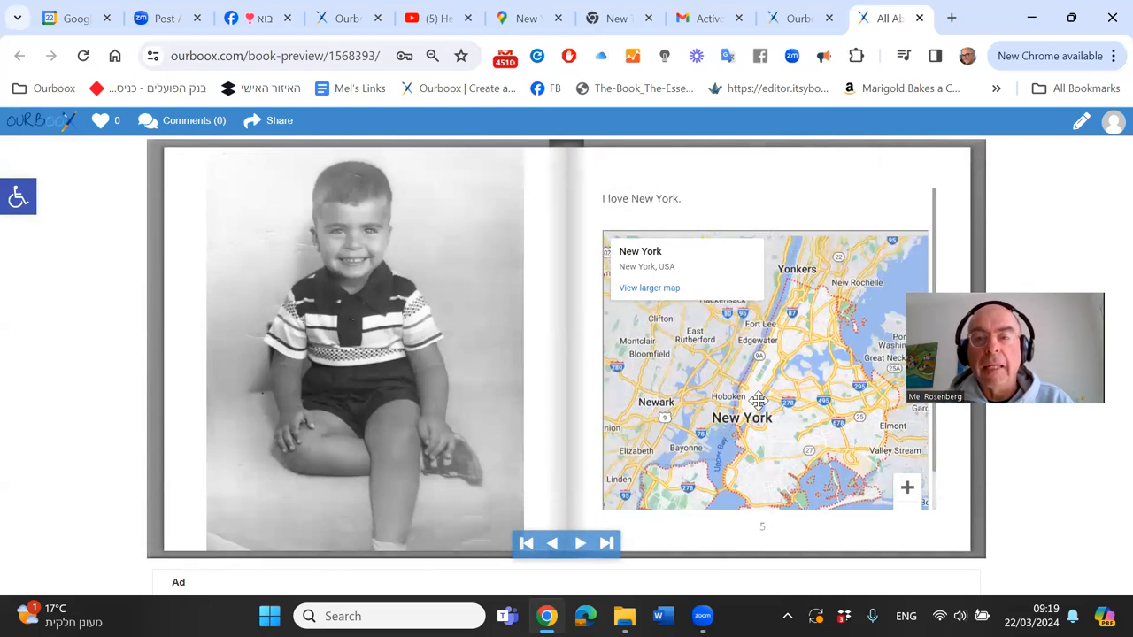
pyautogui.moveTo(758, 398); pyautogui.dragTo(735, 363)
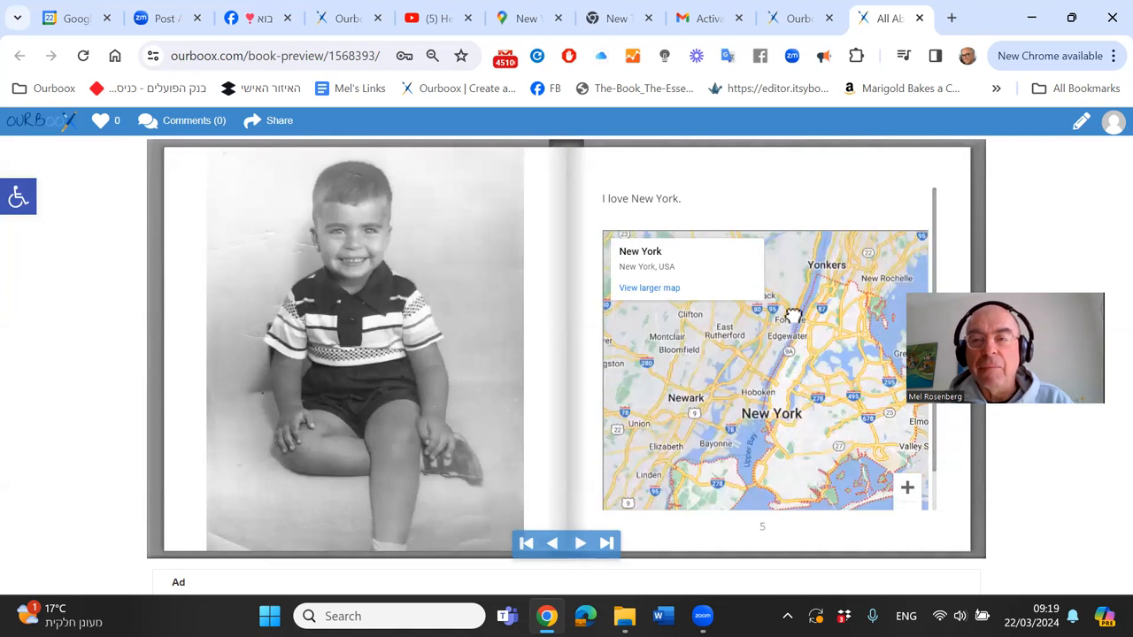
pyautogui.moveTo(788, 319); pyautogui.dragTo(775, 365)
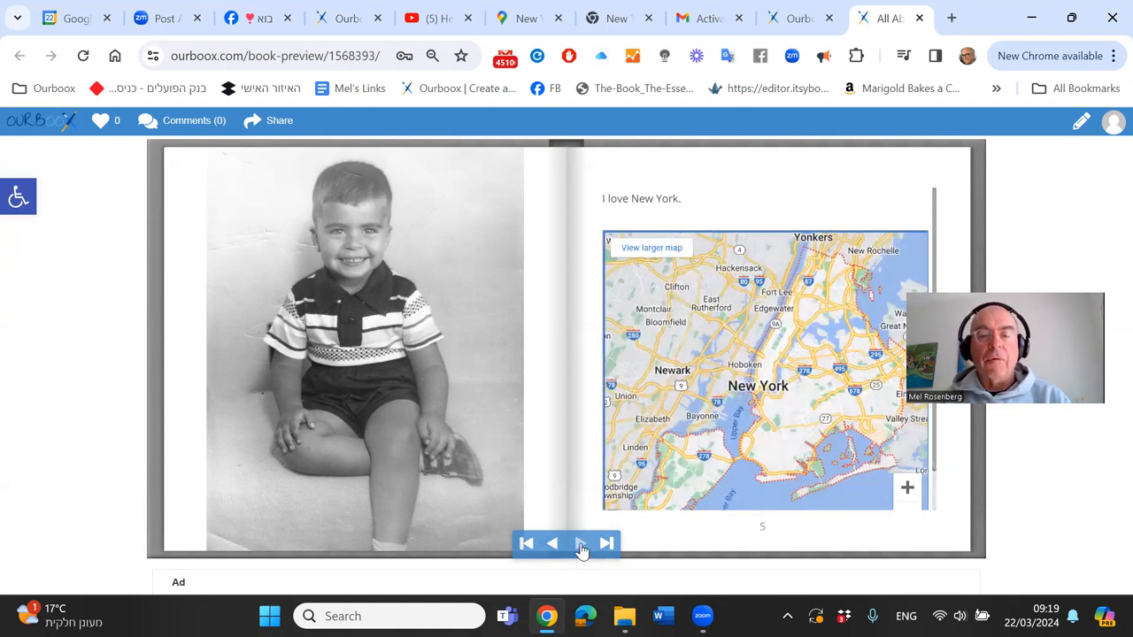
# Step: Turn to the Casablanca movie page and play then pause the clip
pyautogui.click(581, 544)
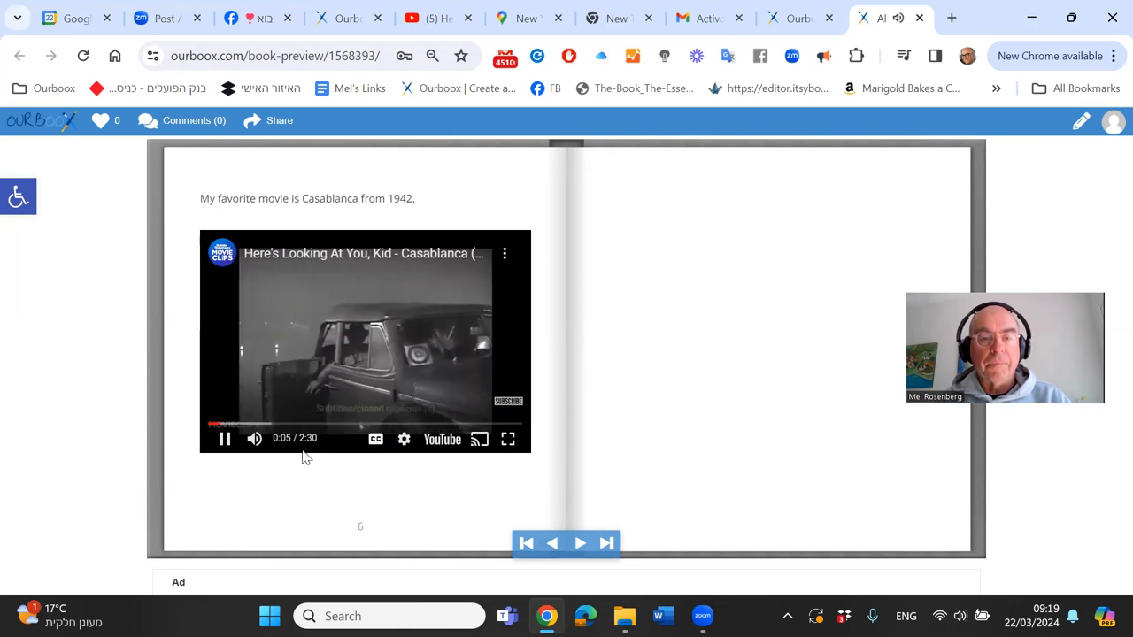
pyautogui.click(223, 439)
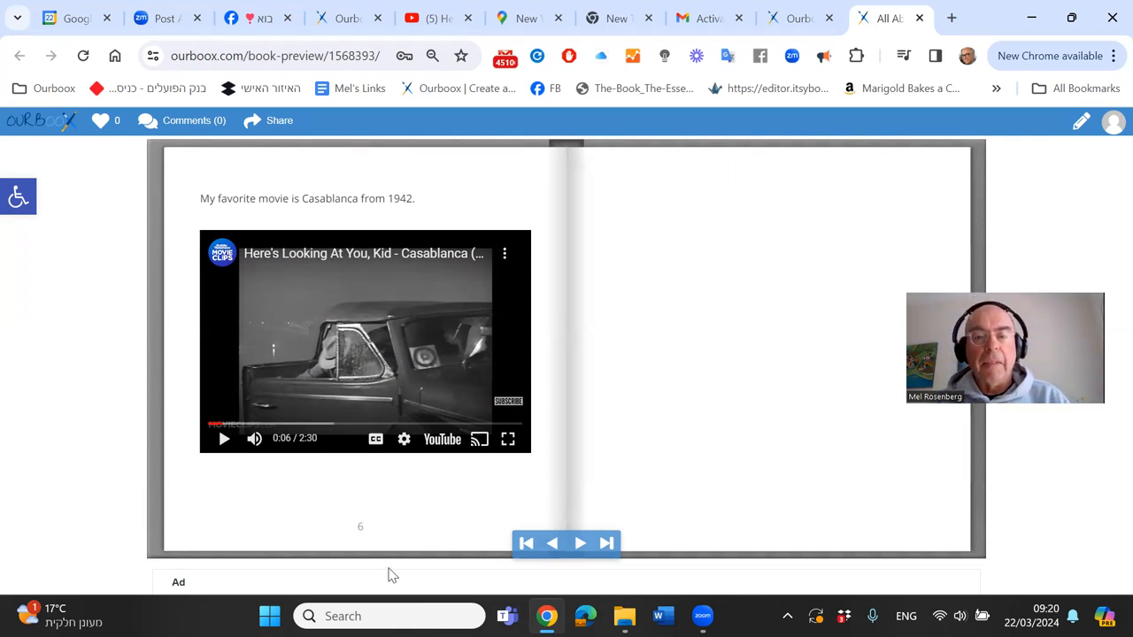
pyautogui.moveTo(586, 336)
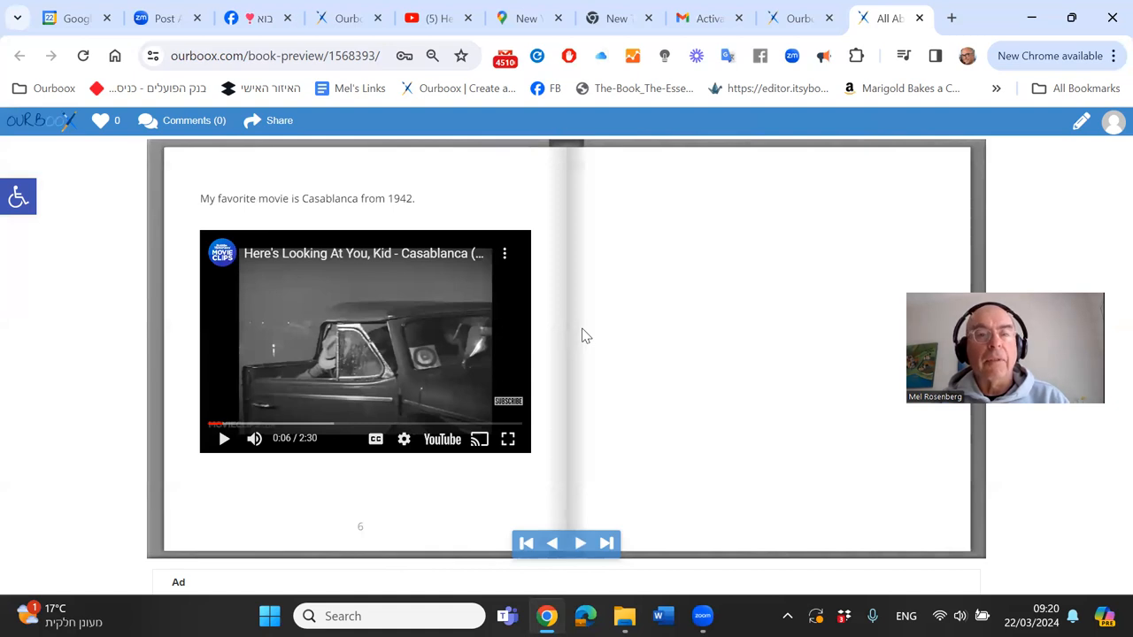
pyautogui.moveTo(619, 259)
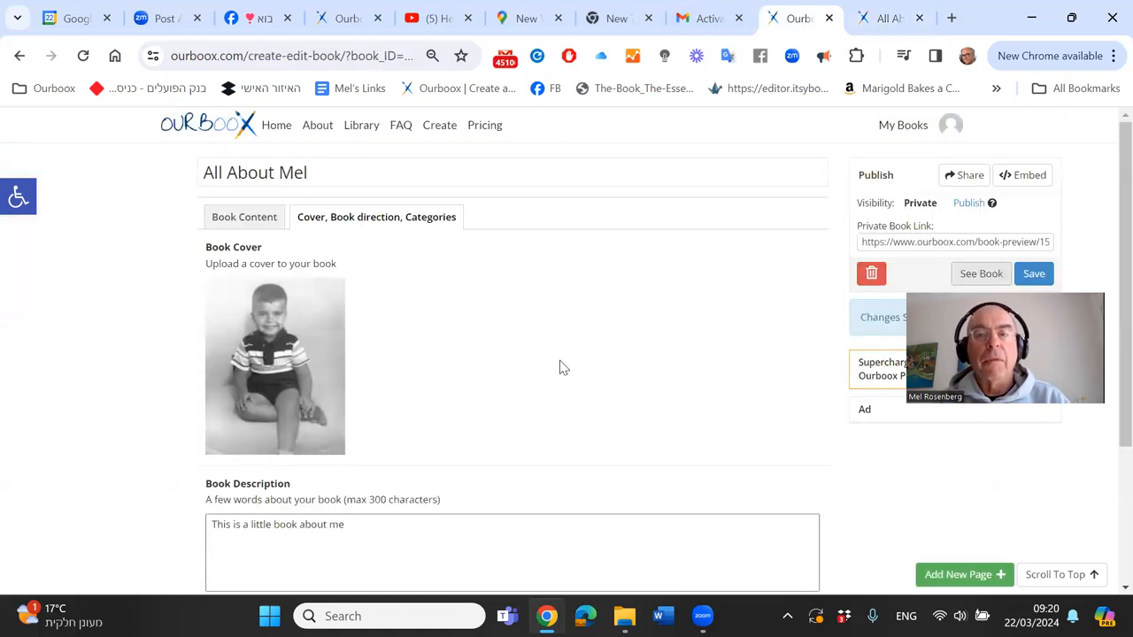
pyautogui.moveTo(545, 415)
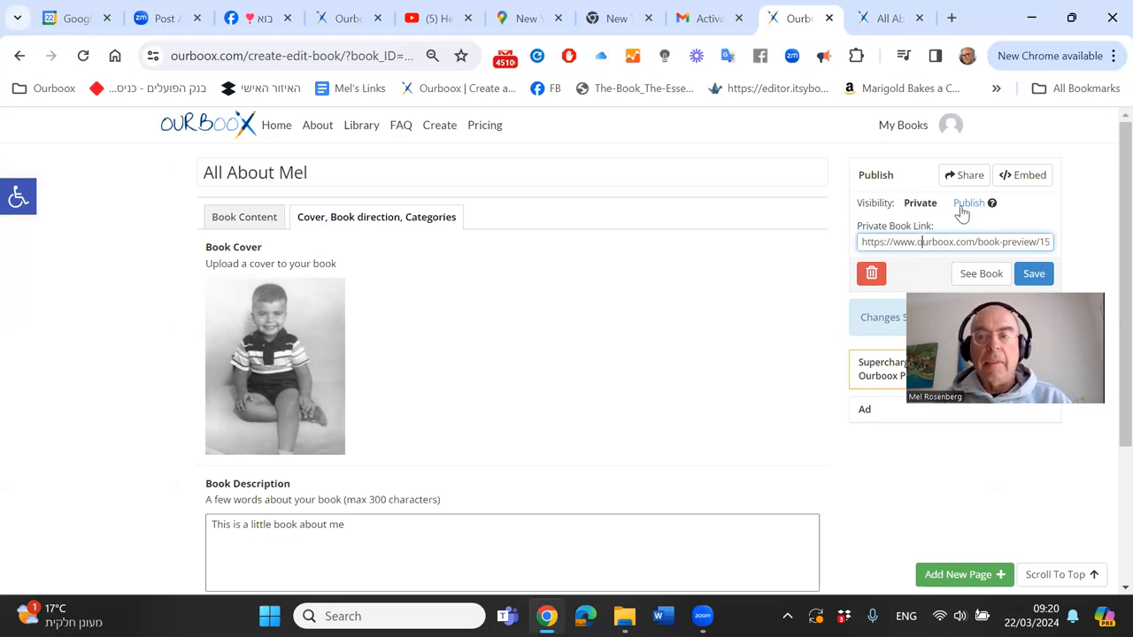
pyautogui.moveTo(970, 205)
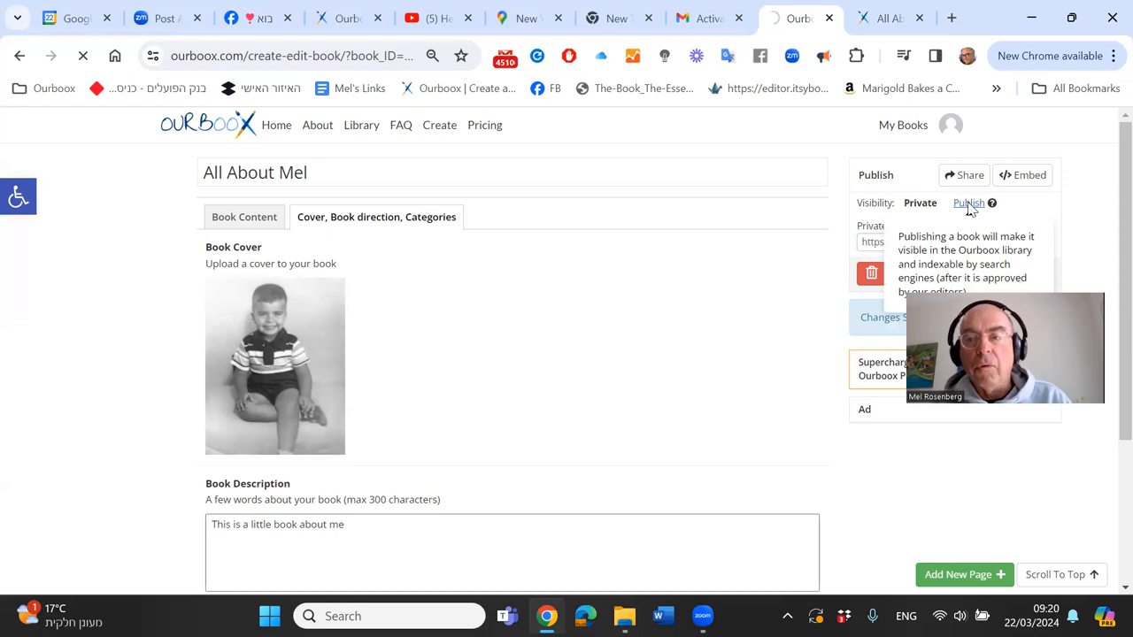
# Step: Publish All About Mel so its visibility reads In Review
pyautogui.click(969, 202)
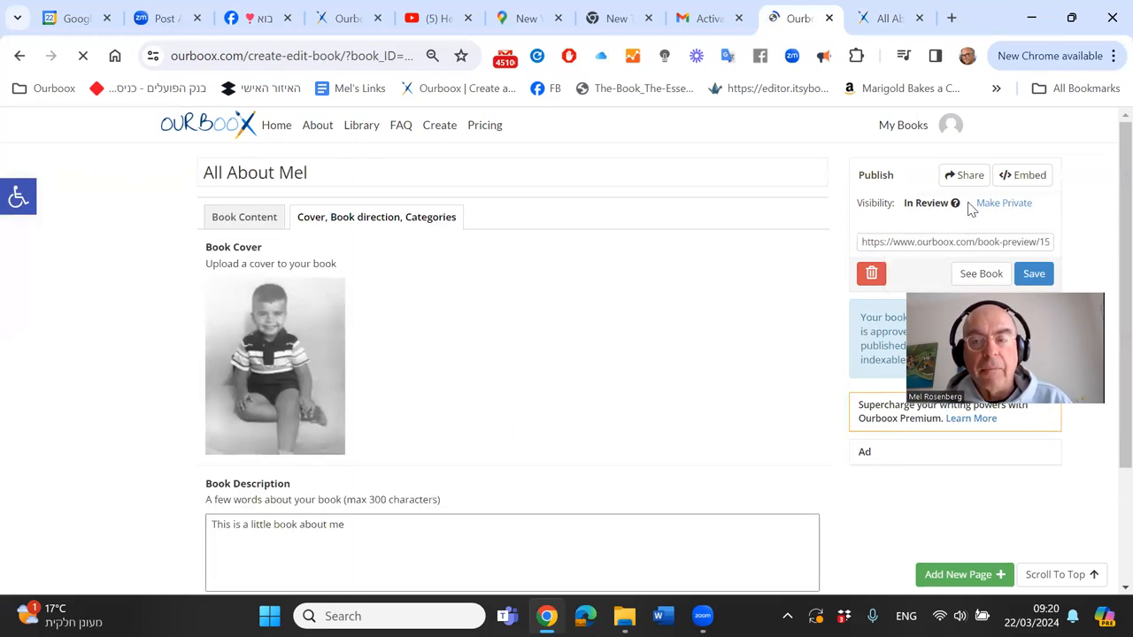